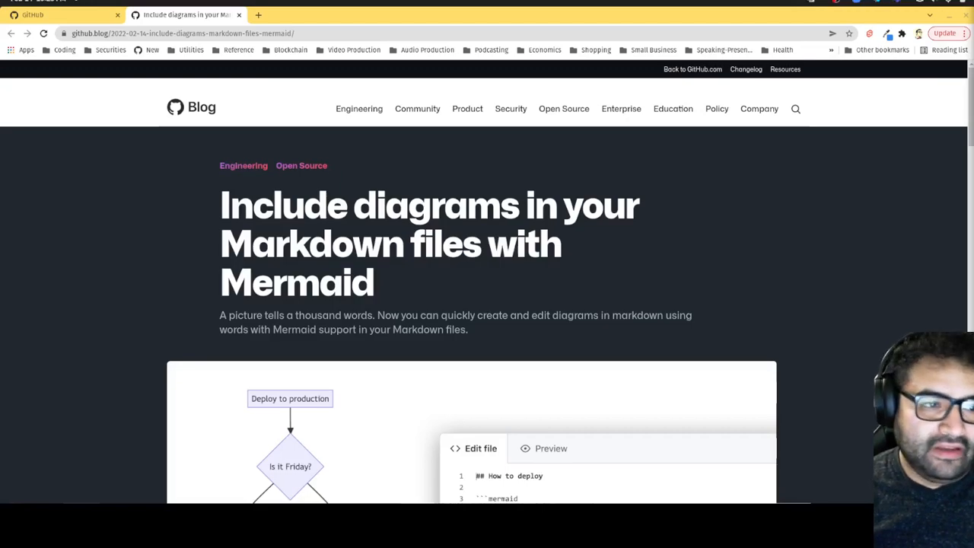
- Scroll the Coding Tutorials Blog and read the 'Why All Developers Should Master Markdown' article
scroll("down", 3)
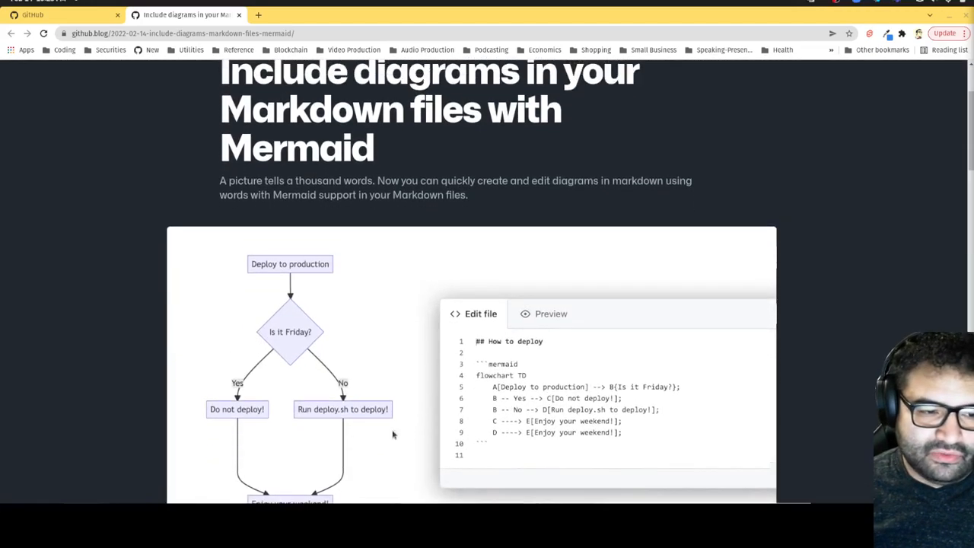
scroll("down", 3)
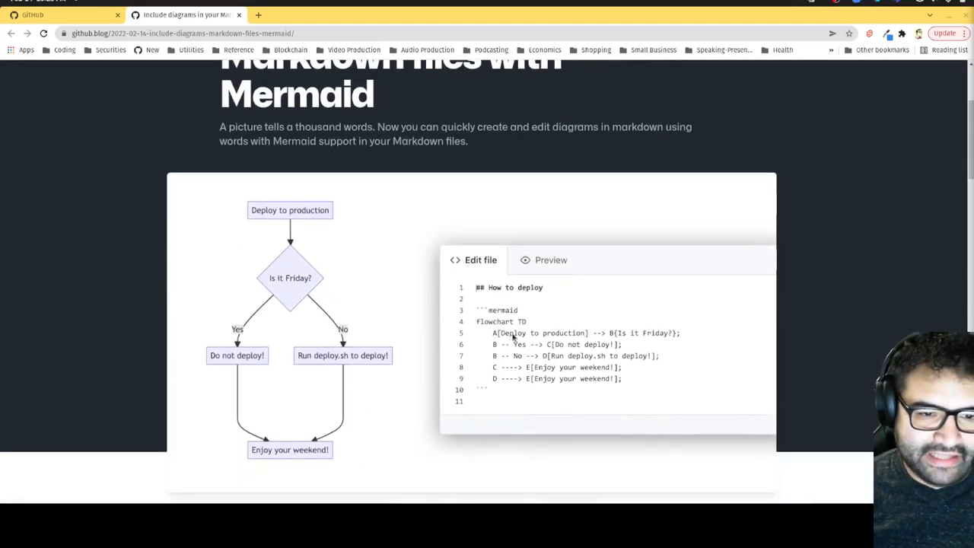
scroll("down", 3)
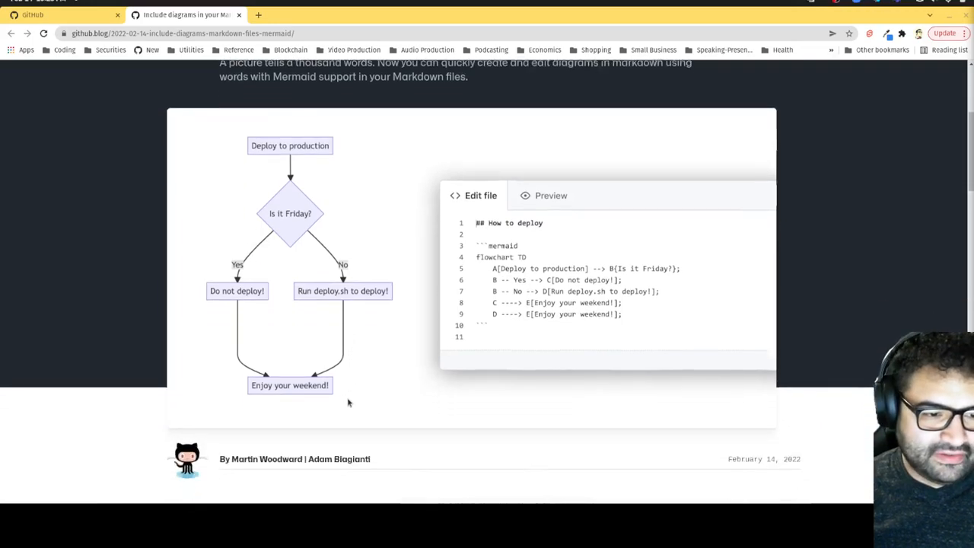
scroll("down", 3)
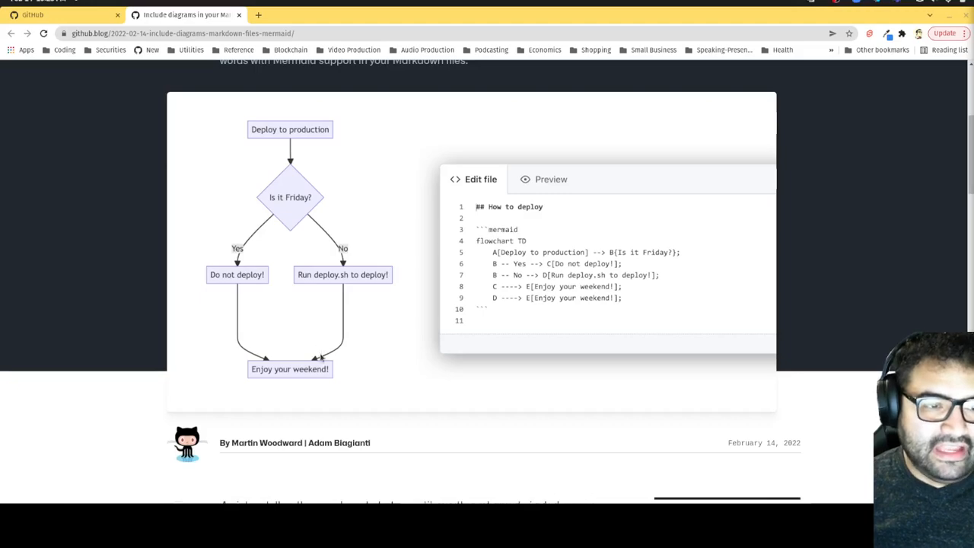
mouse_move(323, 371)
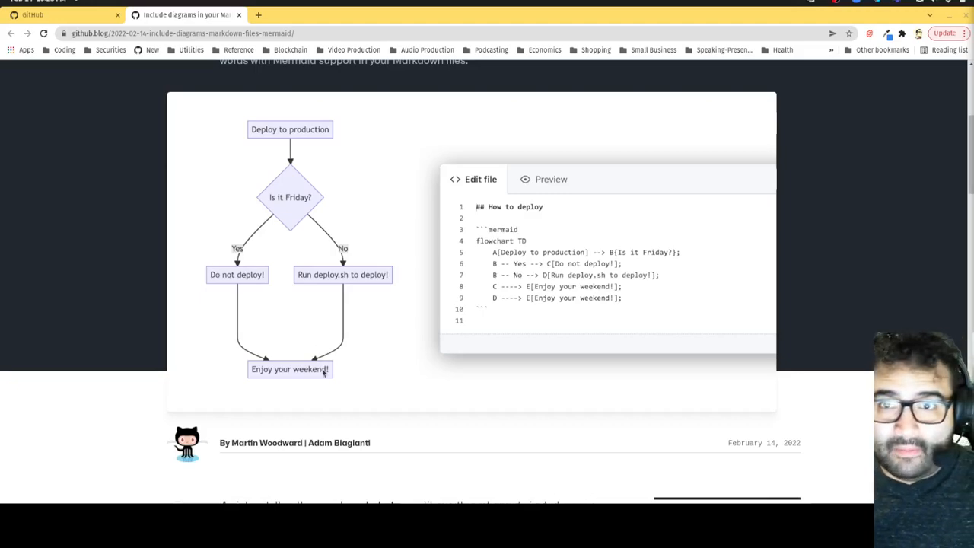
mouse_move(323, 381)
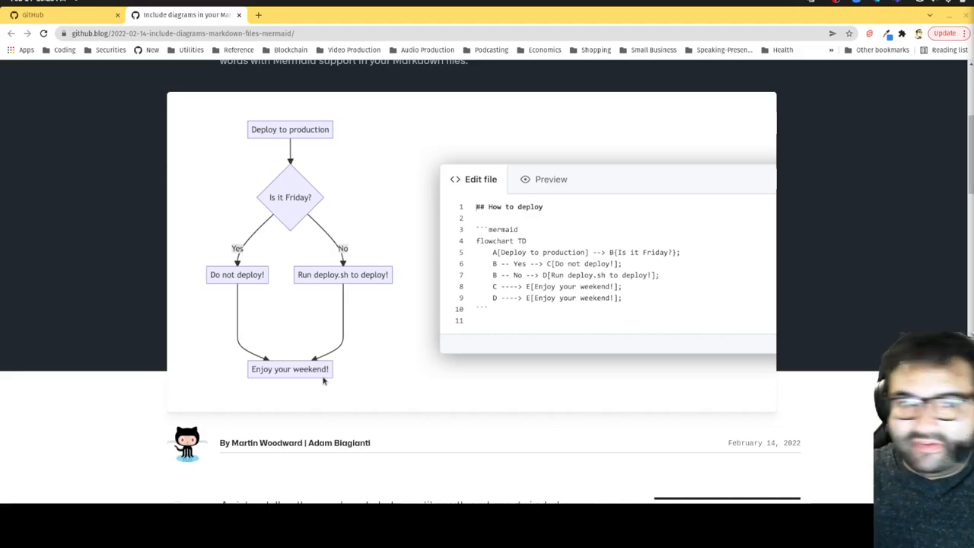
mouse_move(556, 286)
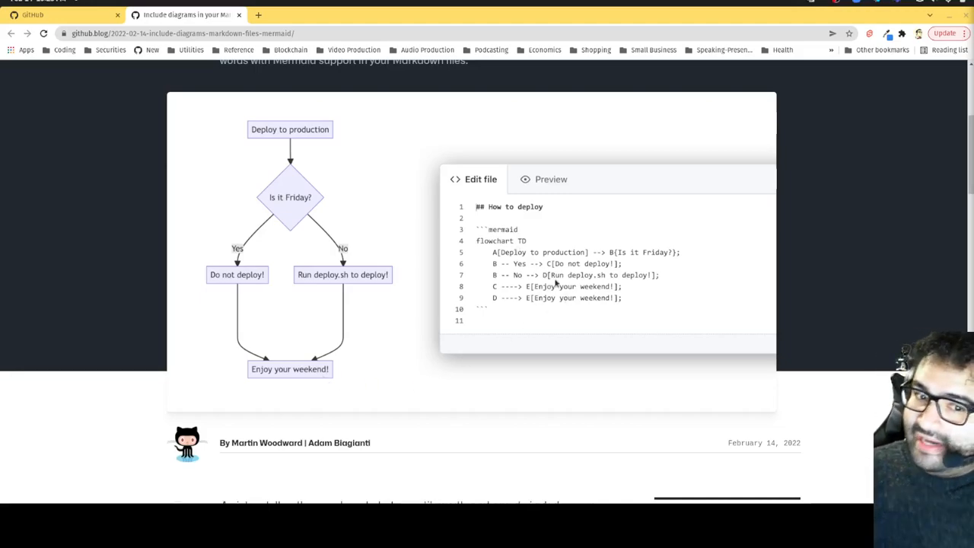
scroll("down", 3)
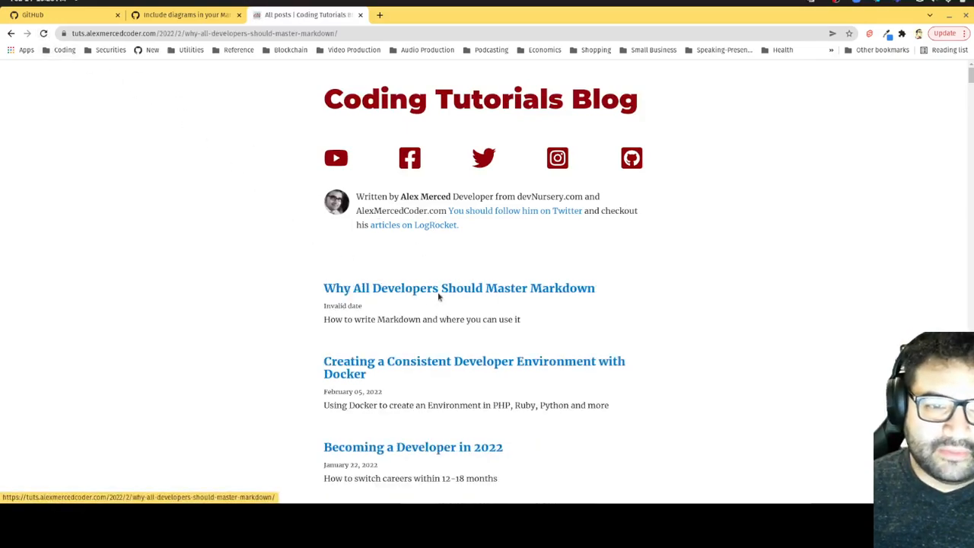
left_click(459, 288)
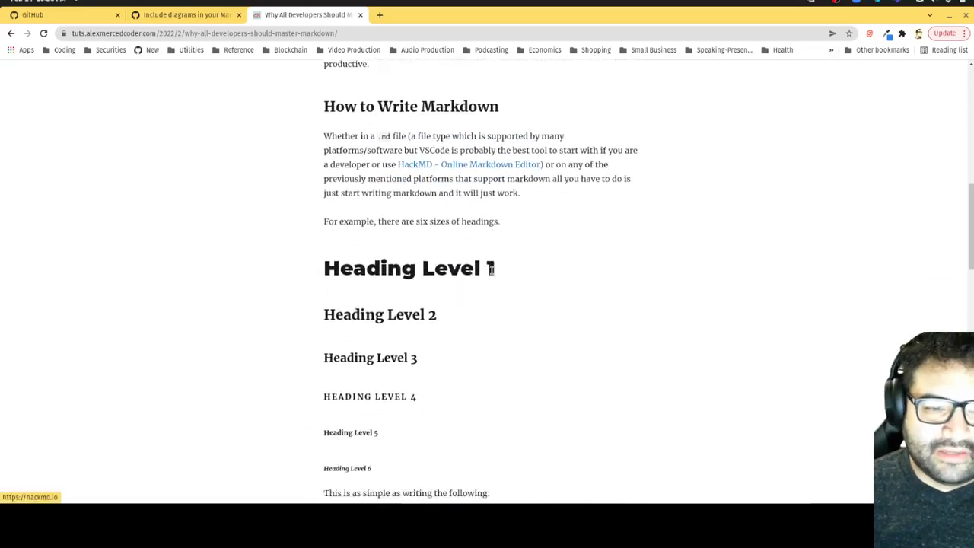
scroll("down", 3)
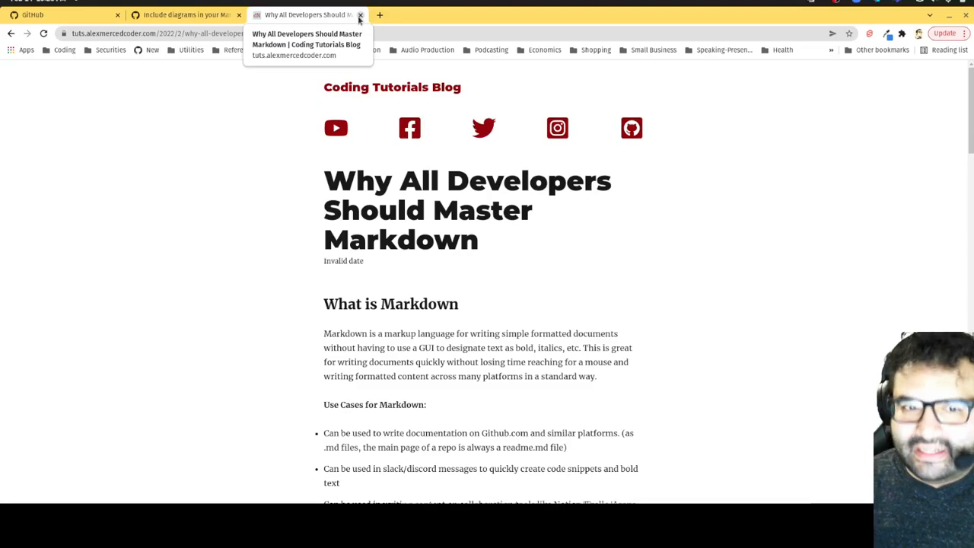
mouse_move(353, 21)
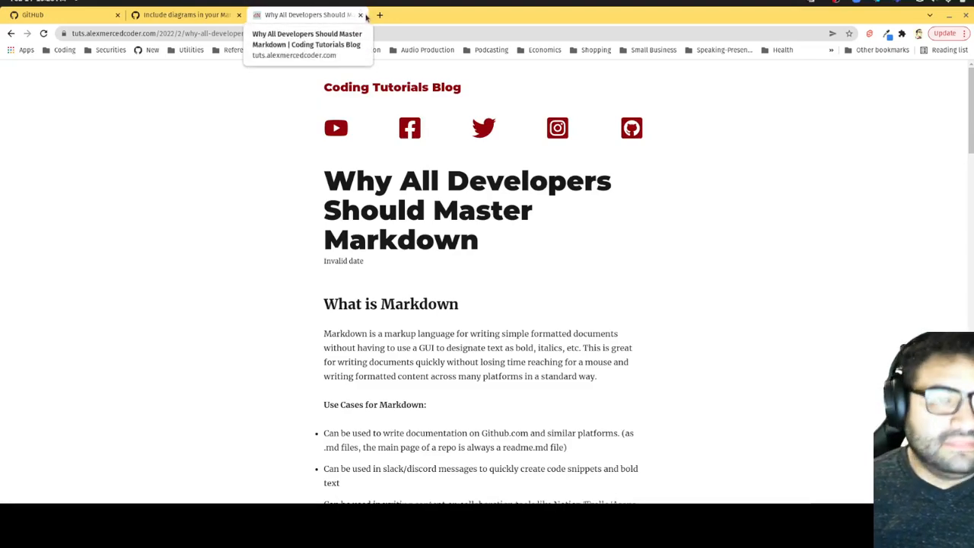
- Return to the GitHub Blog Mermaid post and reach its Enter Mermaid example code block
left_click(360, 15)
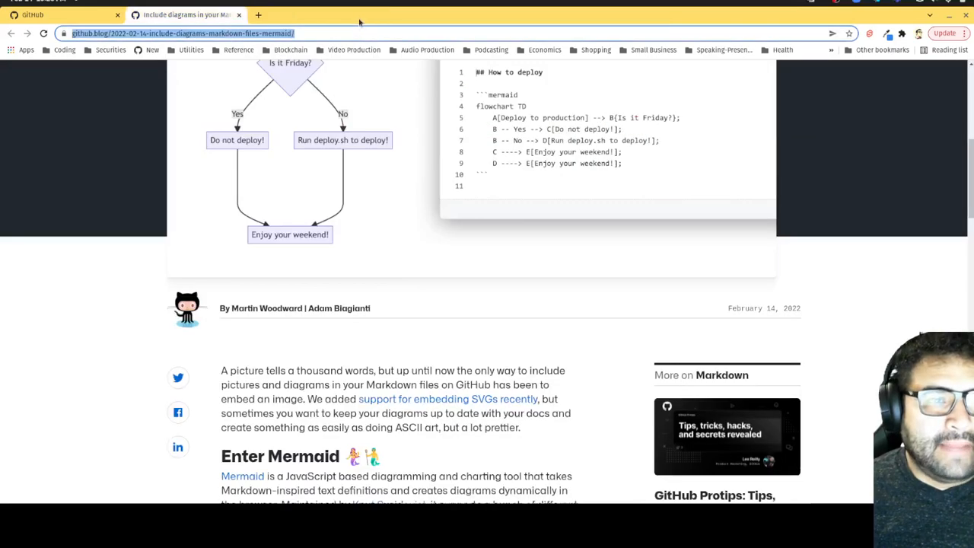
mouse_move(377, 210)
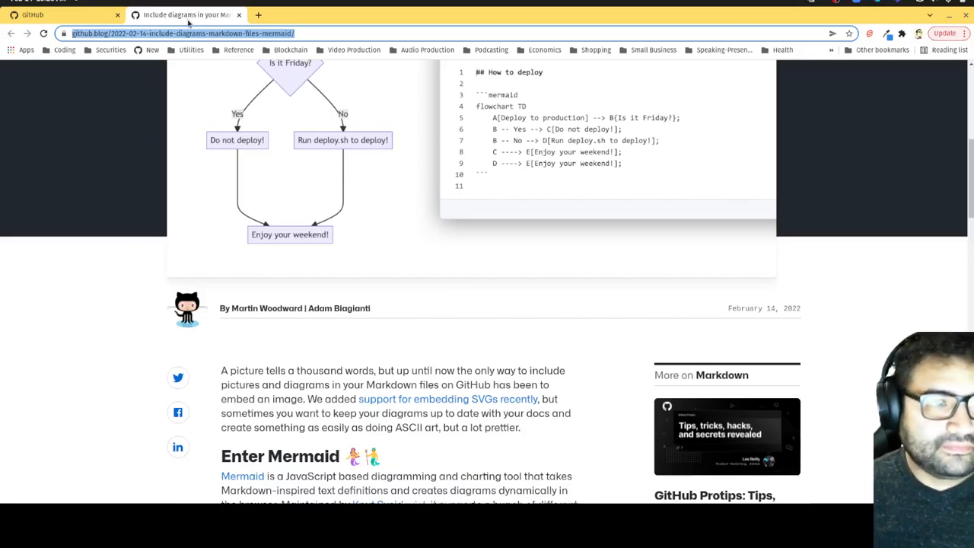
scroll("down", 3)
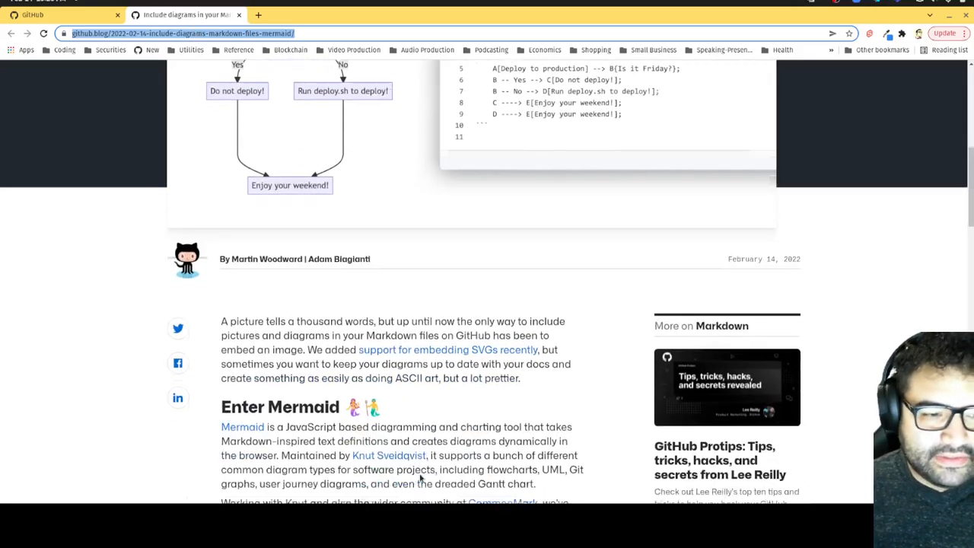
scroll("down", 3)
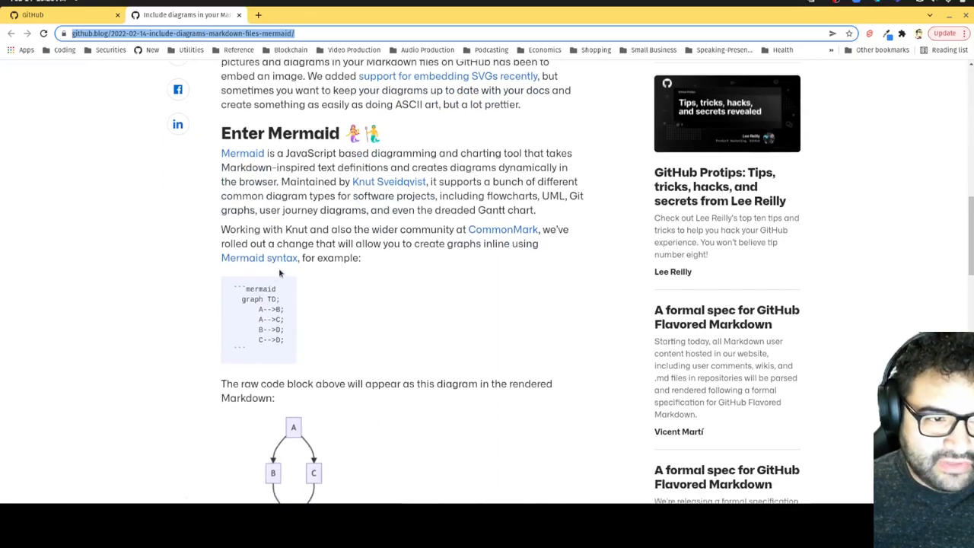
- Create a new public repository named mermain-markdown-practice from the GitHub dashboard
left_click(32, 15)
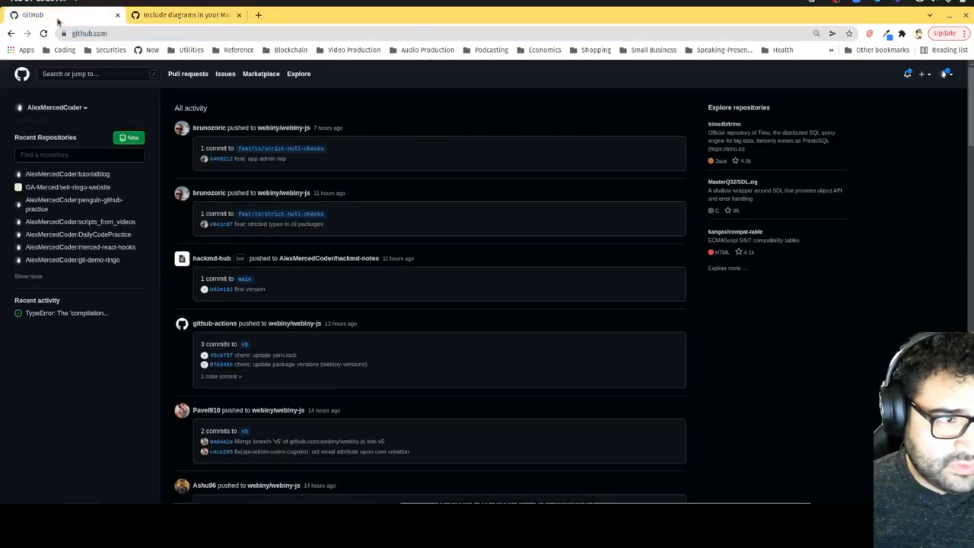
left_click(129, 137)
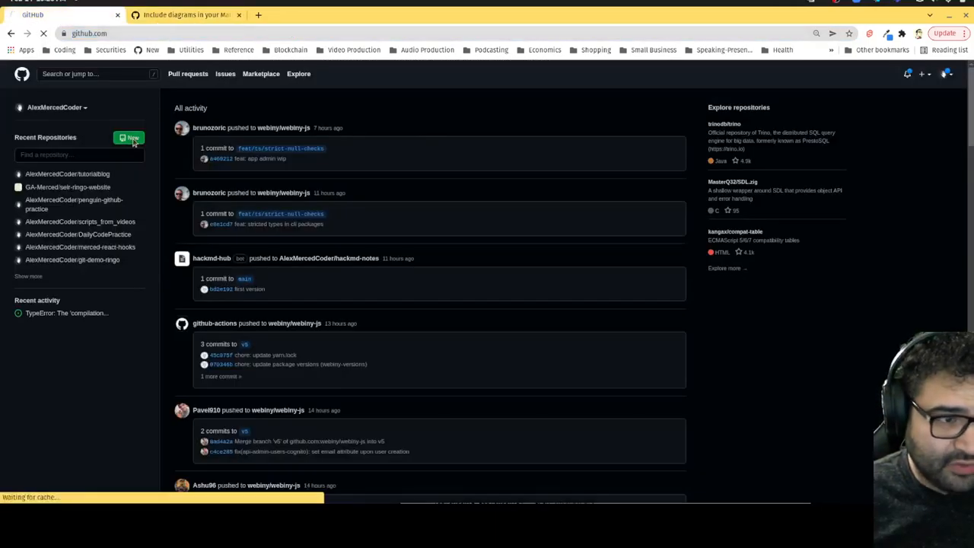
left_click(129, 137)
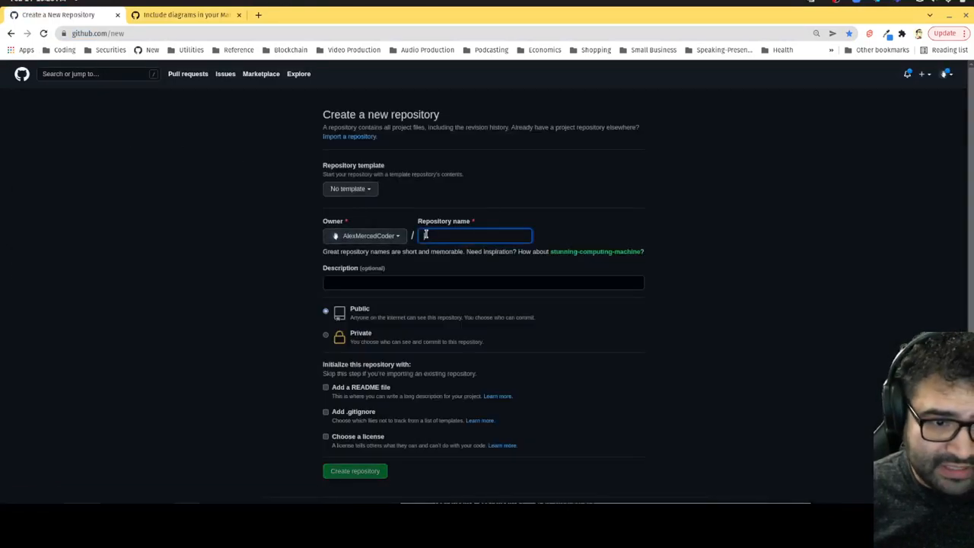
type("termain")
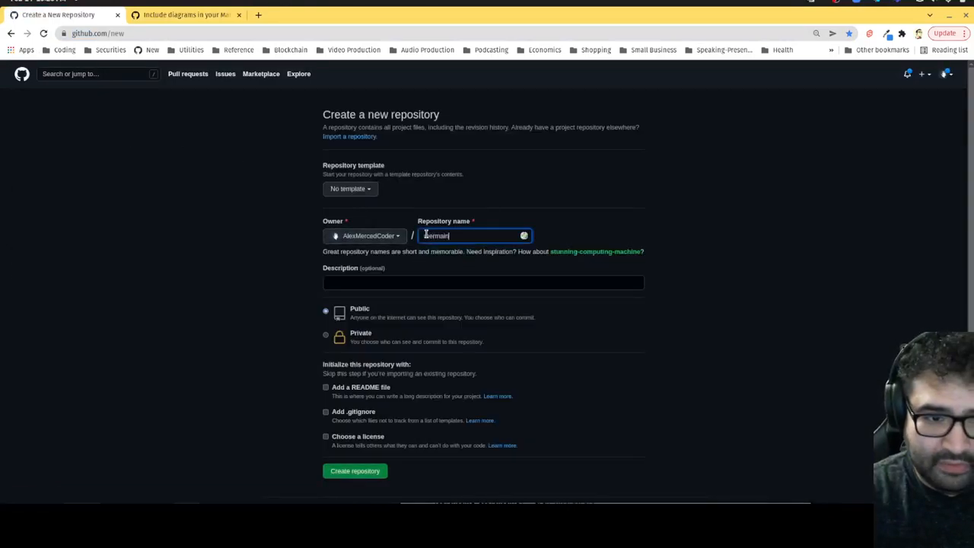
type("-markdown")
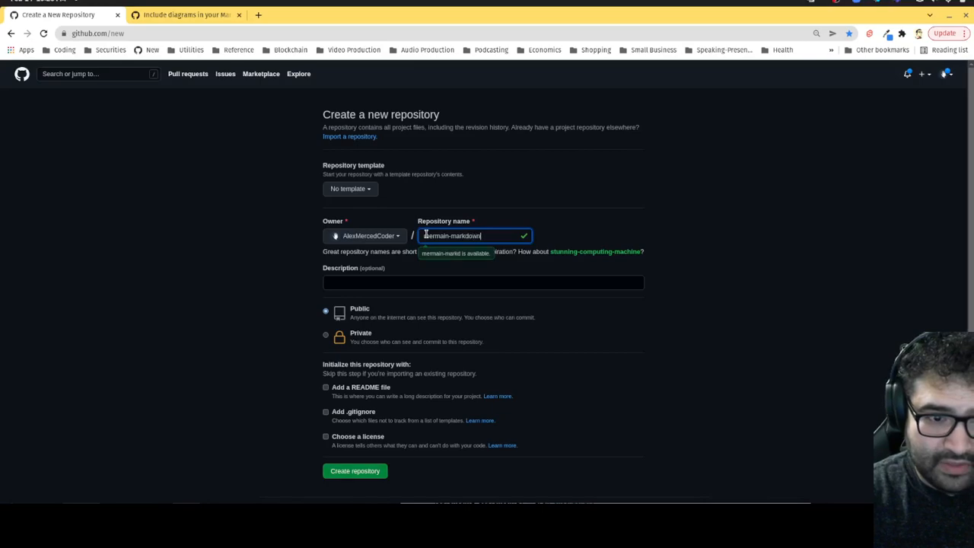
type("-practice")
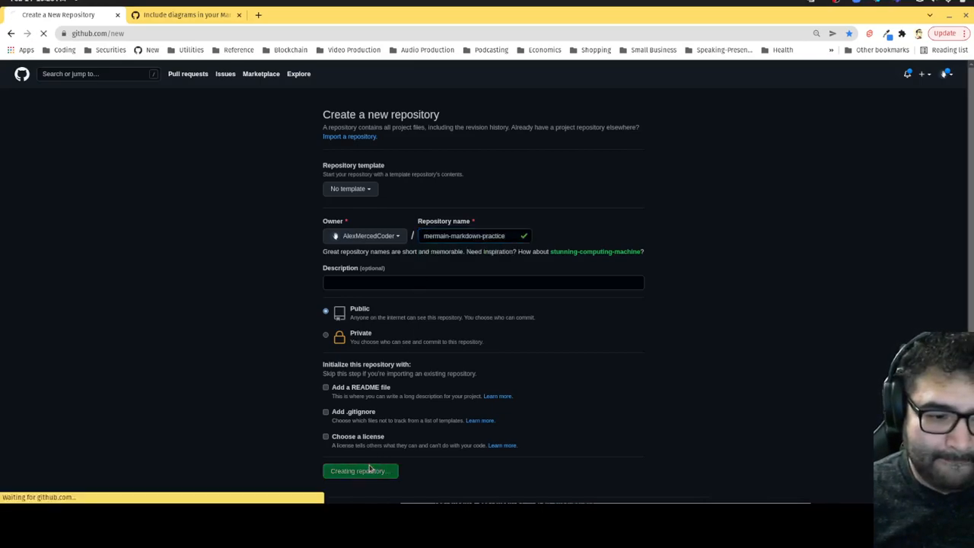
left_click(360, 470)
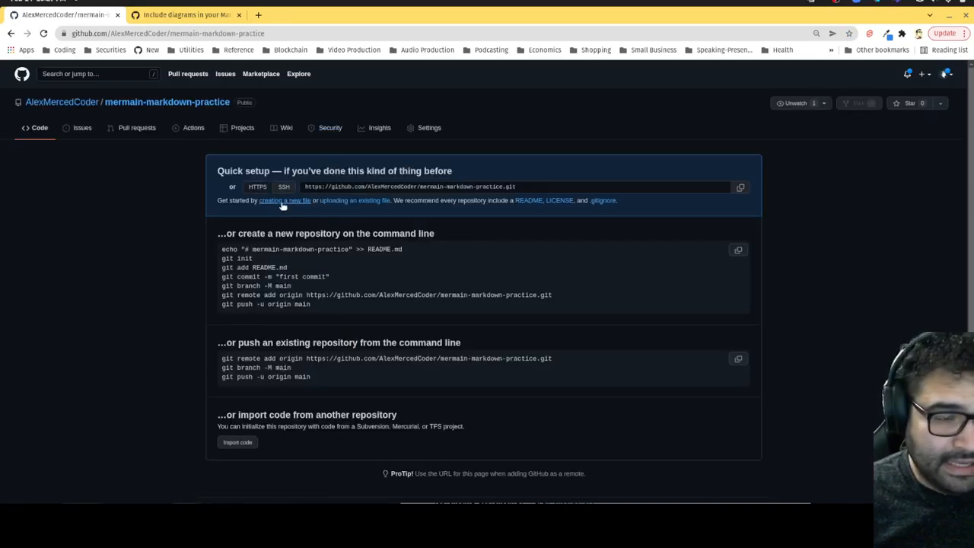
- Start a new readme file with the heading '## Mermain Practice File'
left_click(283, 201)
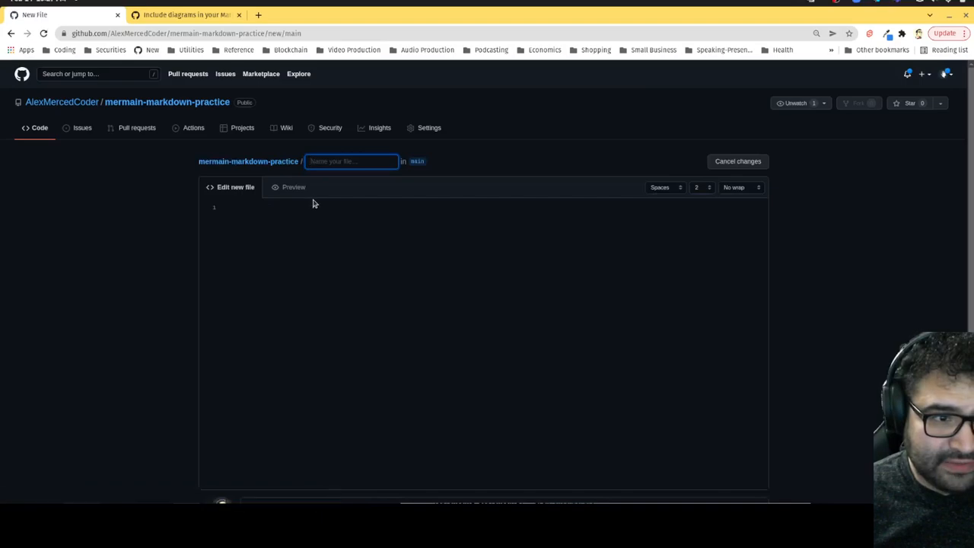
type("readme.md")
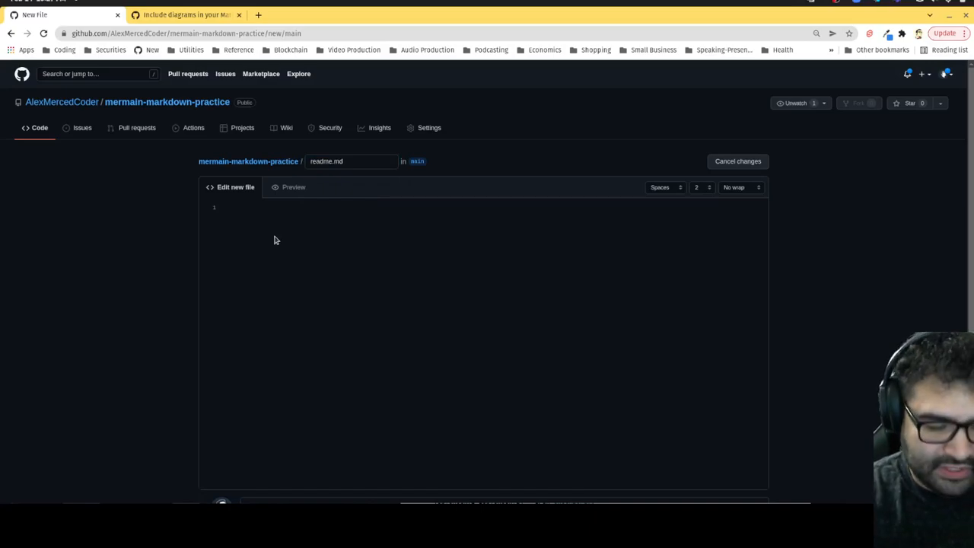
type("## Merf")
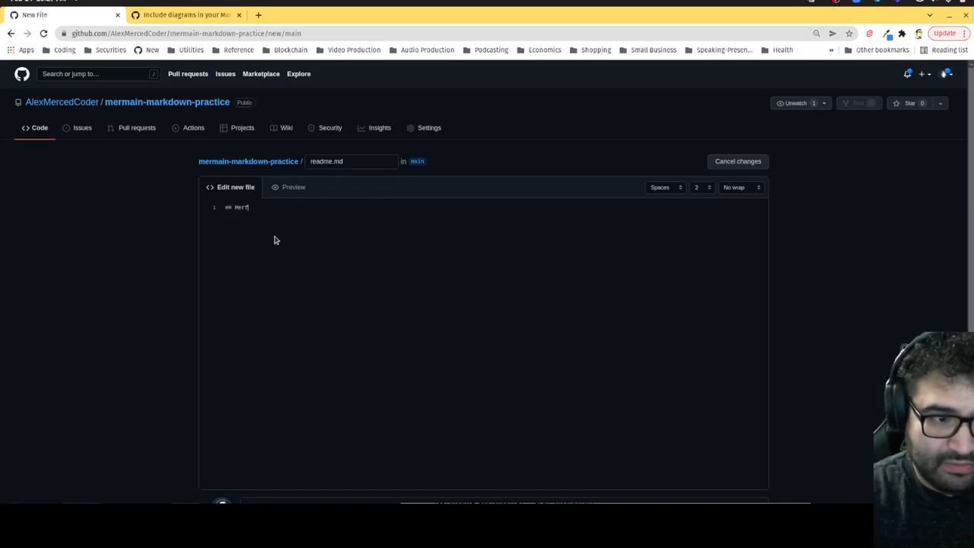
type("ermain Pr")
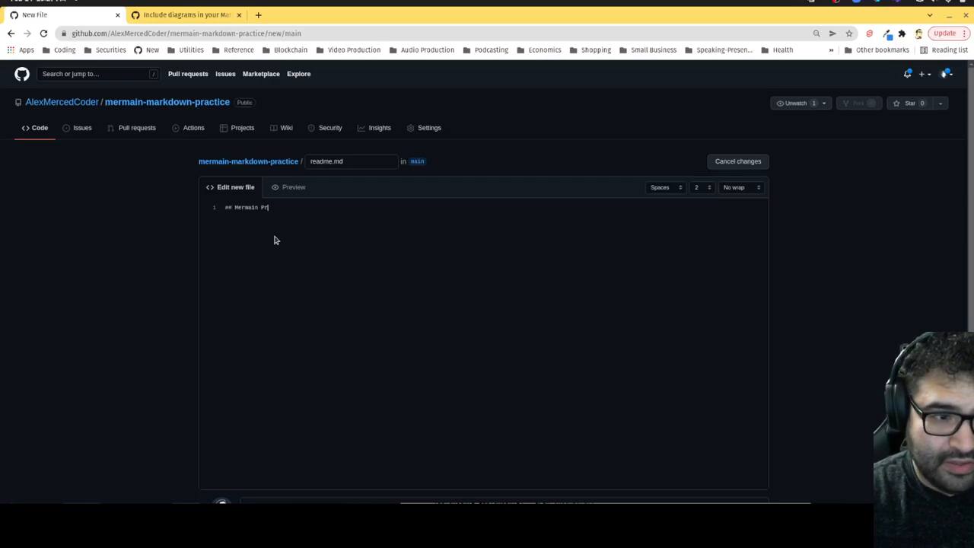
type("actice File")
type("I can us")
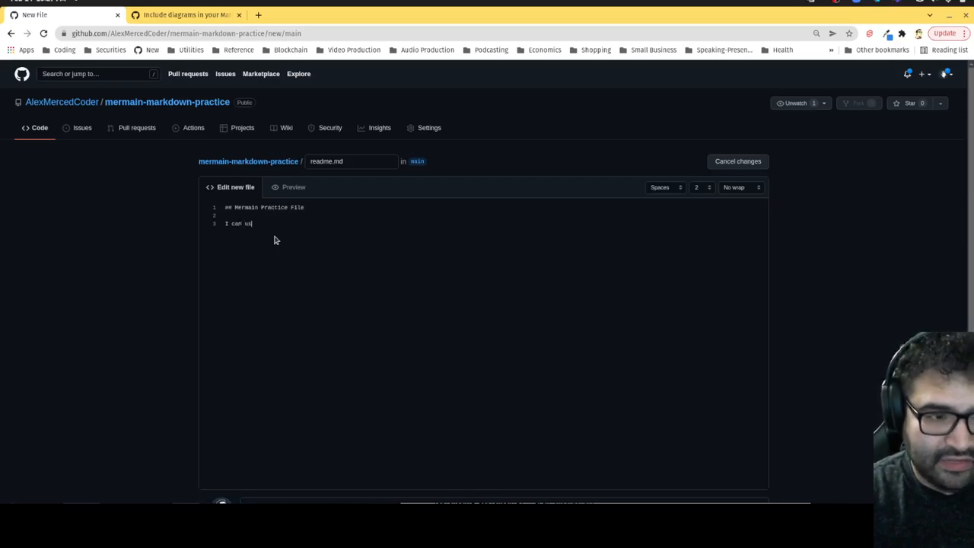
- Add the sentence 'I can use mermain on github now, this markdown is practice.' and an empty code block
type("e mermain")
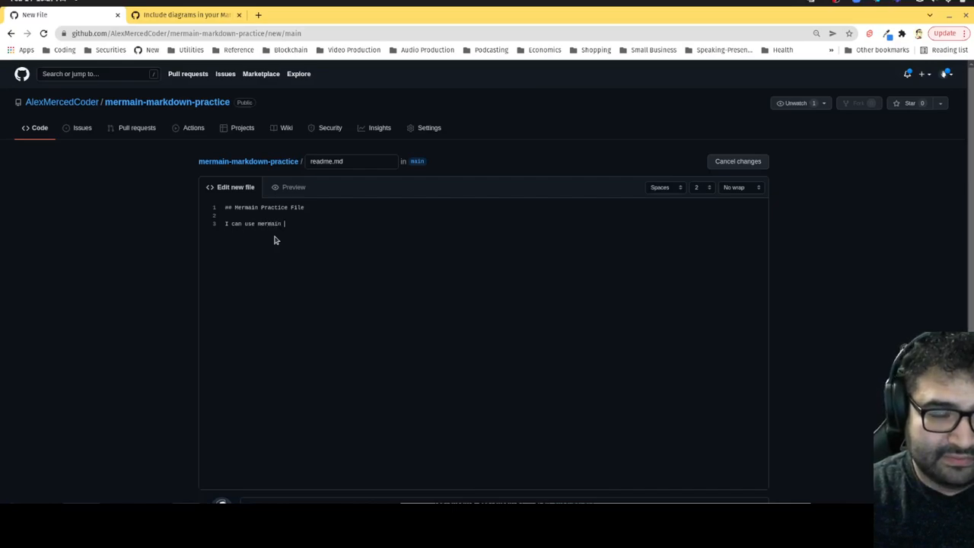
type("on github")
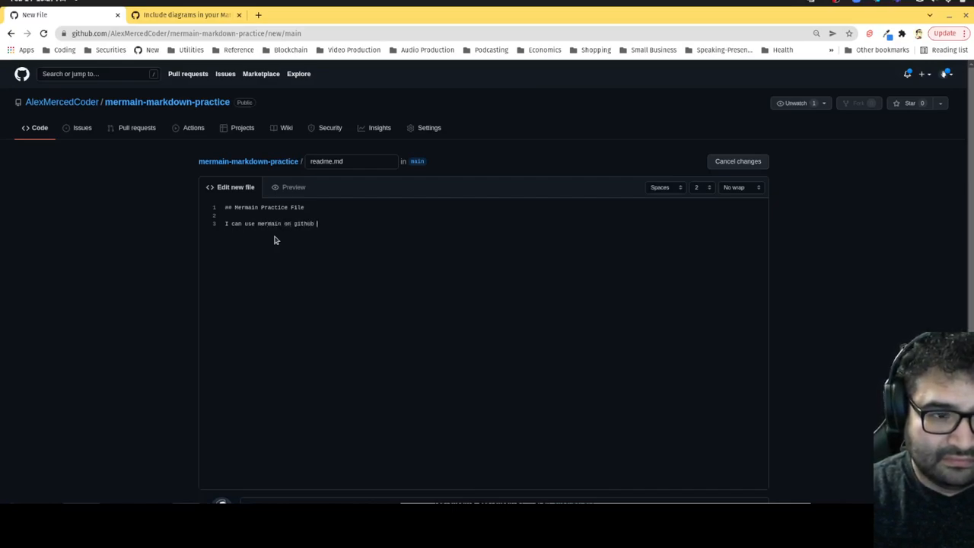
type("now, this markdown")
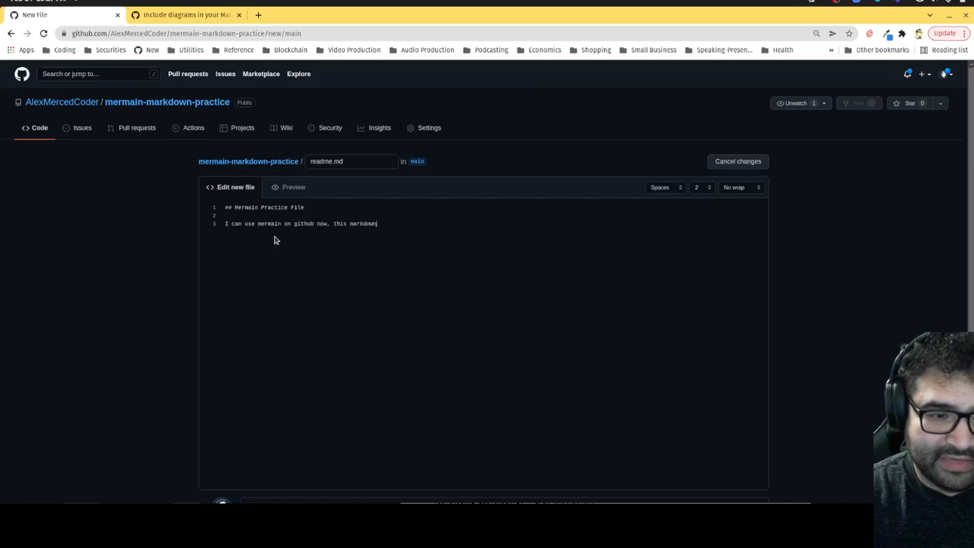
type("is practice.")
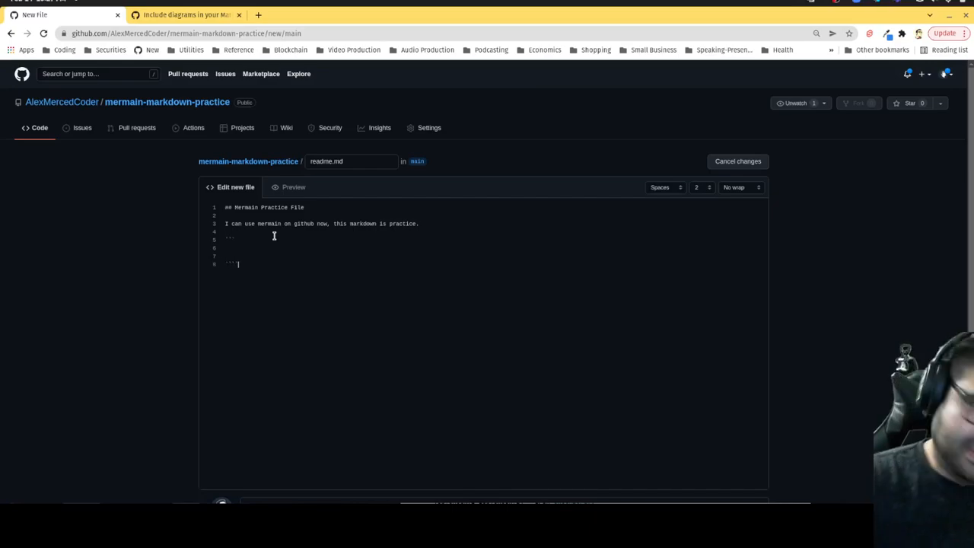
key("Backspace")
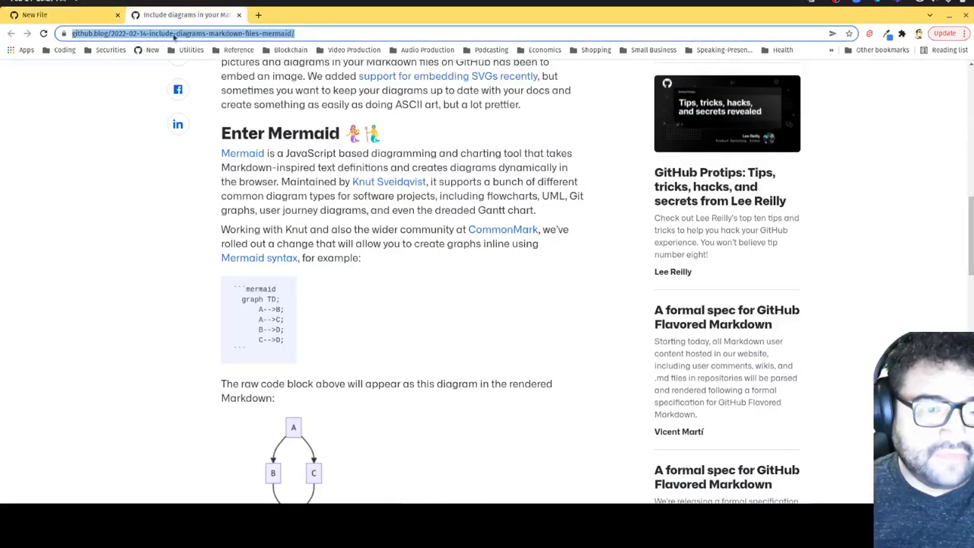
- Scroll to the blog's Enter Mermaid example and select a word in its mermaid code sample
scroll("down", 3)
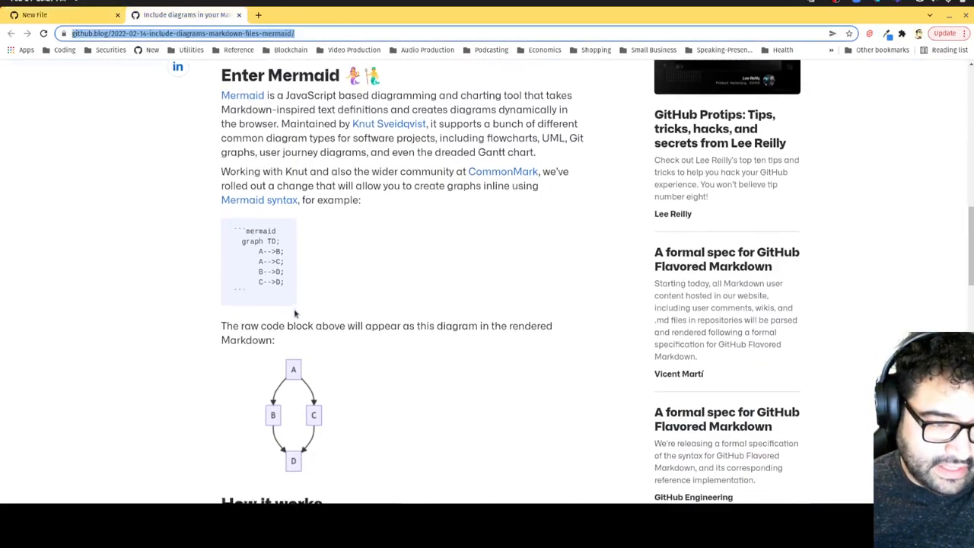
scroll("down", 3)
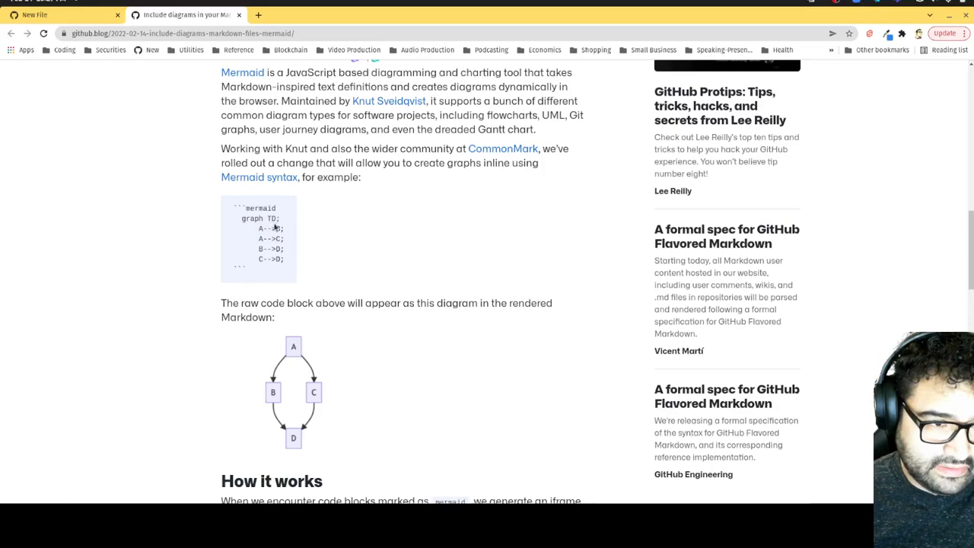
double_click(270, 219)
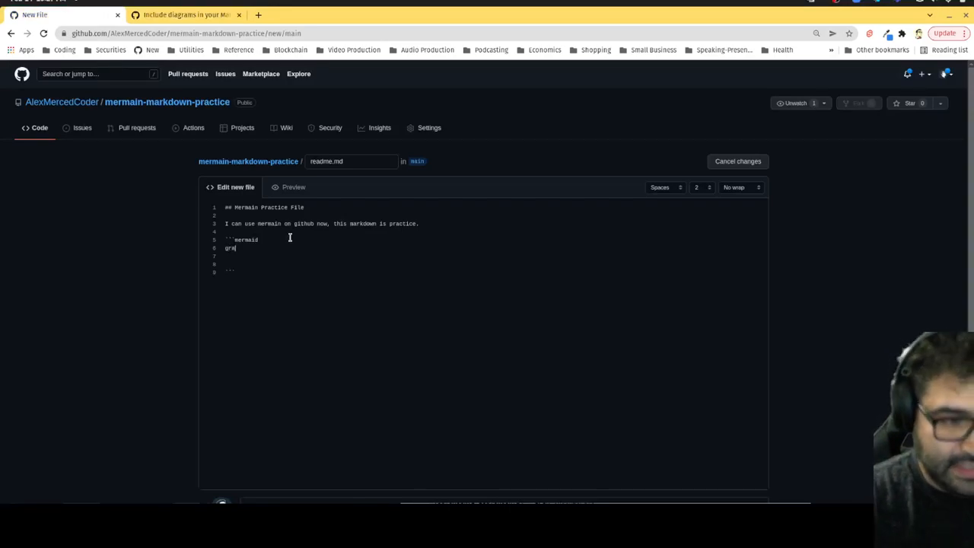
- Write 'graph TD' and the edge First-->Second, checking the blog example for syntax
type("ph")
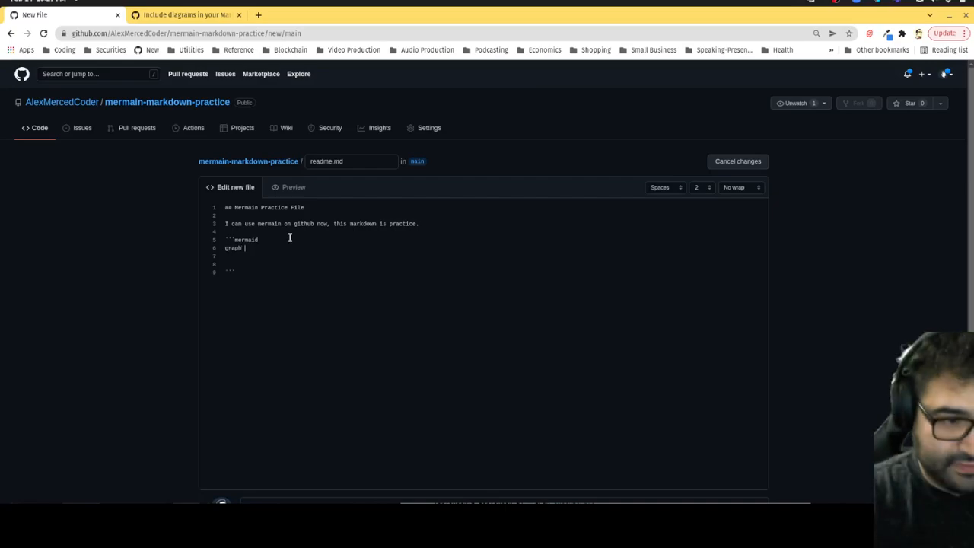
type("TD;")
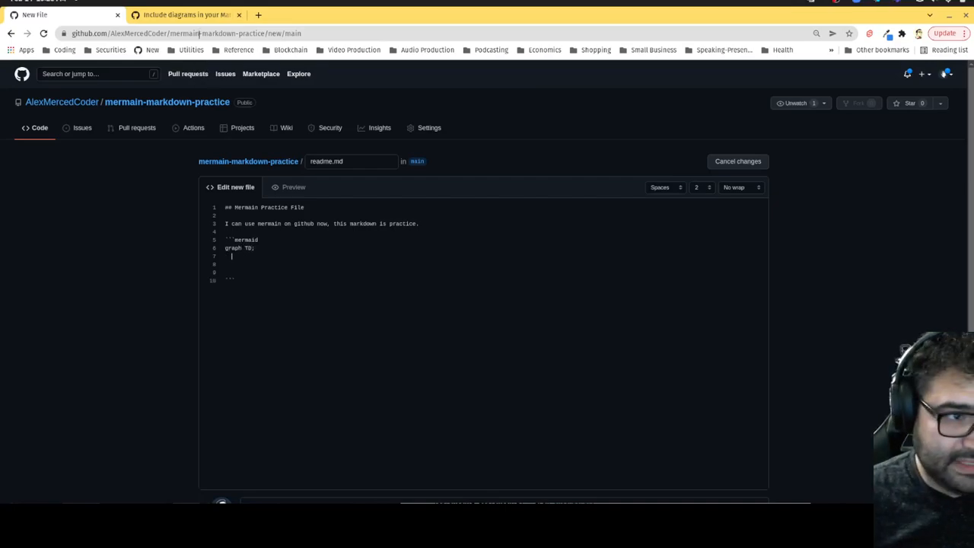
left_click(185, 15)
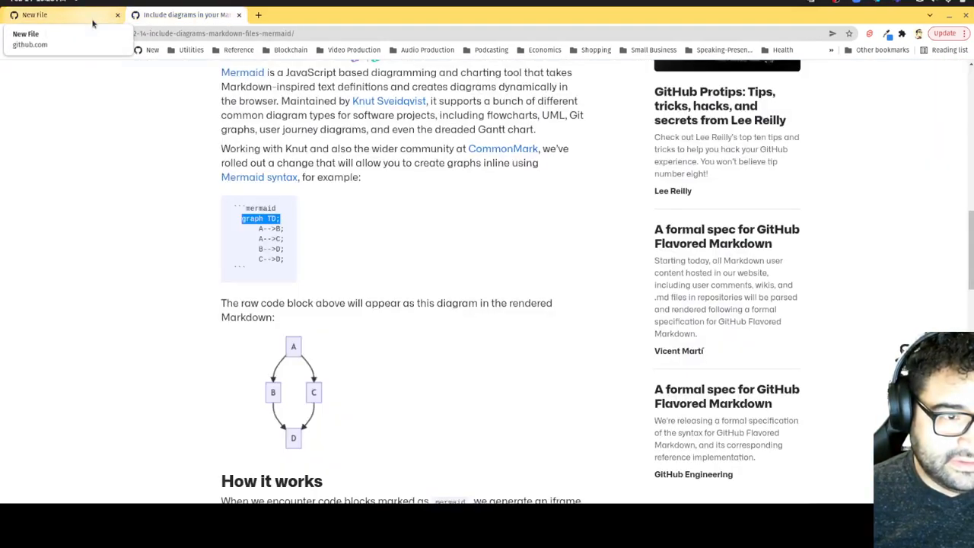
left_click(61, 15)
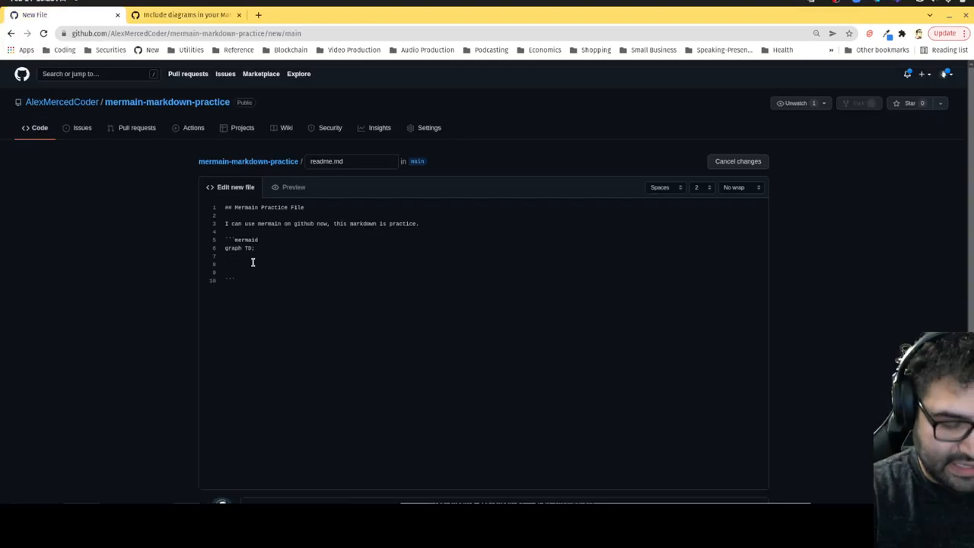
type("First")
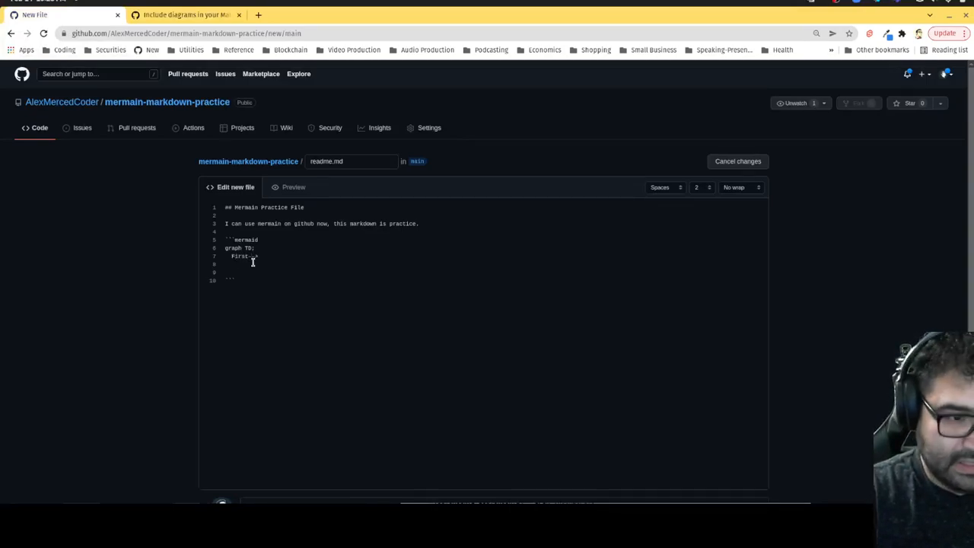
type("-->Second")
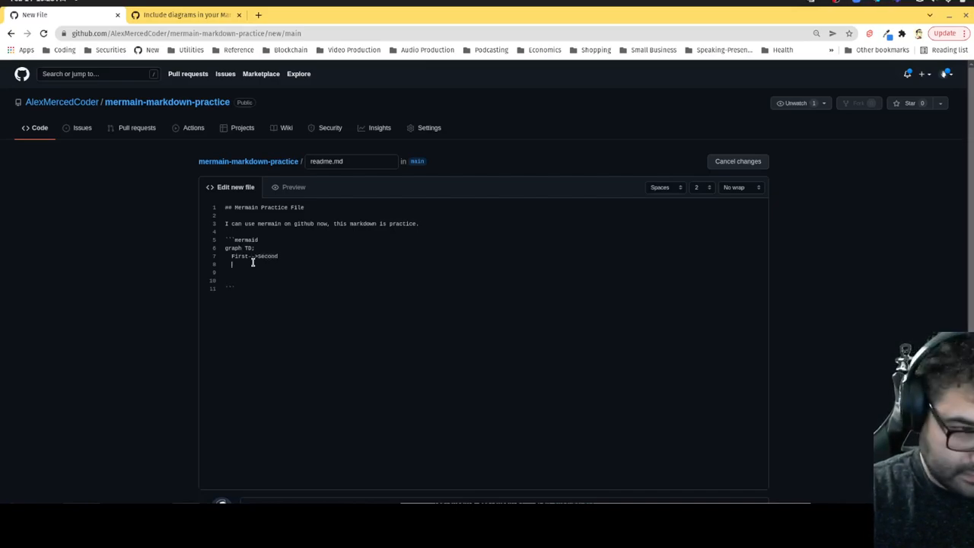
- Add the edges Second-->Third and Third-->First to the mermaid block
type("Second--")
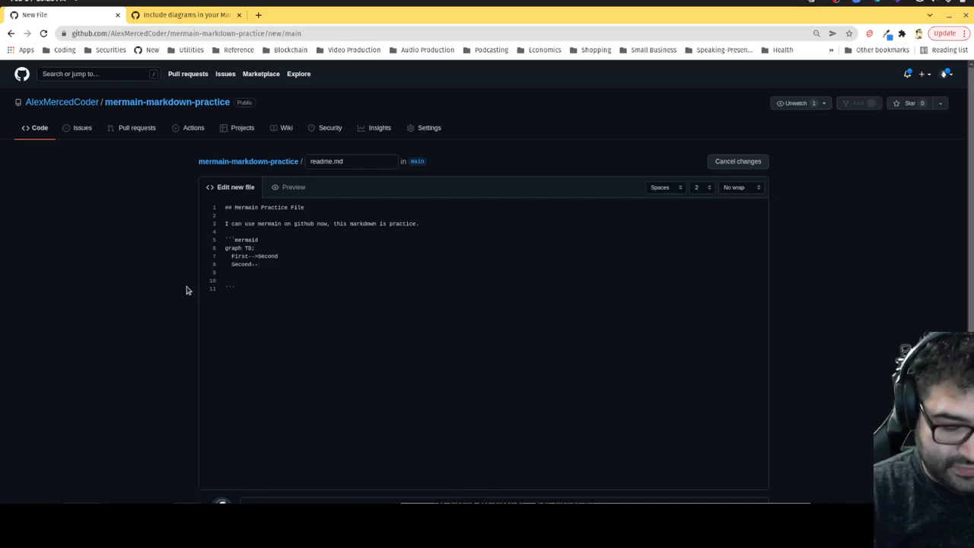
type("Fir")
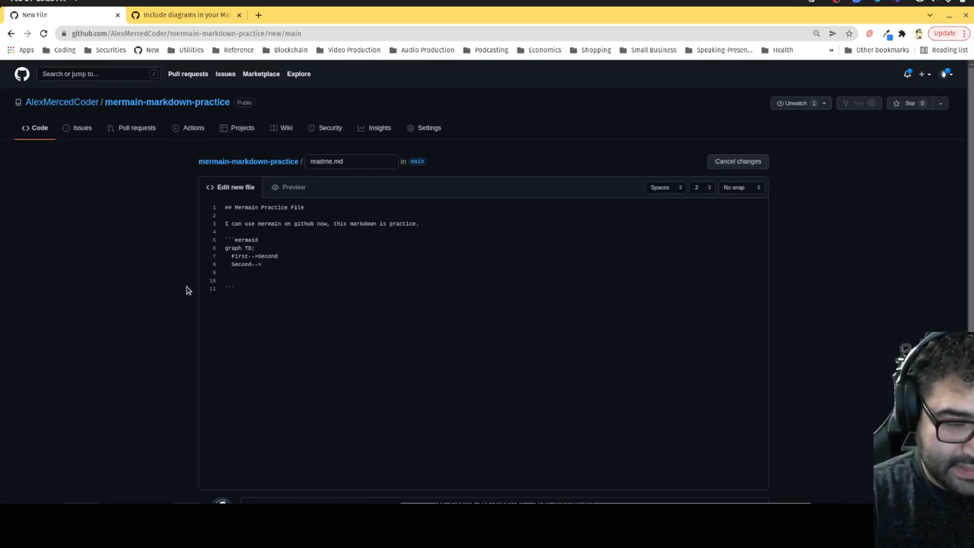
type("Third")
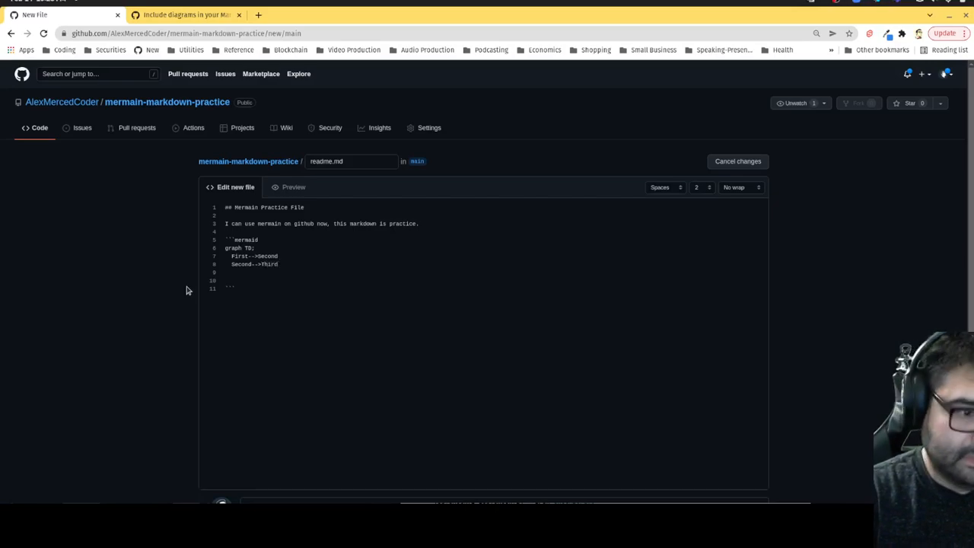
type("Third")
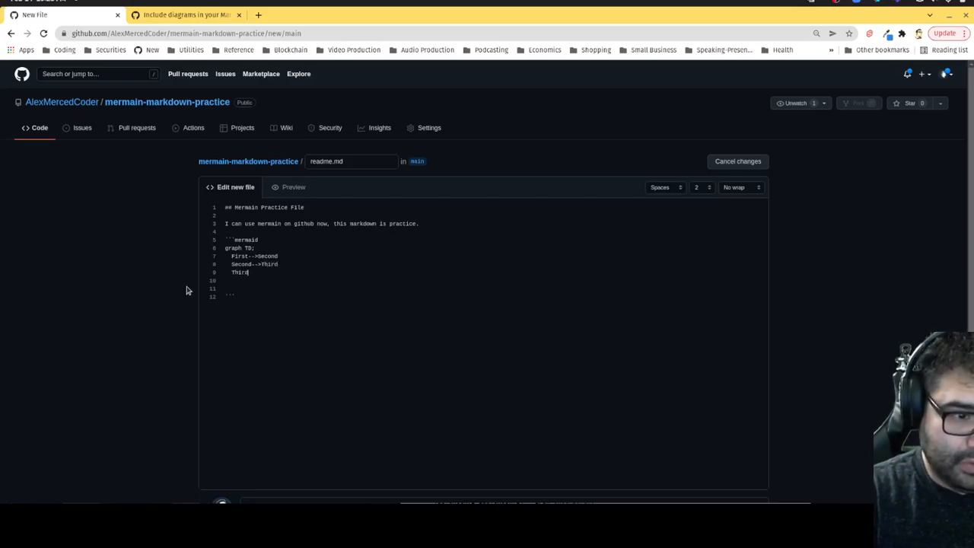
type("-->")
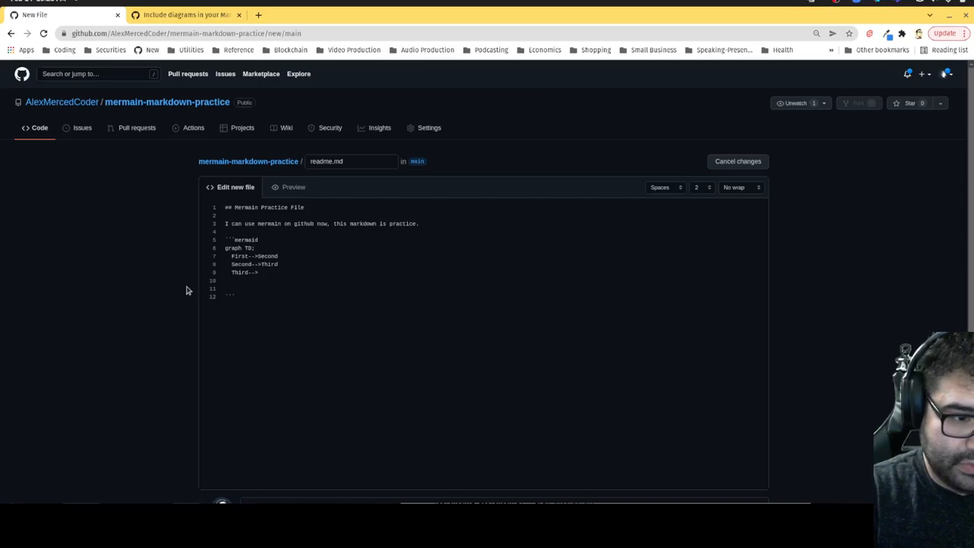
type("First")
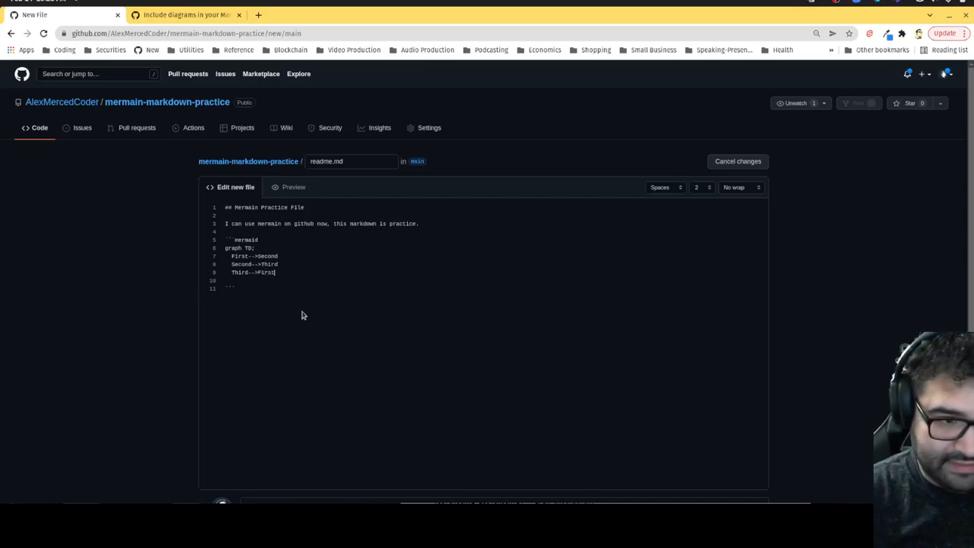
- Commit readme.md so the repository renders the First, Second, Third cycle diagram
scroll("down", 3)
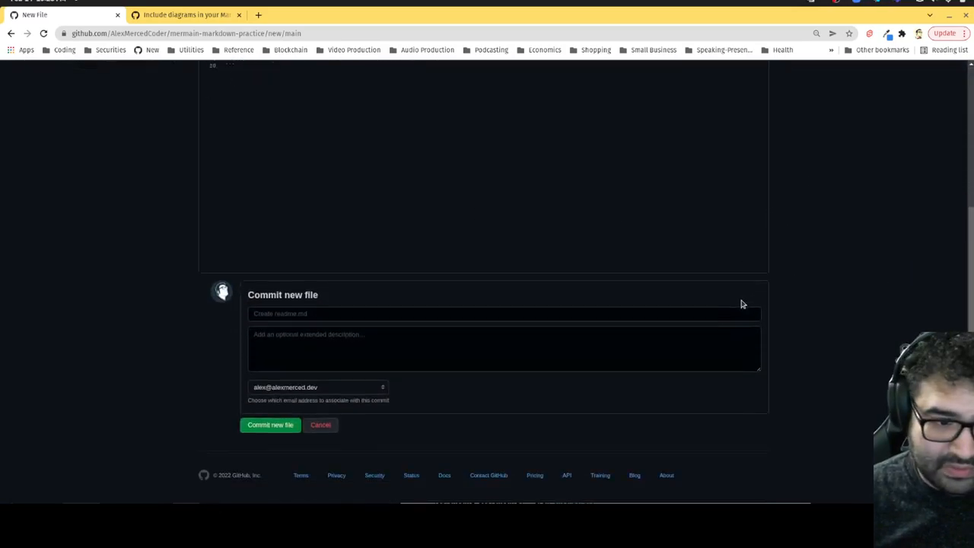
mouse_move(271, 425)
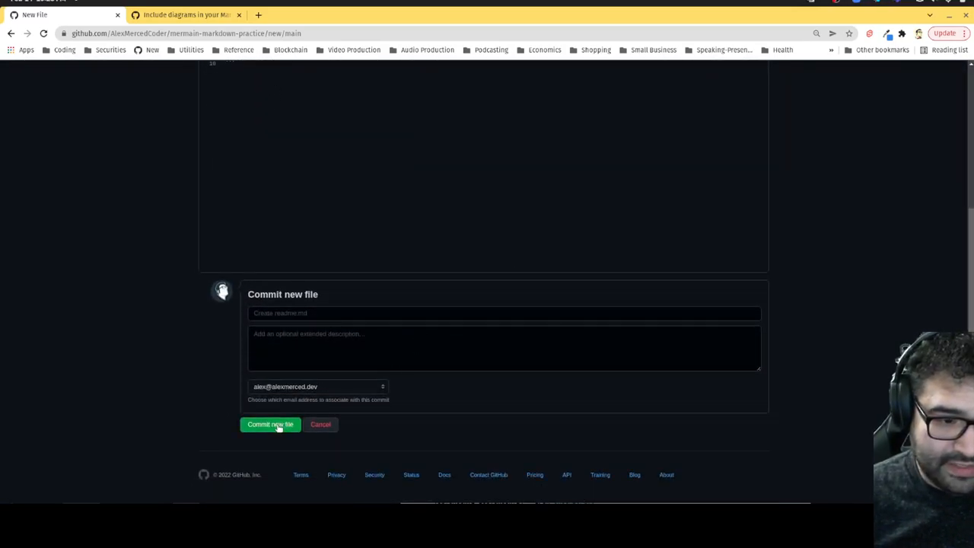
left_click(271, 423)
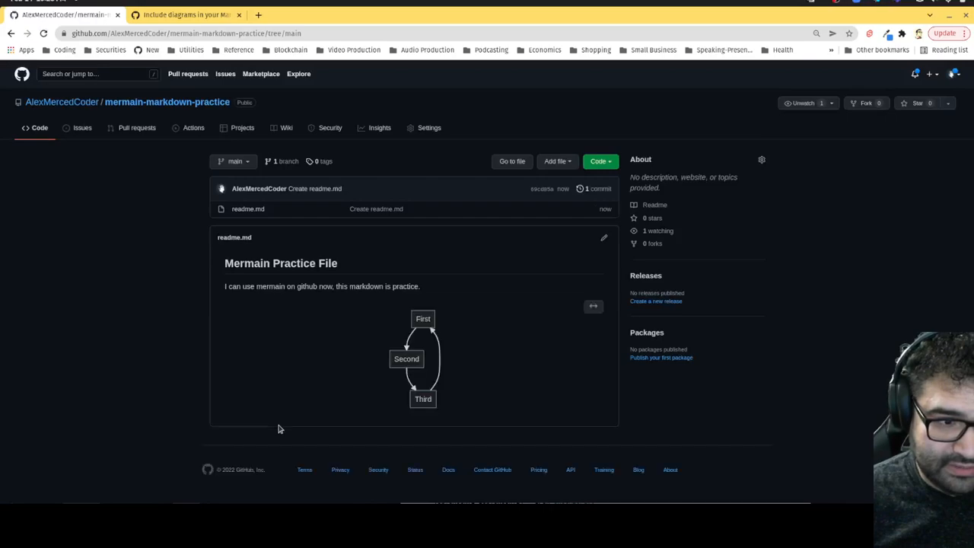
mouse_move(429, 335)
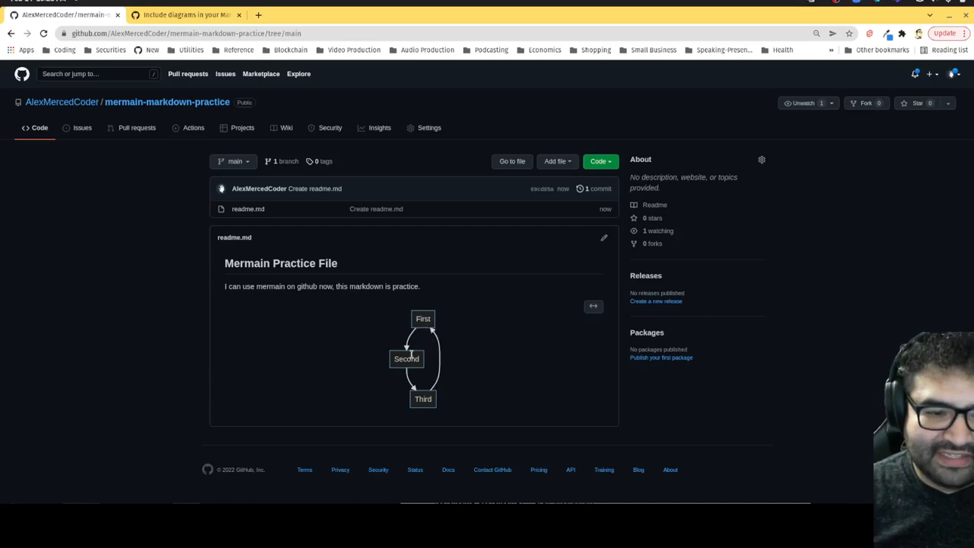
mouse_move(440, 335)
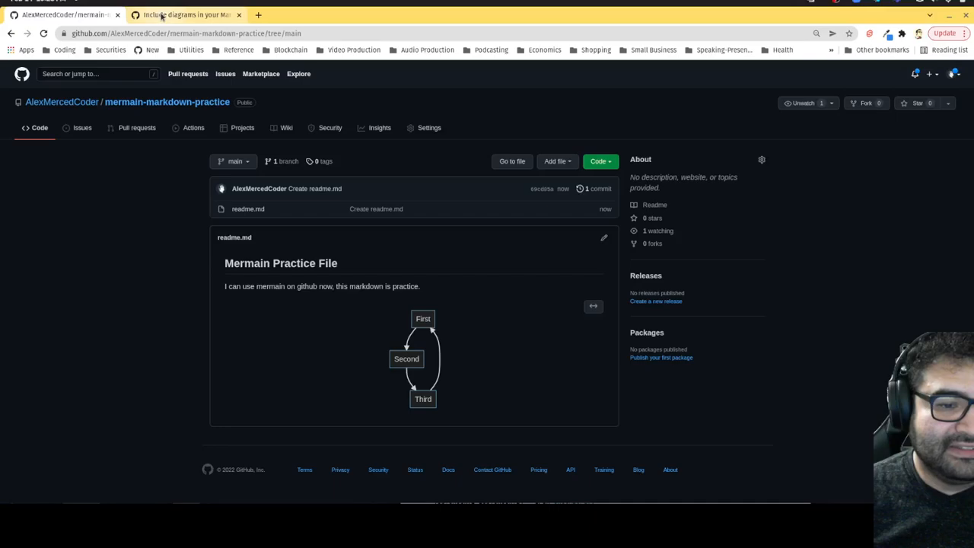
left_click(183, 15)
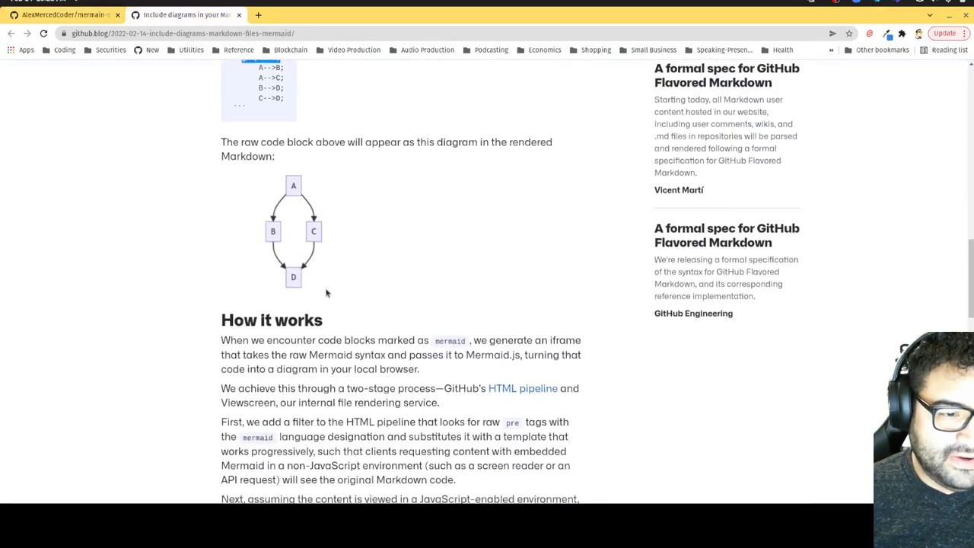
scroll("down", 3)
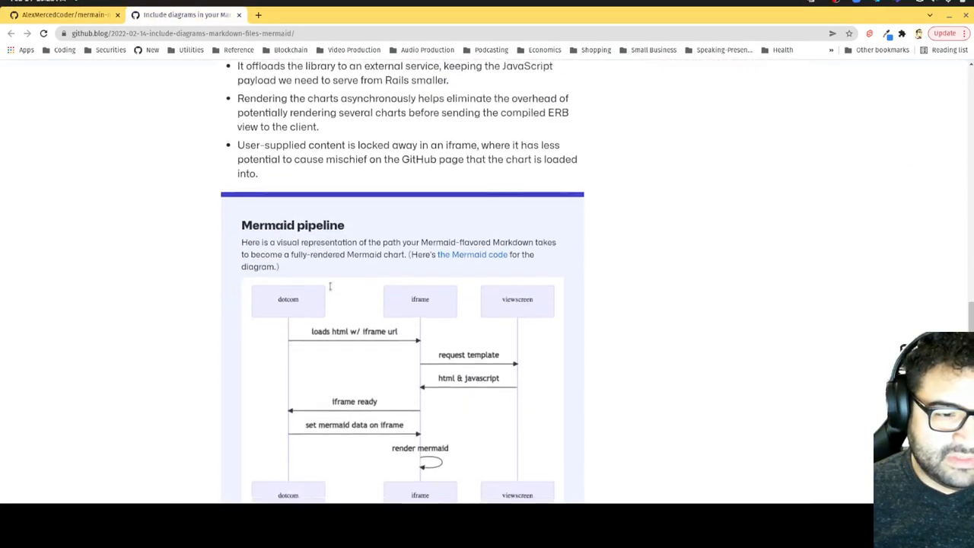
scroll("down", 3)
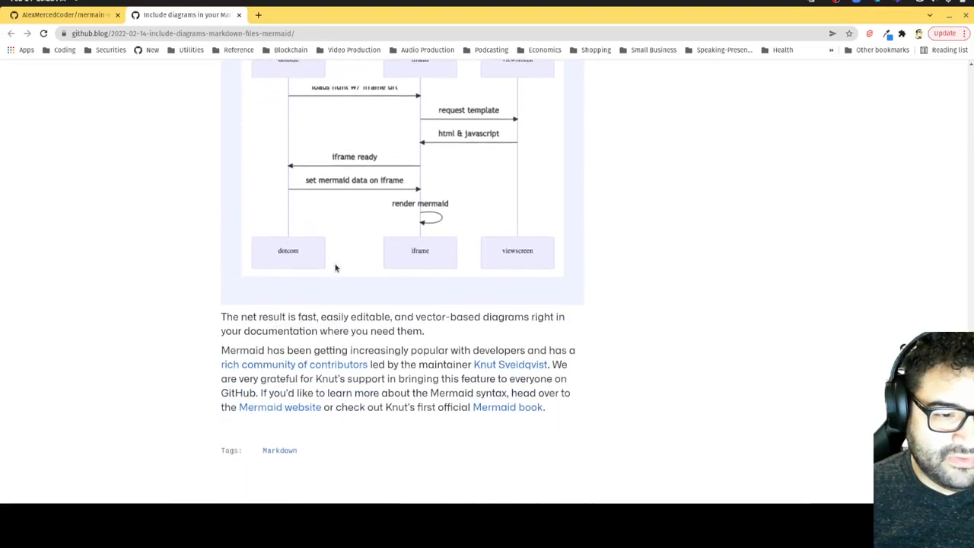
scroll("up", 3)
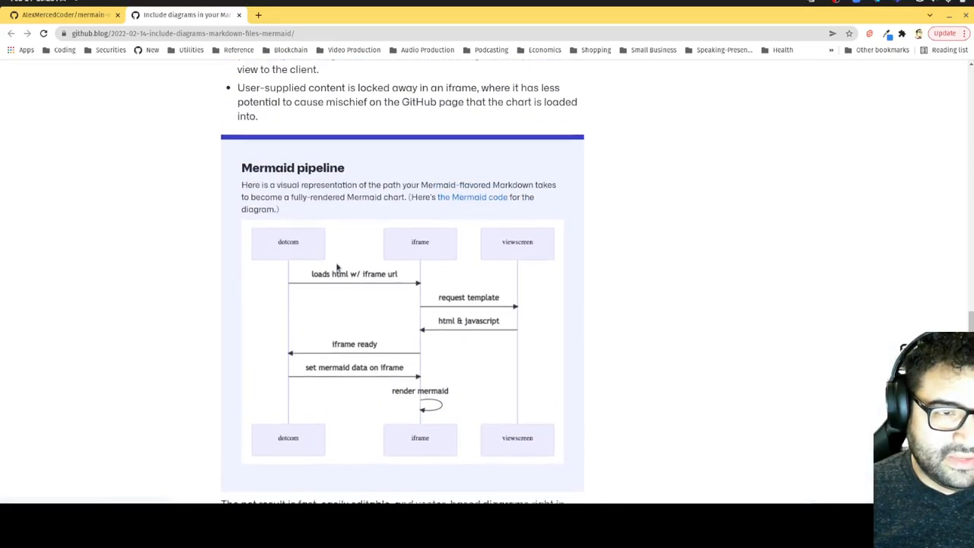
mouse_move(426, 219)
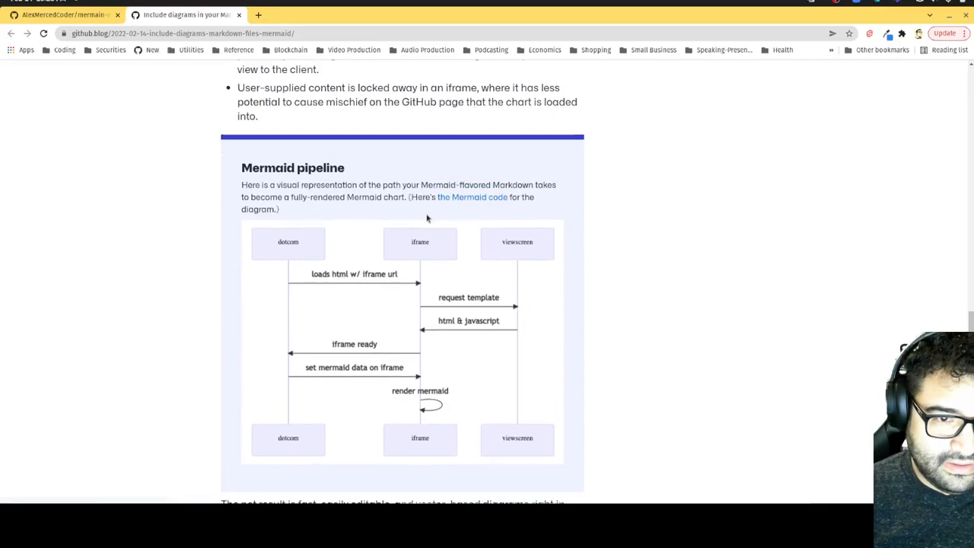
scroll("up", 3)
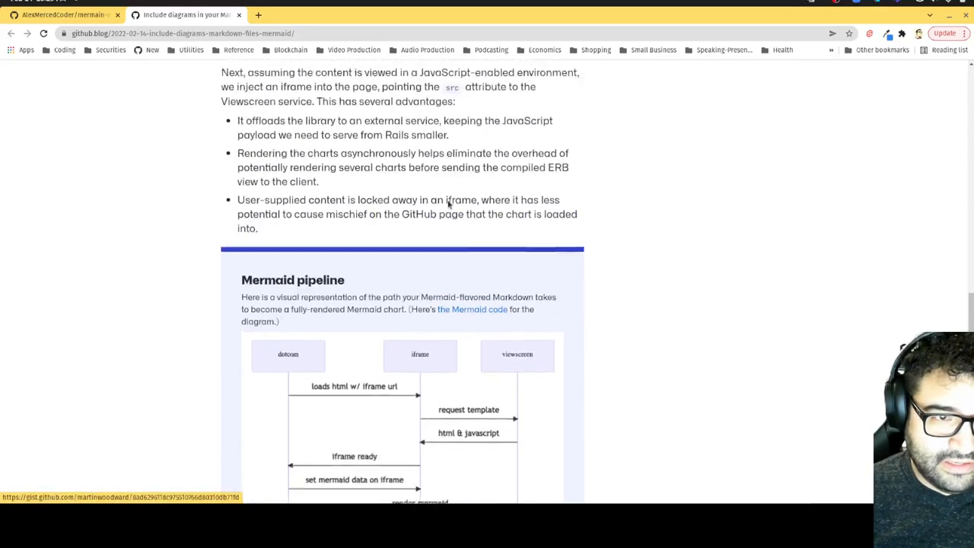
scroll("up", 3)
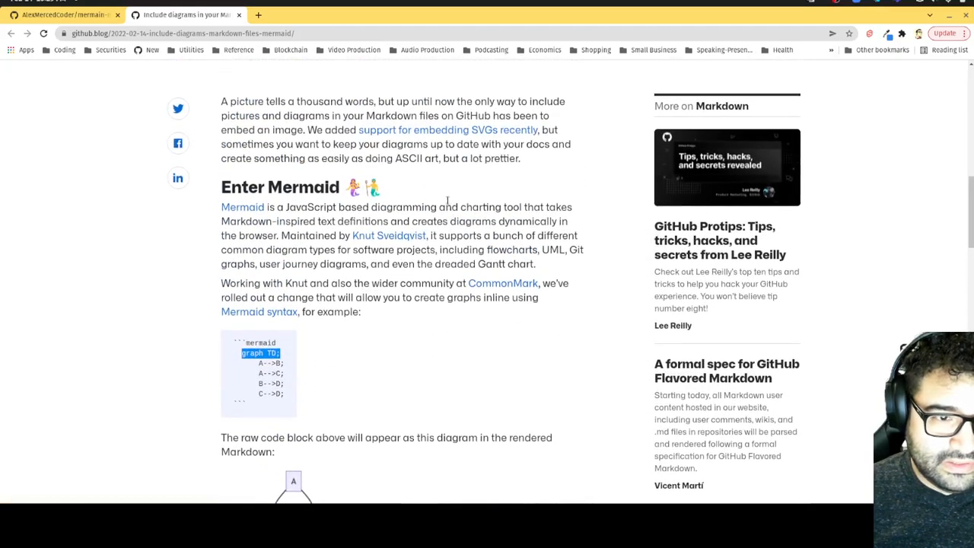
- Open the Mermaid documentation at the Syntax Structure section with the erDiagram example
left_click(259, 310)
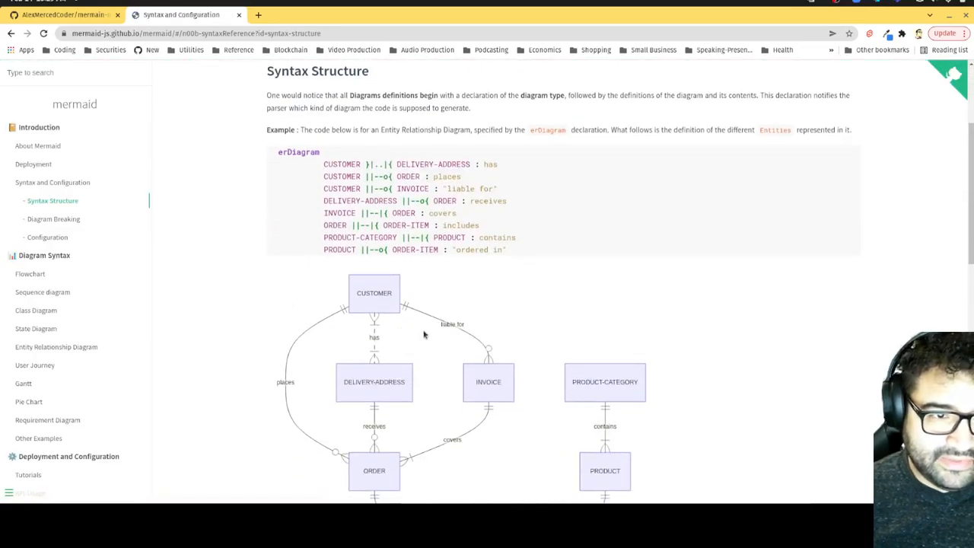
scroll("up", 3)
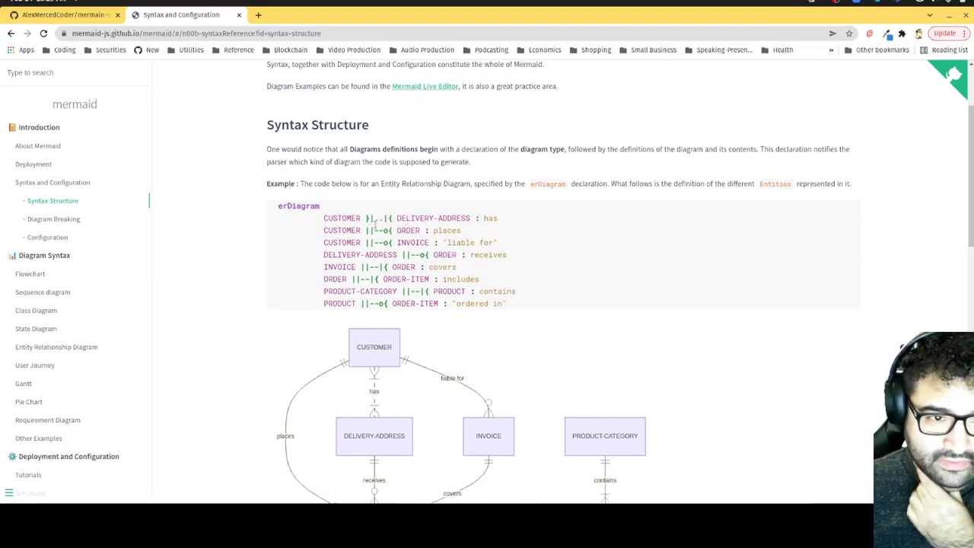
mouse_move(380, 386)
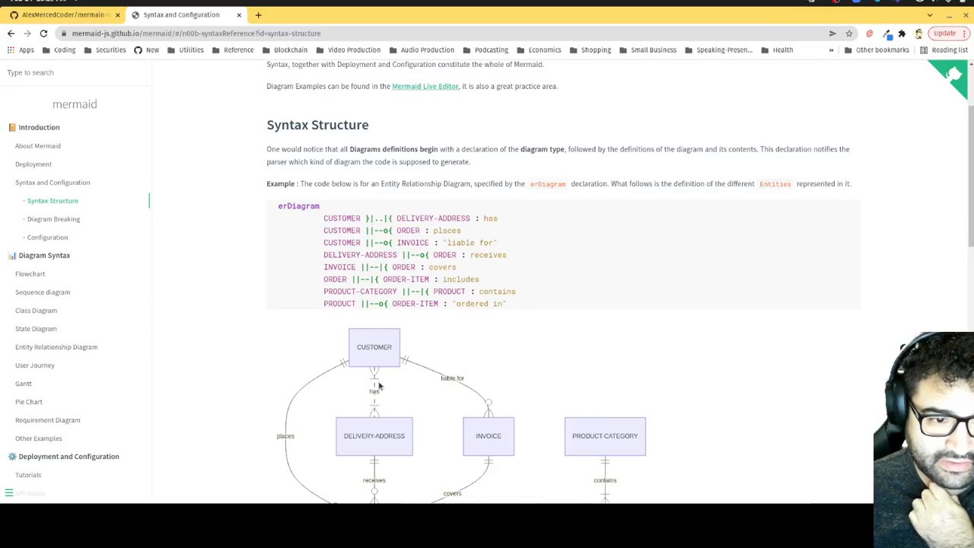
mouse_move(374, 381)
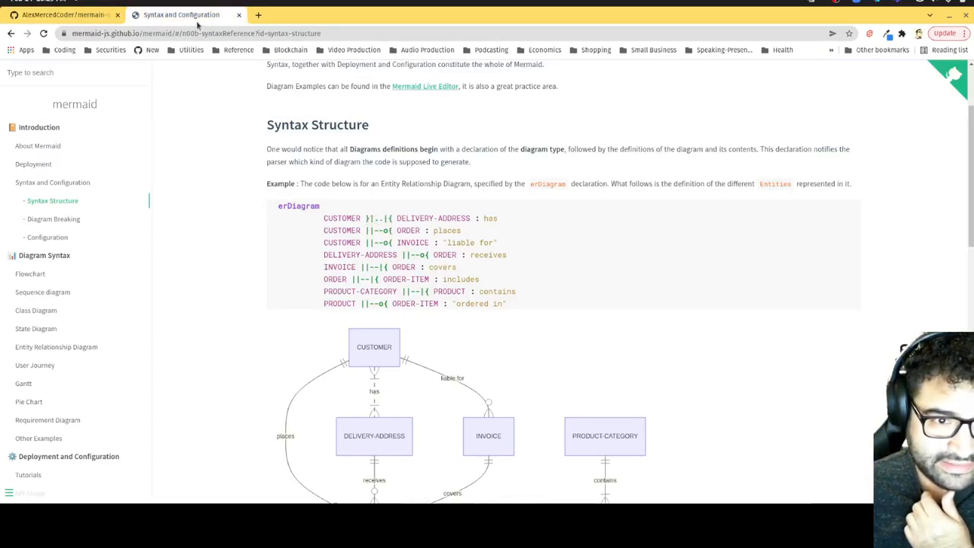
- Edit readme.md in the repository, adding a 'text' label to the Second-->Third line, and commit
left_click(61, 16)
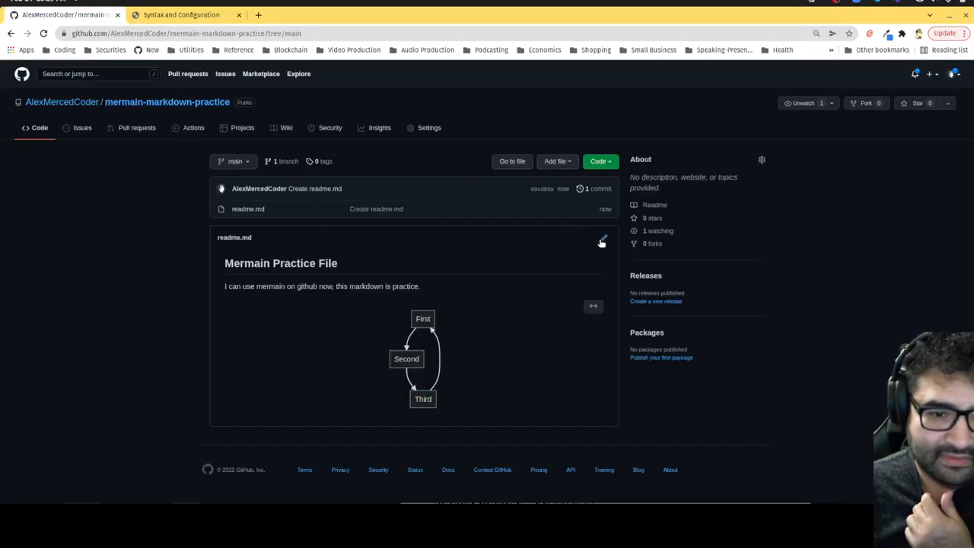
left_click(601, 241)
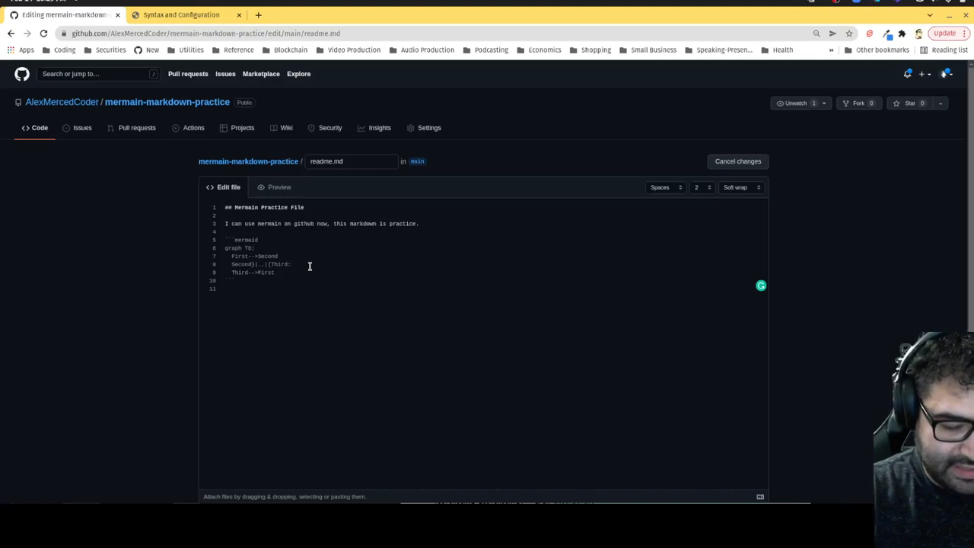
type("text")
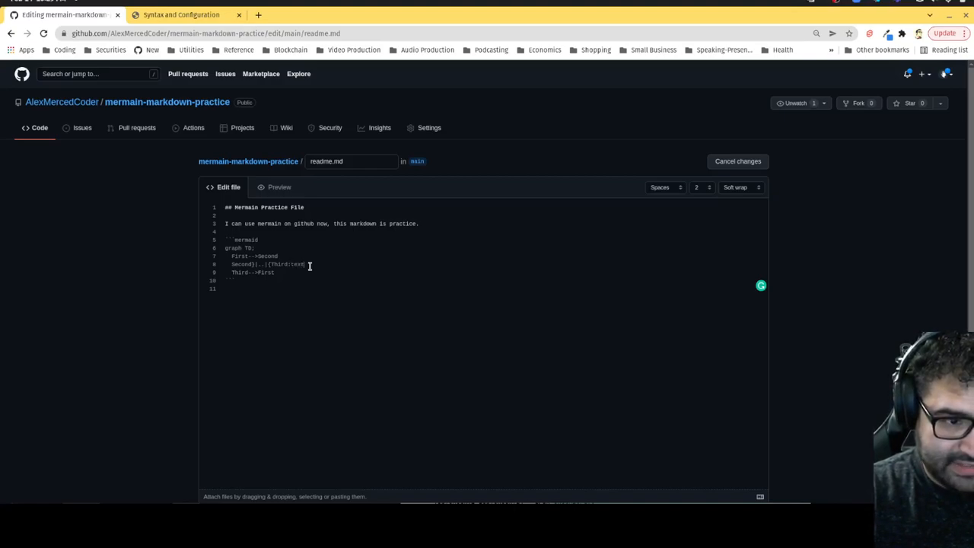
scroll("down", 3)
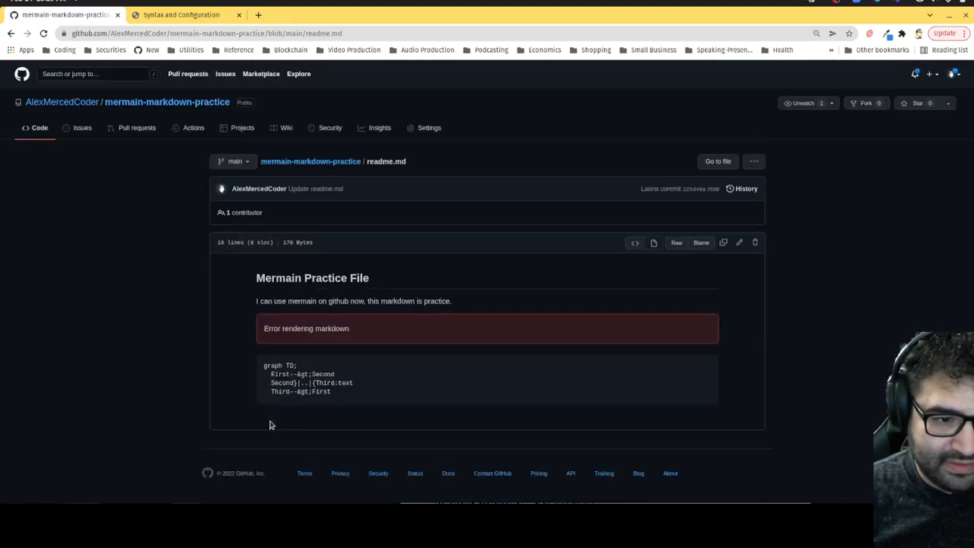
mouse_move(409, 344)
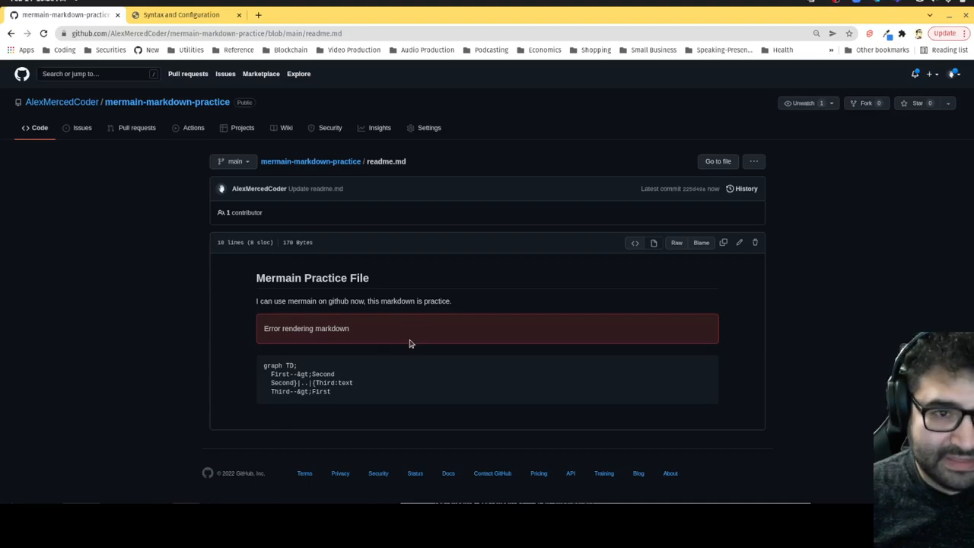
- Check the Mermaid syntax reference, then reopen the broken readme.md for editing
left_click(180, 15)
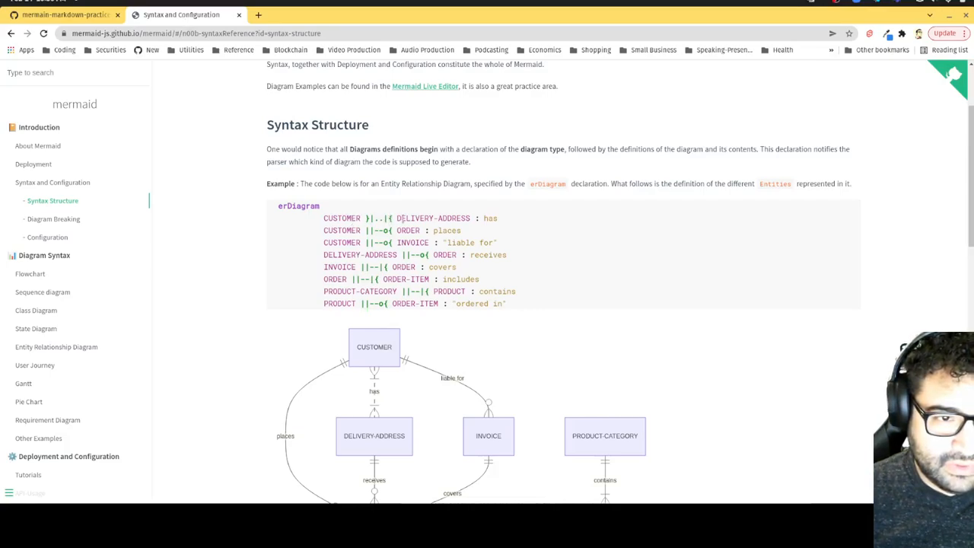
mouse_move(530, 232)
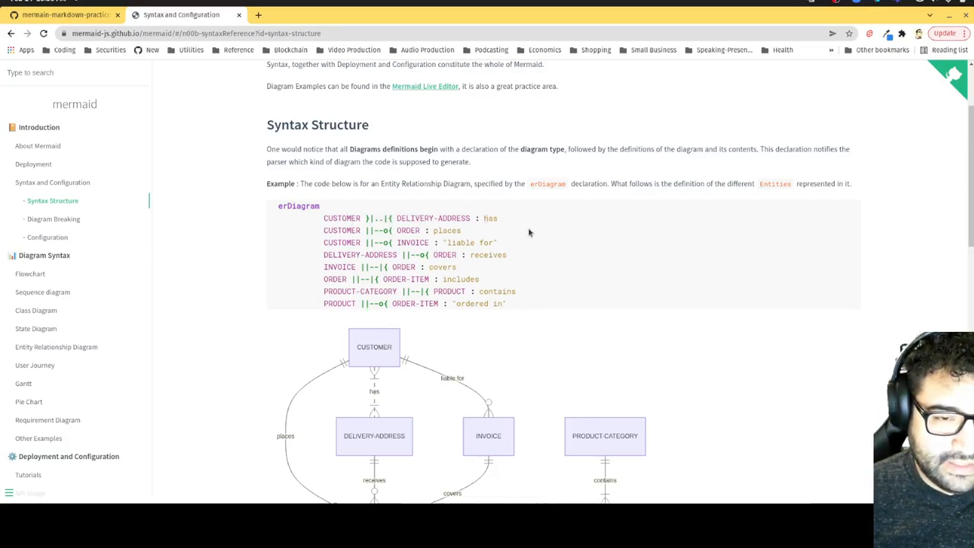
mouse_move(149, 245)
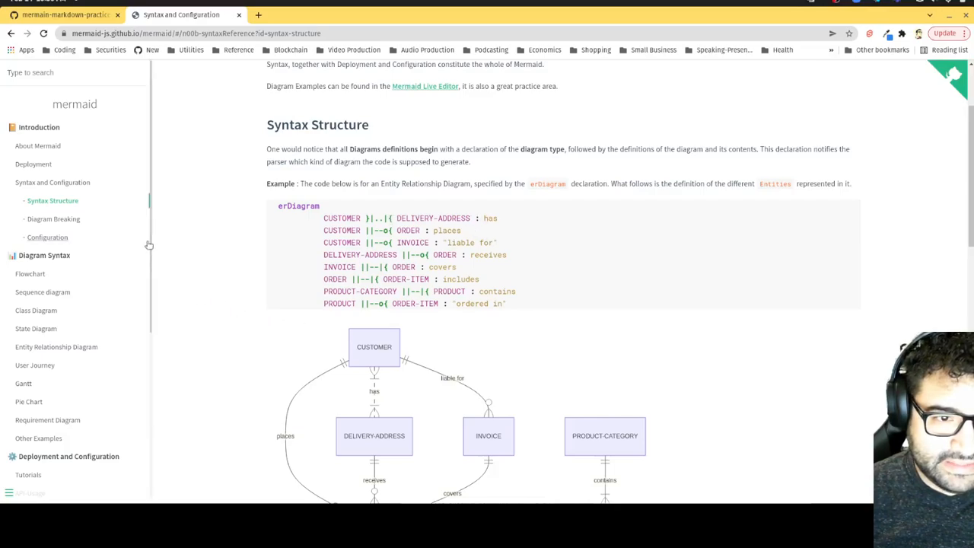
left_click(64, 15)
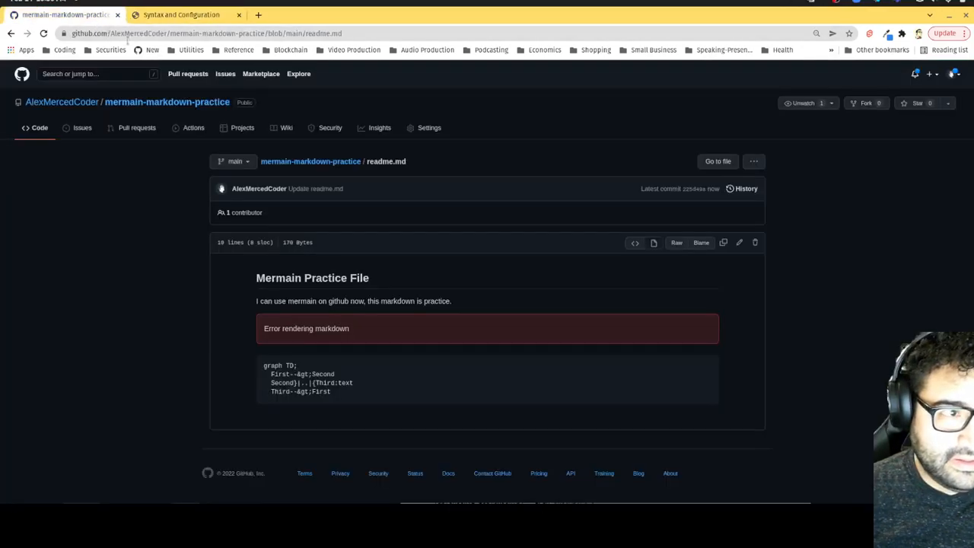
left_click(740, 242)
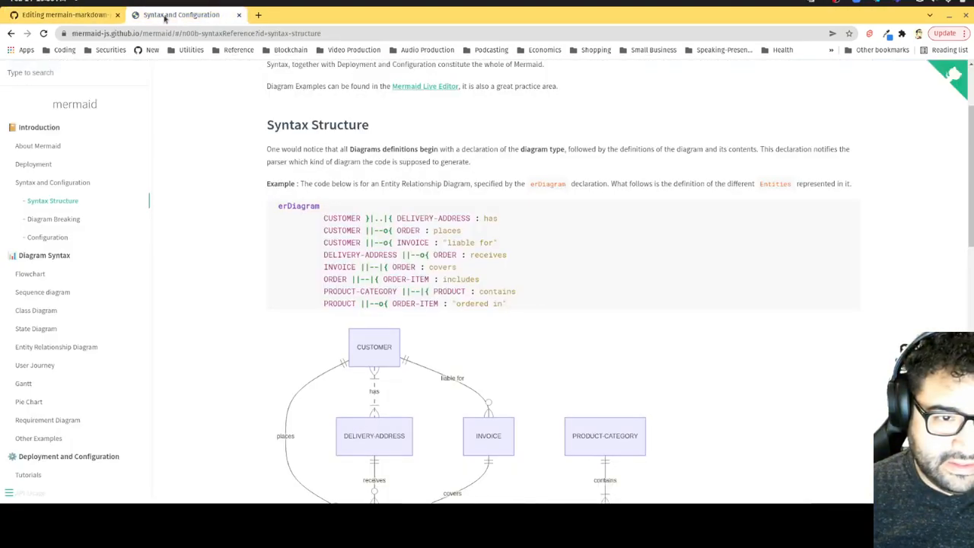
- Commit the revised Second→Third label line in readme.md and reopen the file for editing
left_click(61, 15)
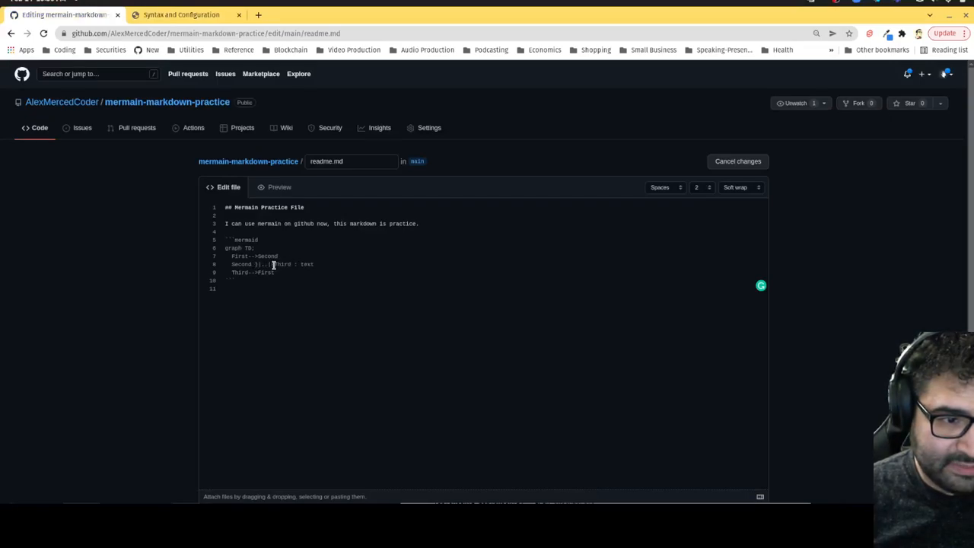
scroll("down", 3)
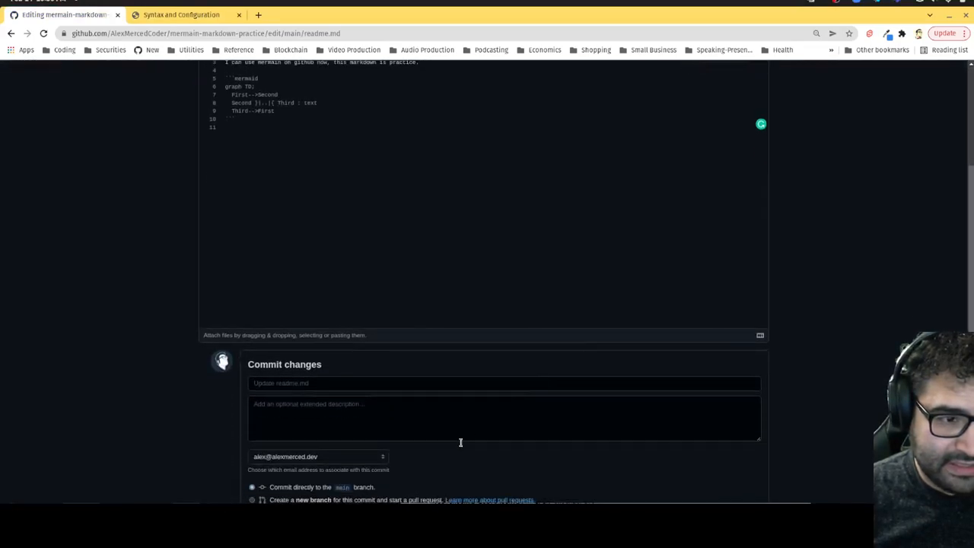
left_click(271, 423)
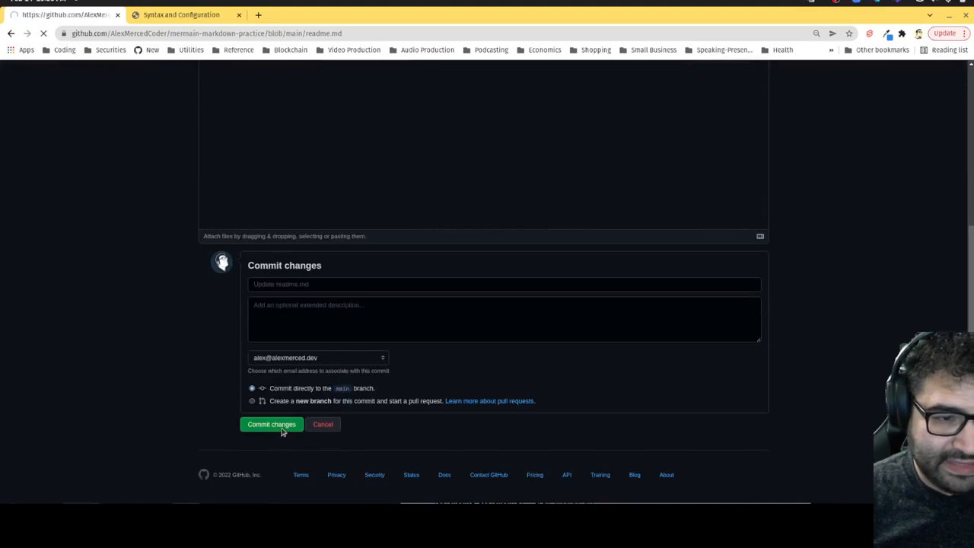
left_click(271, 423)
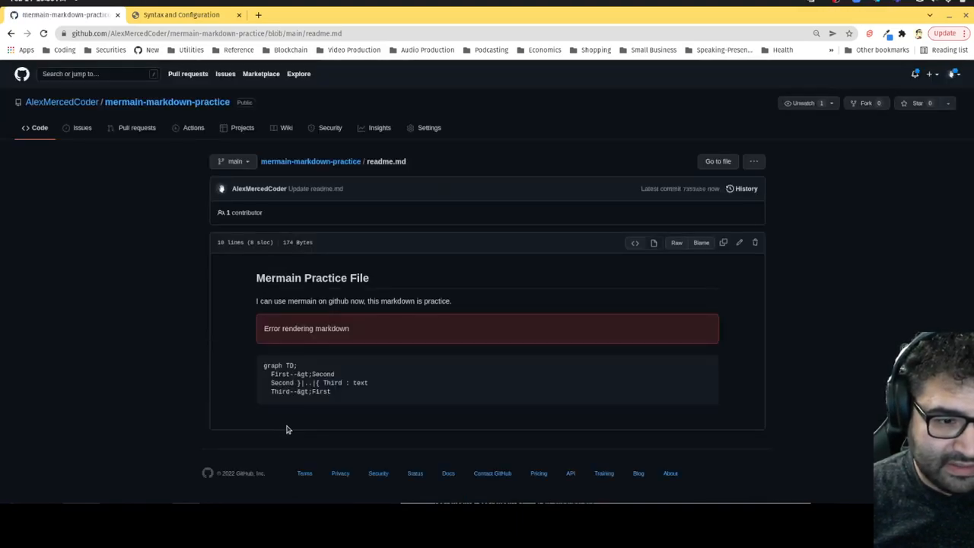
mouse_move(340, 400)
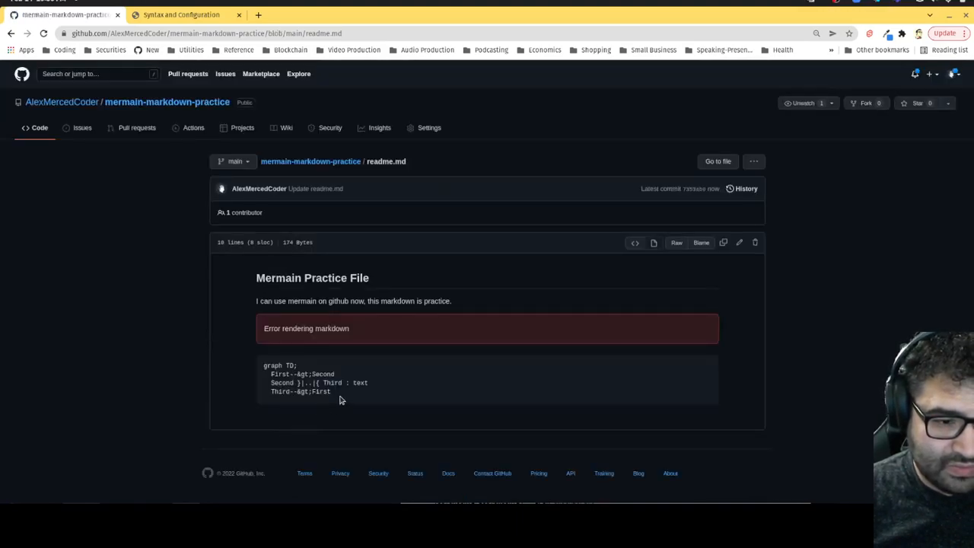
mouse_move(289, 399)
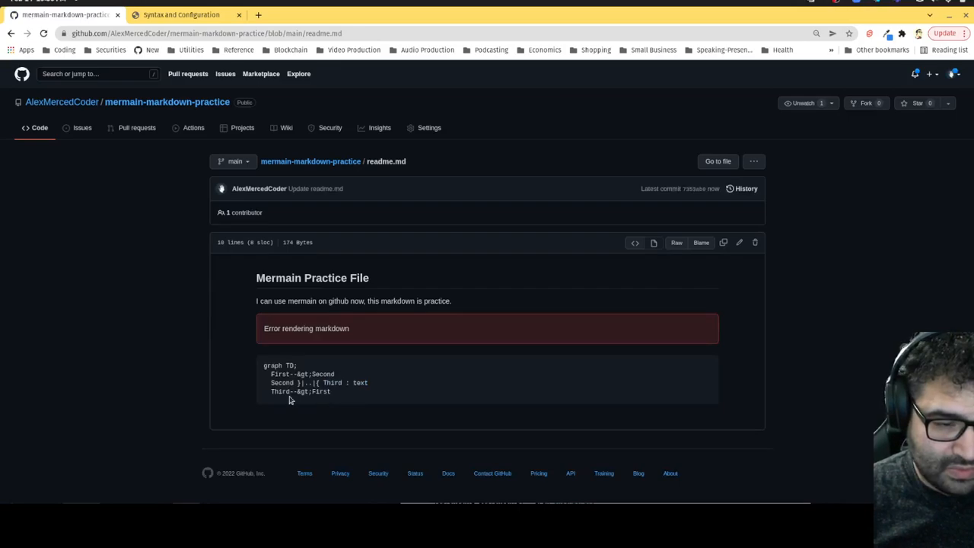
mouse_move(724, 262)
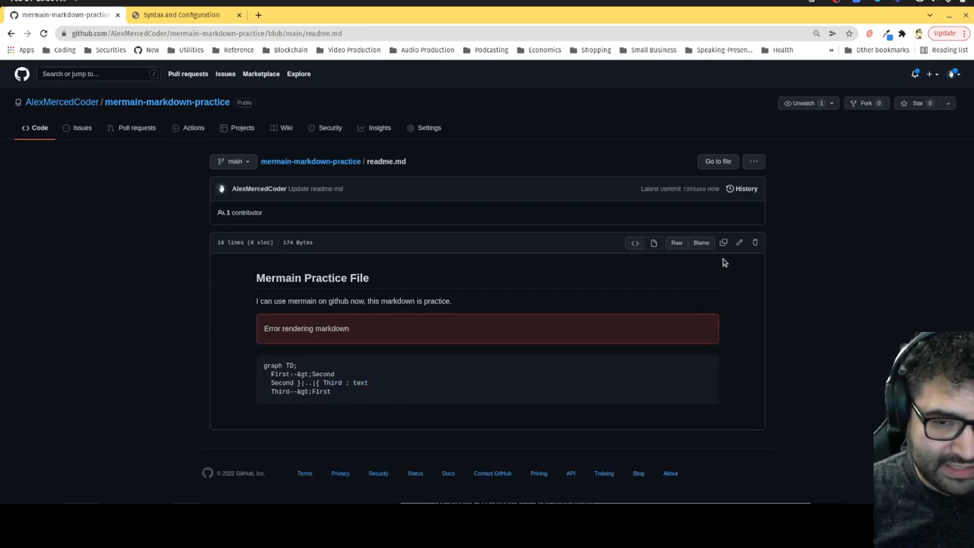
left_click(738, 242)
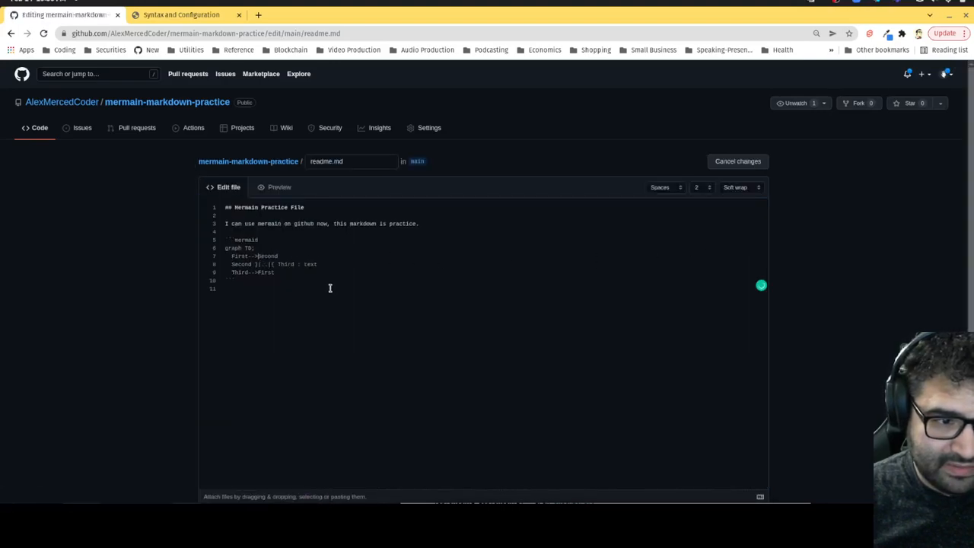
mouse_move(398, 268)
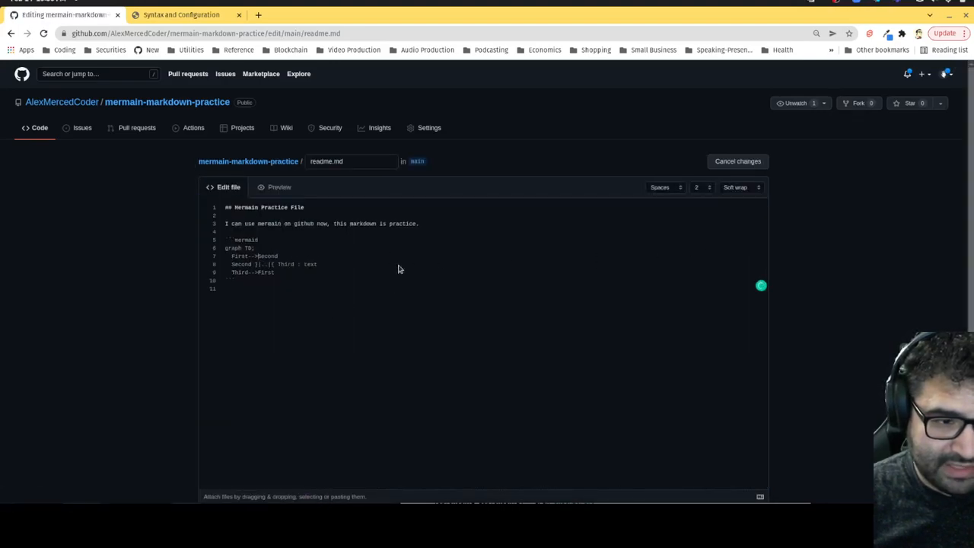
- Consult the erDiagram example in the Mermaid Syntax Structure docs, then return to readme.md
left_click(181, 16)
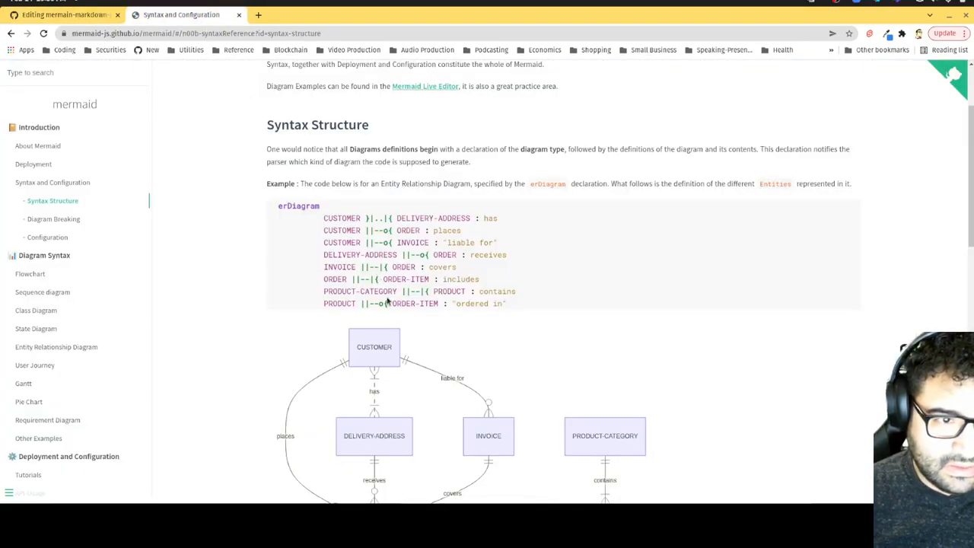
scroll("up", 3)
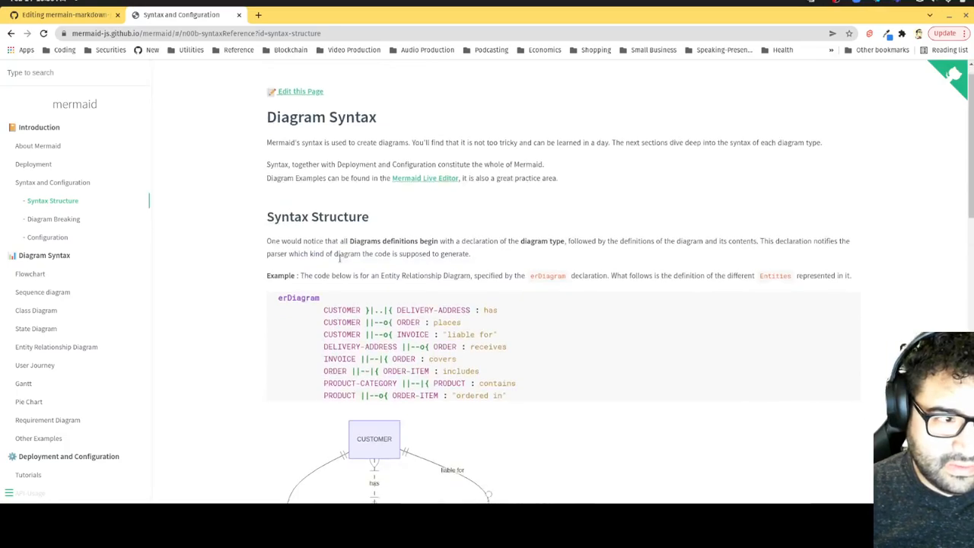
scroll("down", 3)
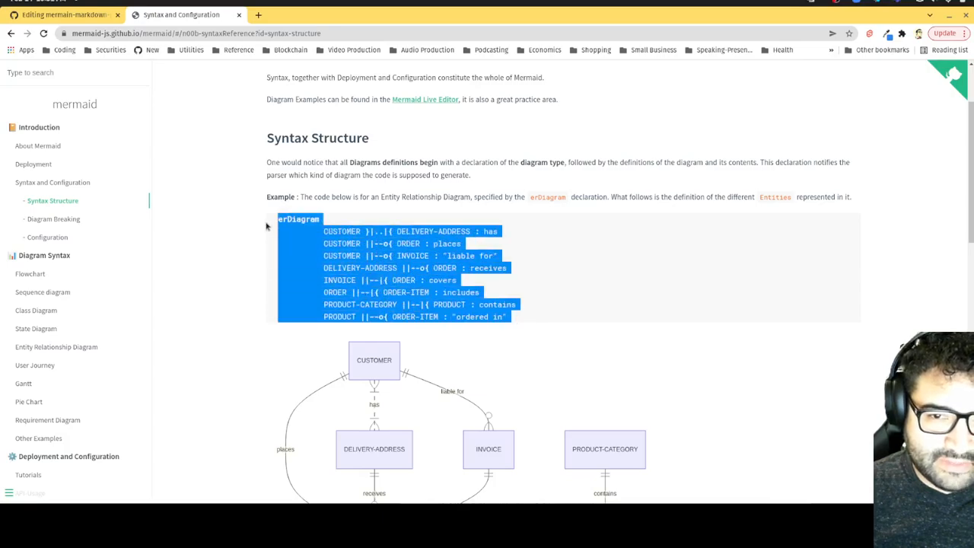
mouse_move(530, 204)
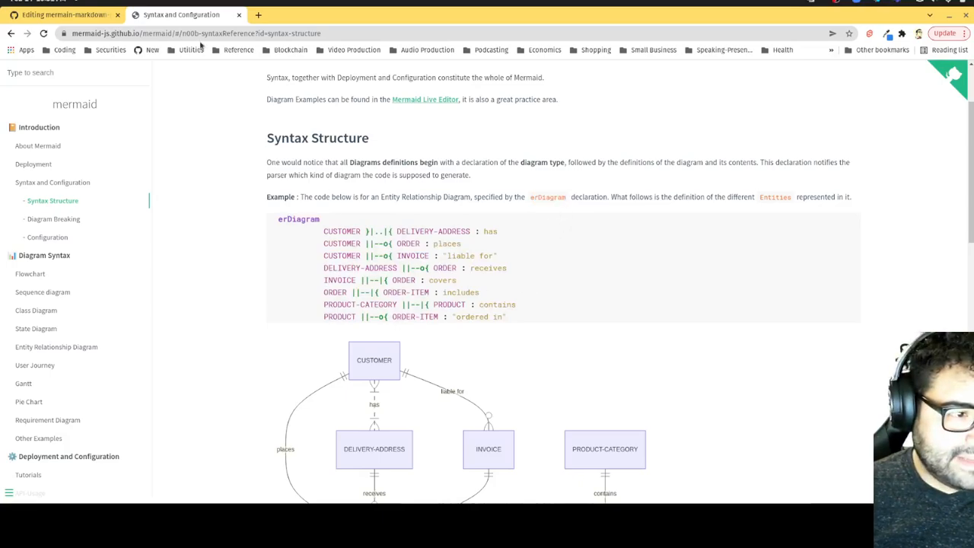
left_click(63, 15)
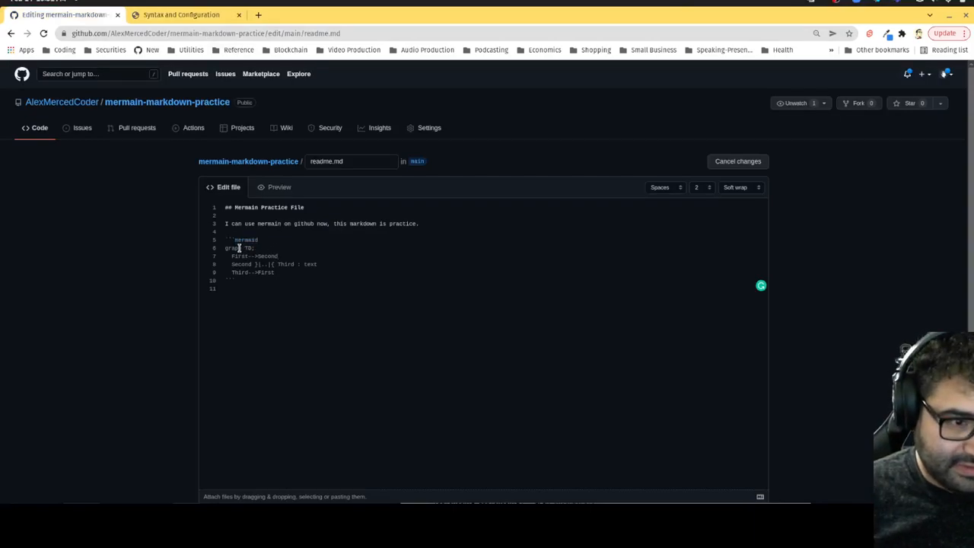
- Replace the graph keyword with erDiagram in readme.md and commit the change
double_click(233, 248)
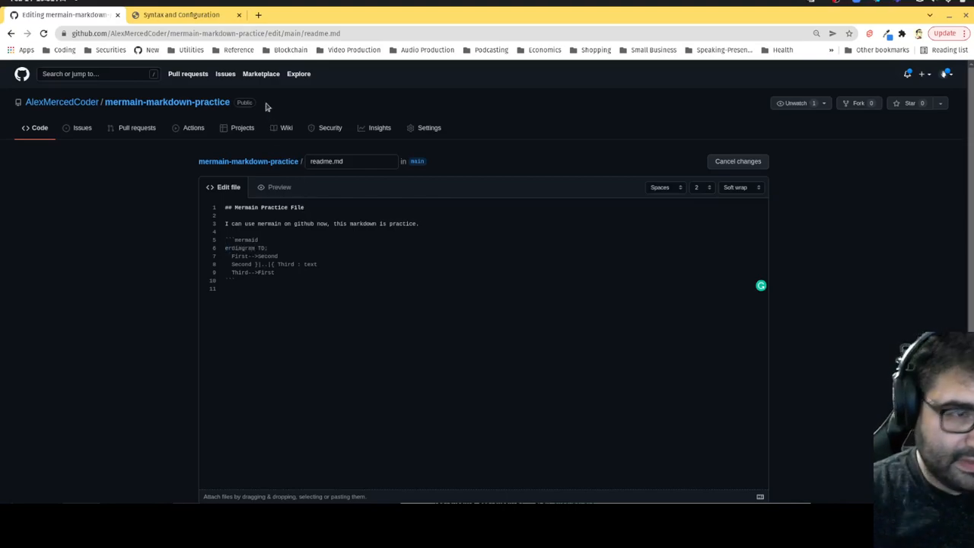
left_click(179, 15)
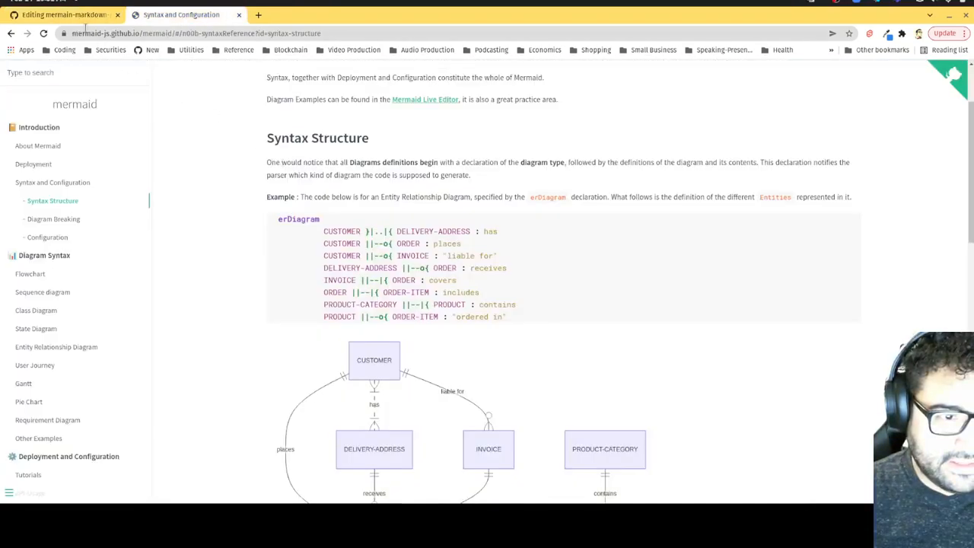
left_click(64, 15)
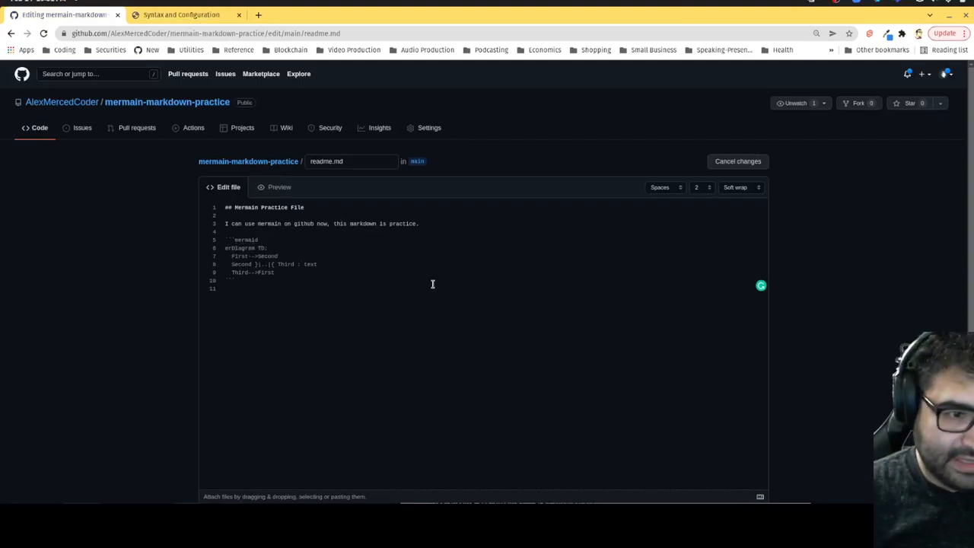
scroll("down", 3)
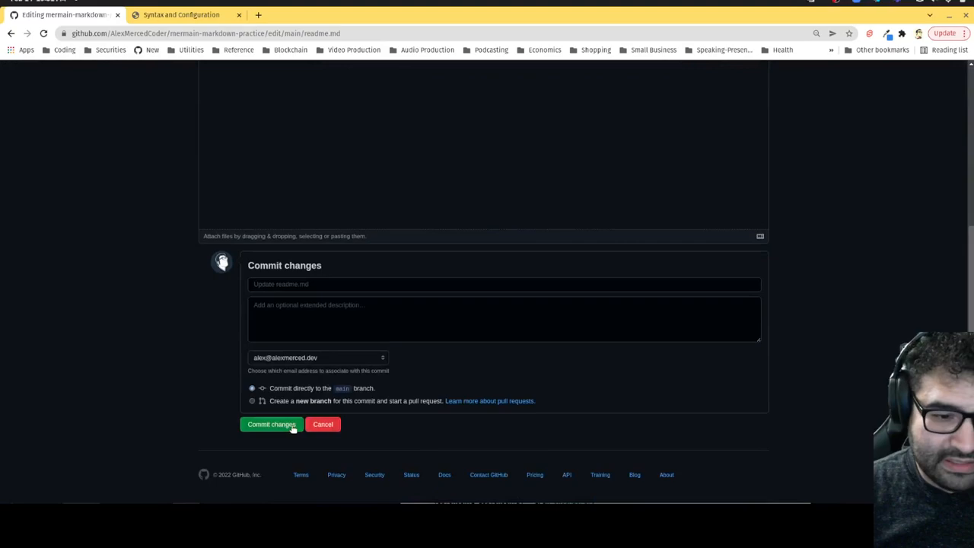
left_click(271, 423)
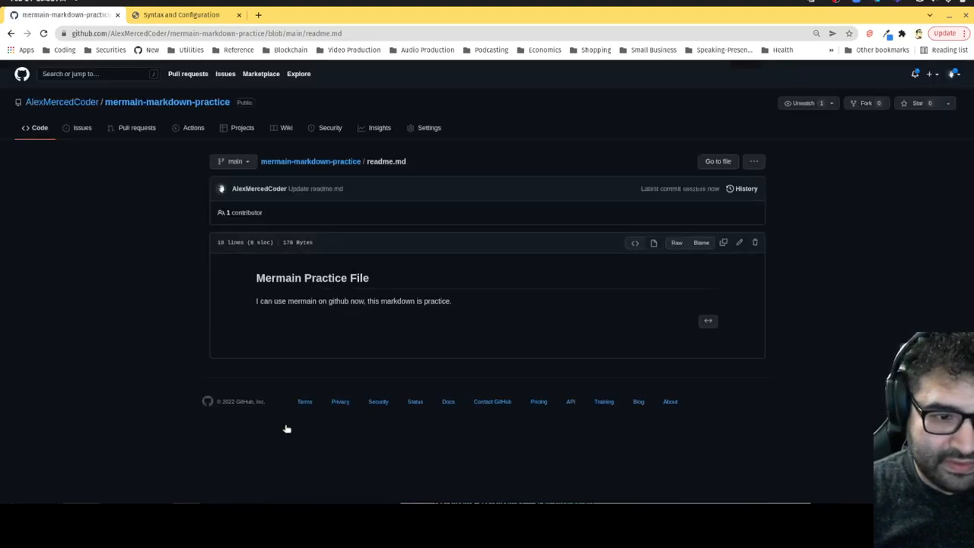
mouse_move(305, 331)
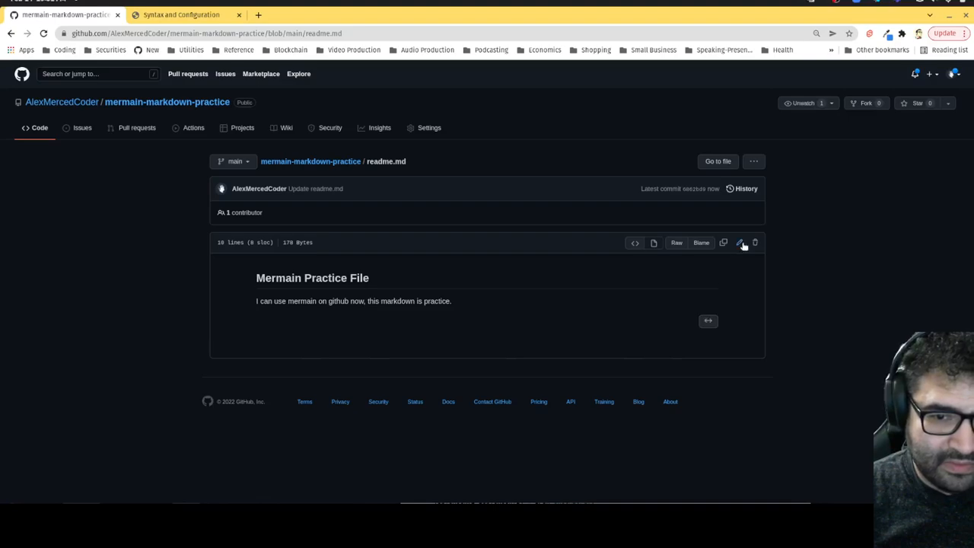
- Rewrite the First, Second and Third relationship lines in ER syntax and commit them
left_click(181, 16)
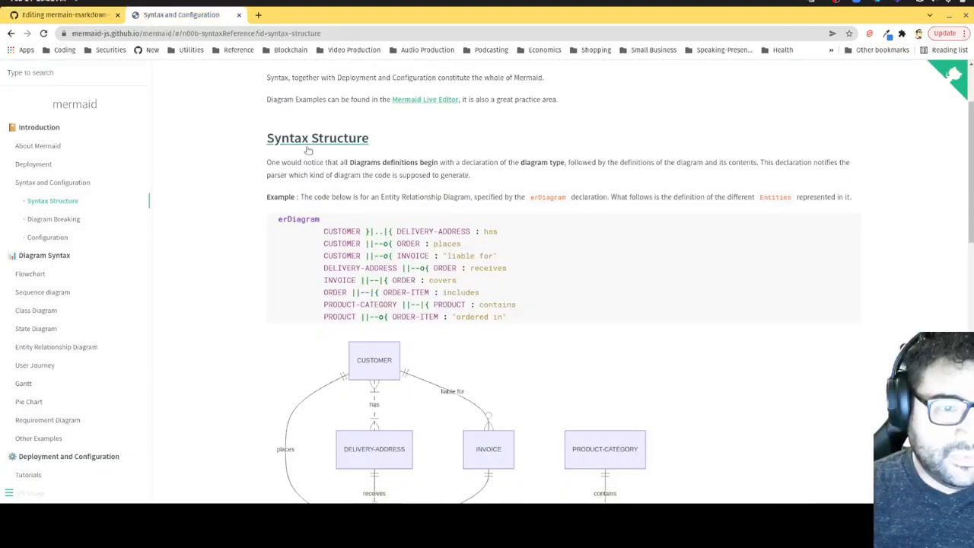
scroll("down", 3)
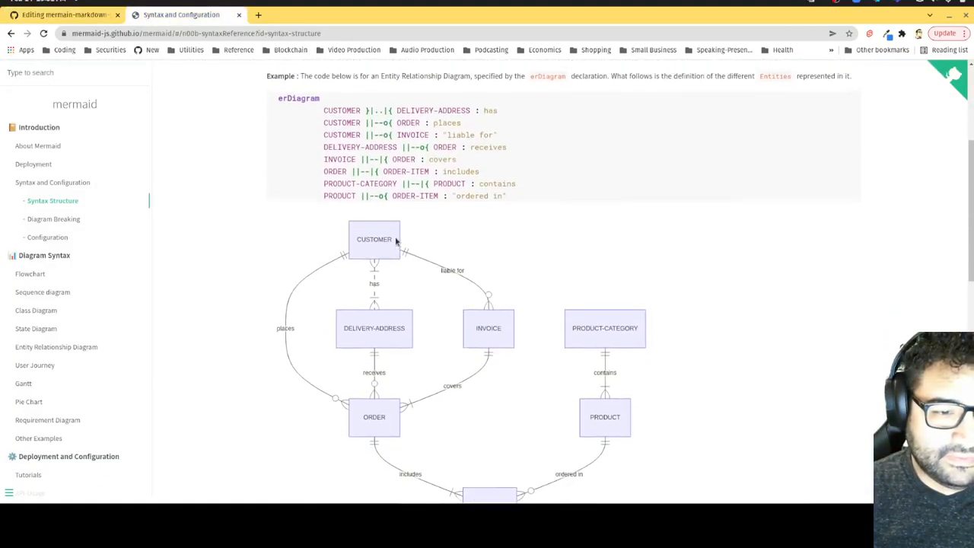
left_click(64, 15)
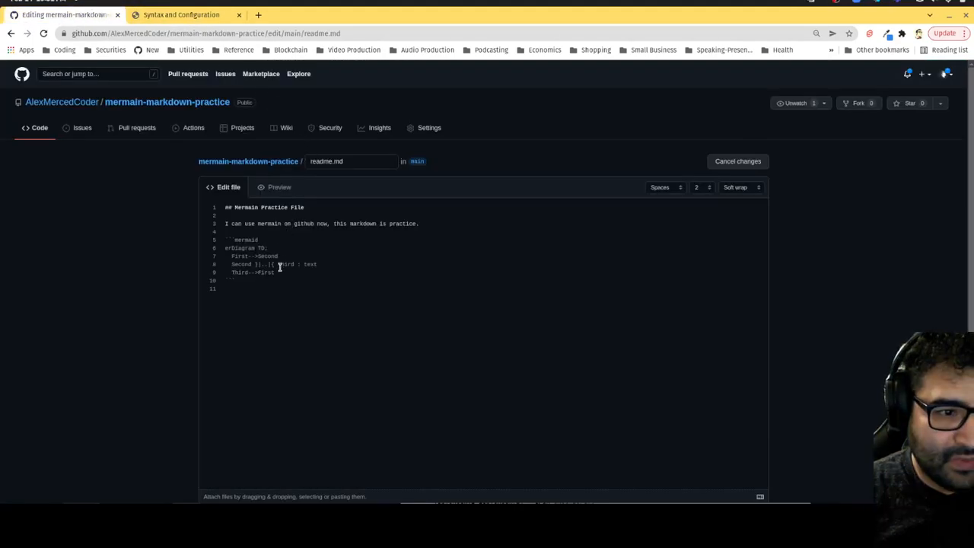
double_click(262, 265)
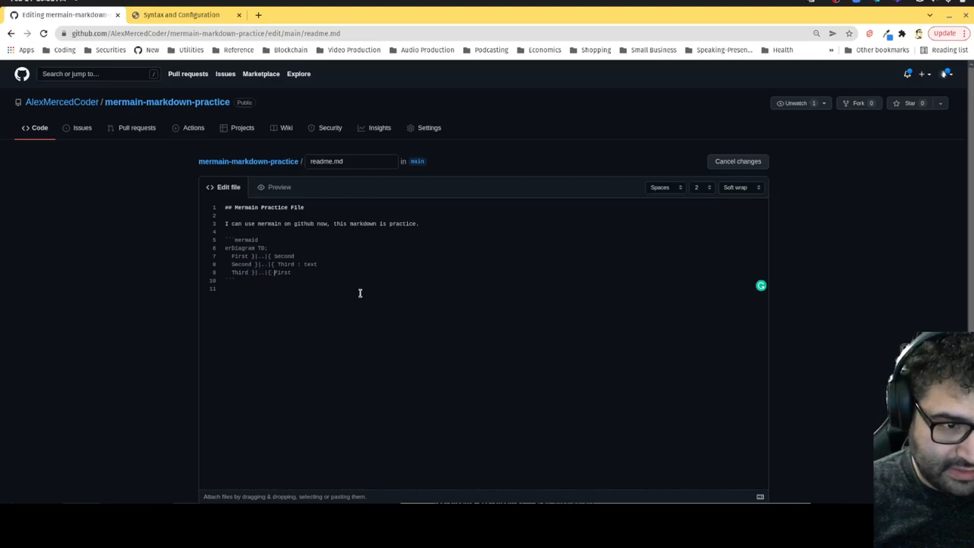
scroll("down", 3)
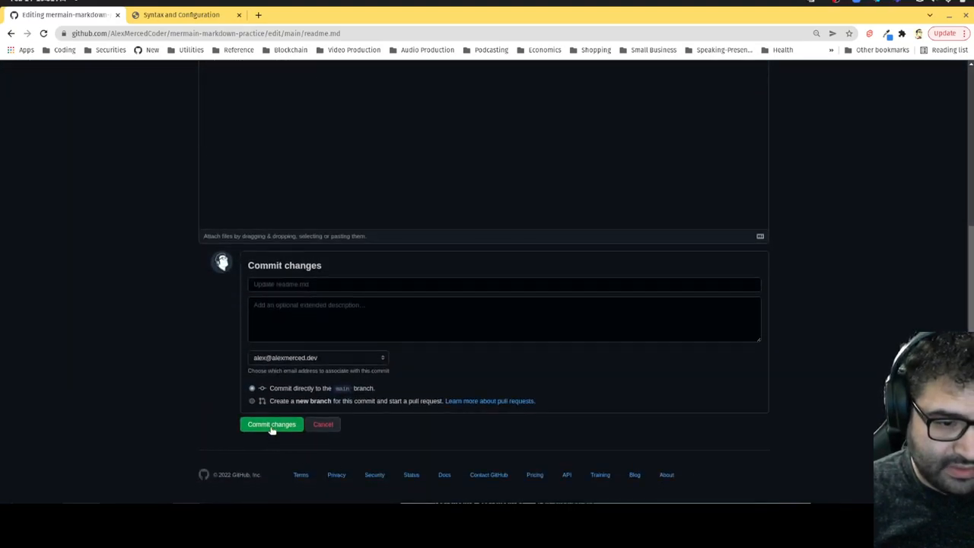
left_click(271, 423)
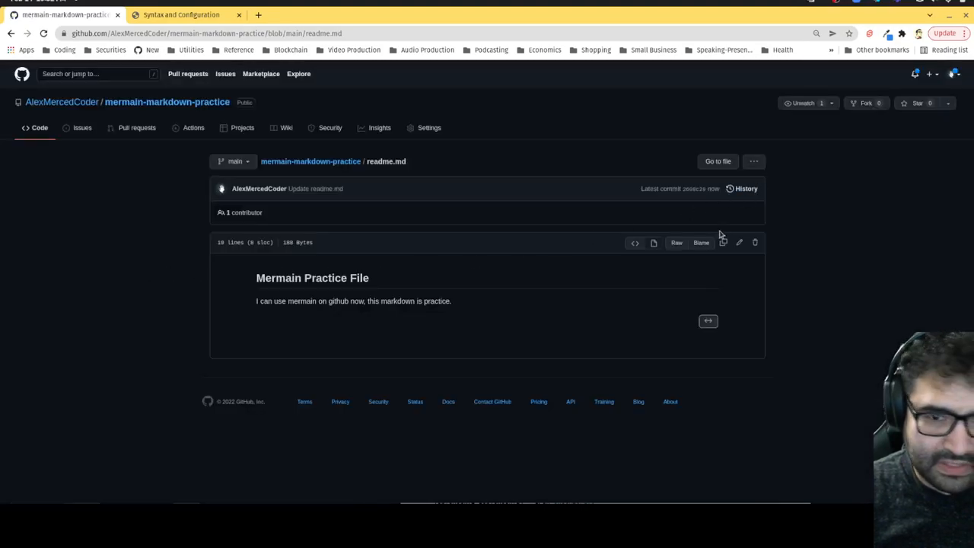
left_click(181, 15)
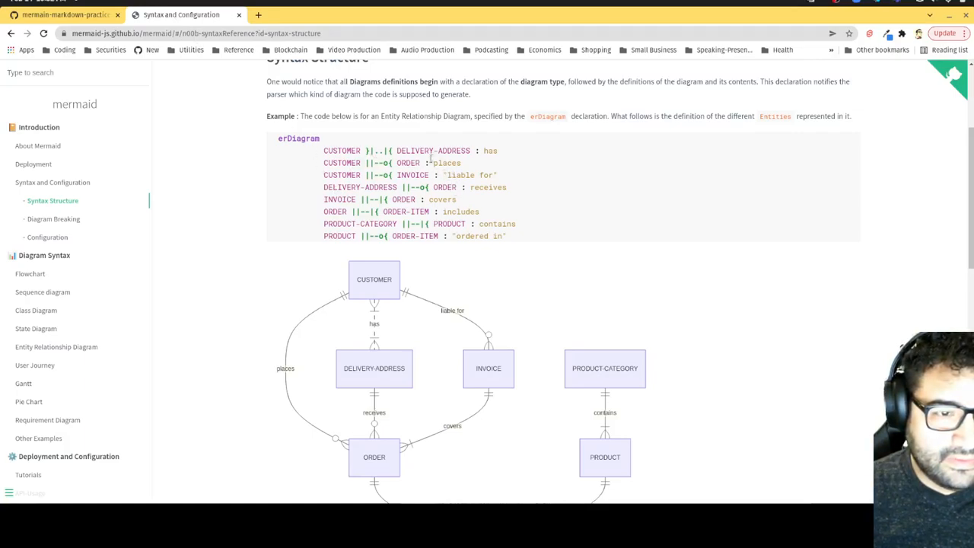
- Browse the Mermaid docs and move to the flowchart syntax page
scroll("down", 3)
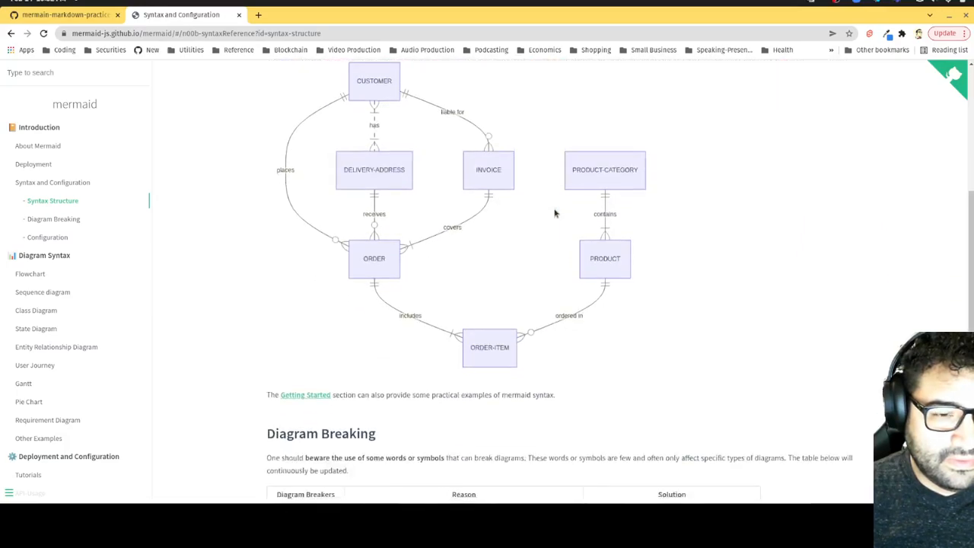
scroll("down", 3)
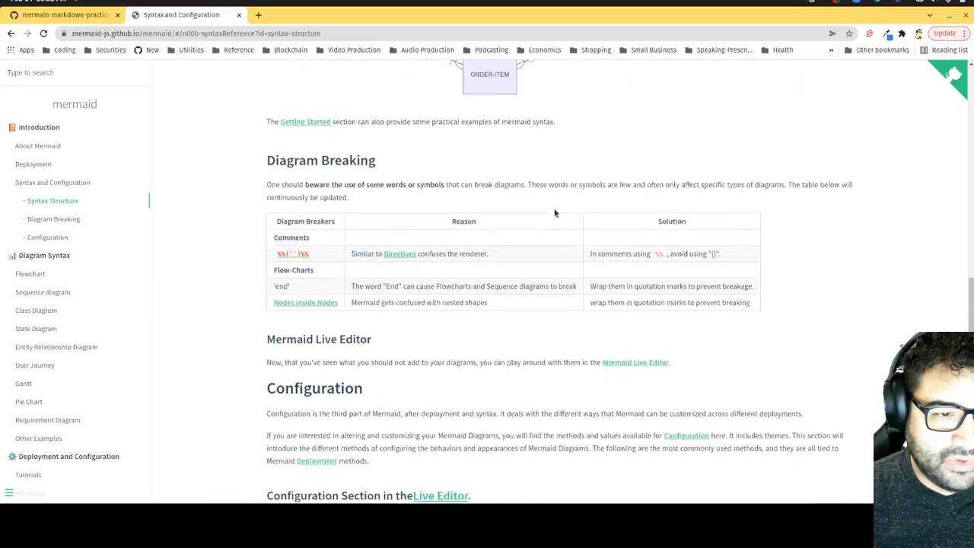
scroll("up", 3)
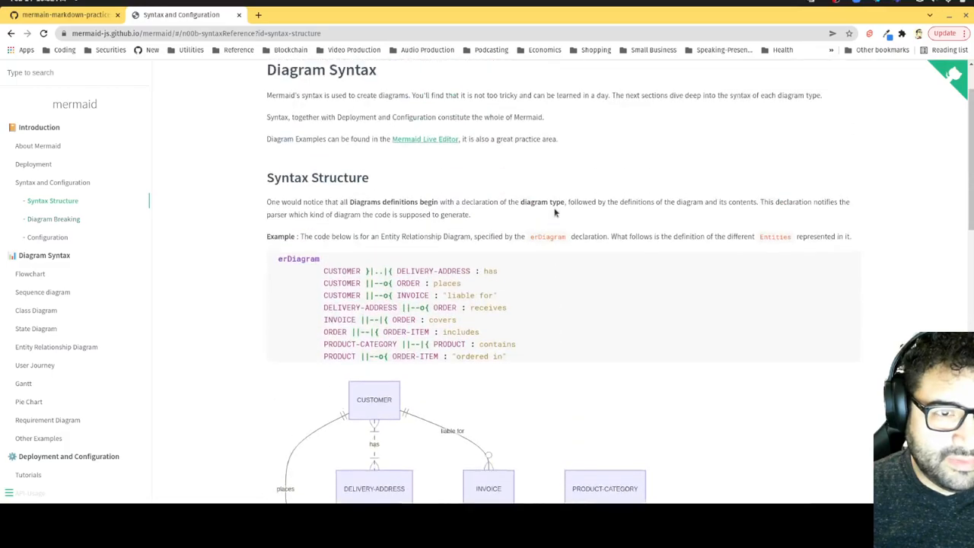
scroll("up", 3)
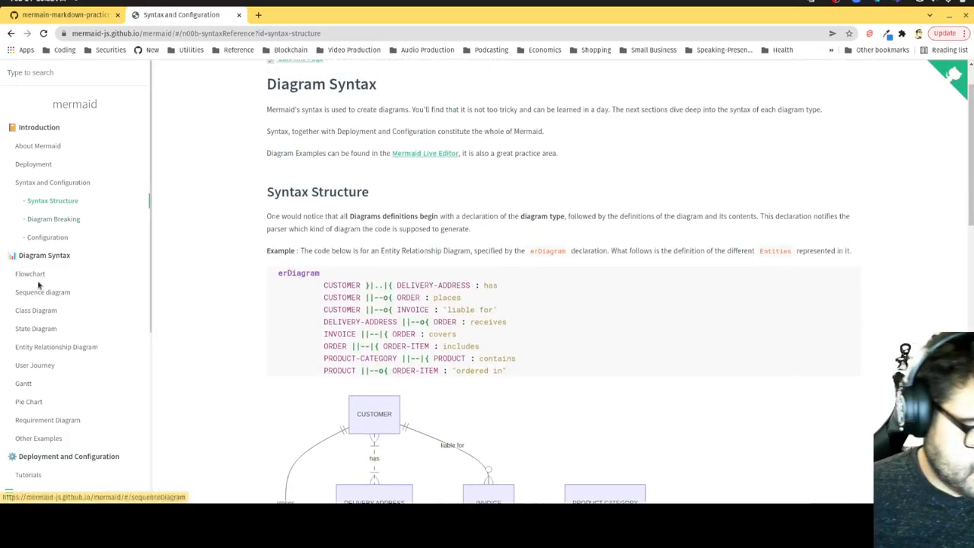
left_click(31, 274)
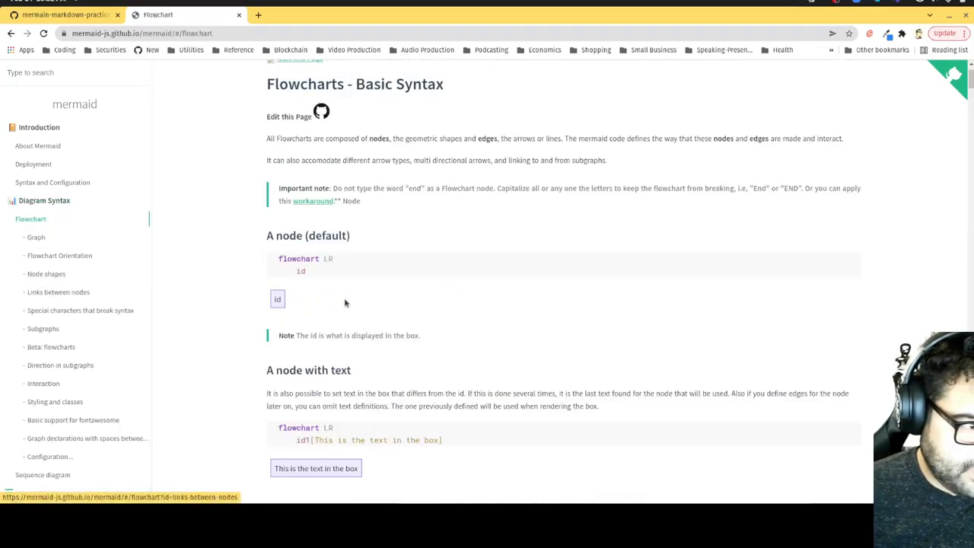
scroll("down", 3)
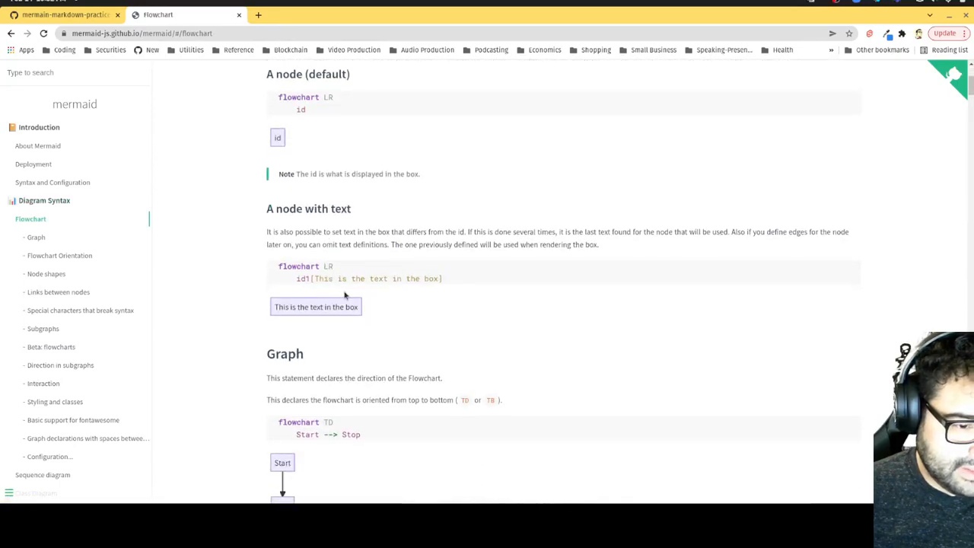
- Review the Graph section's TD and LR direction examples, then return to the GitHub readme
scroll("down", 3)
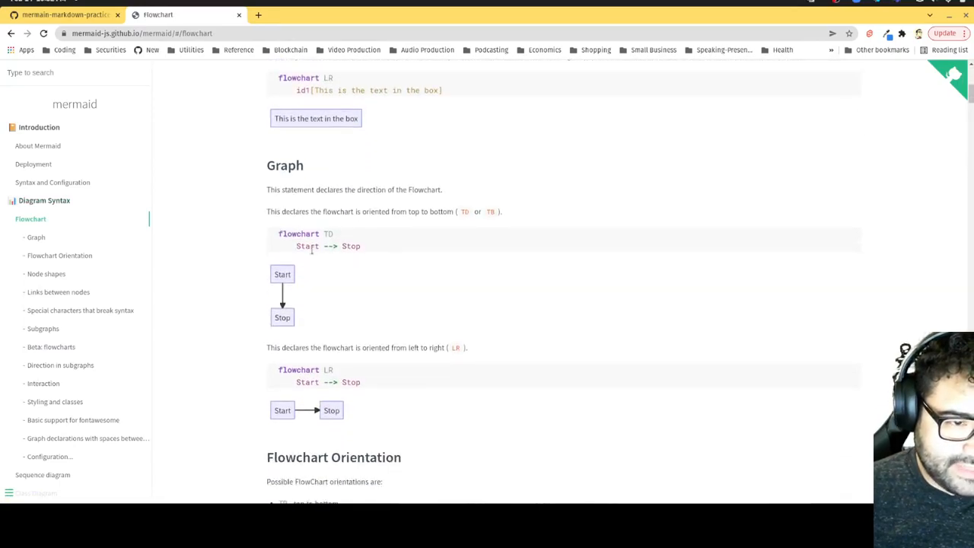
mouse_move(281, 301)
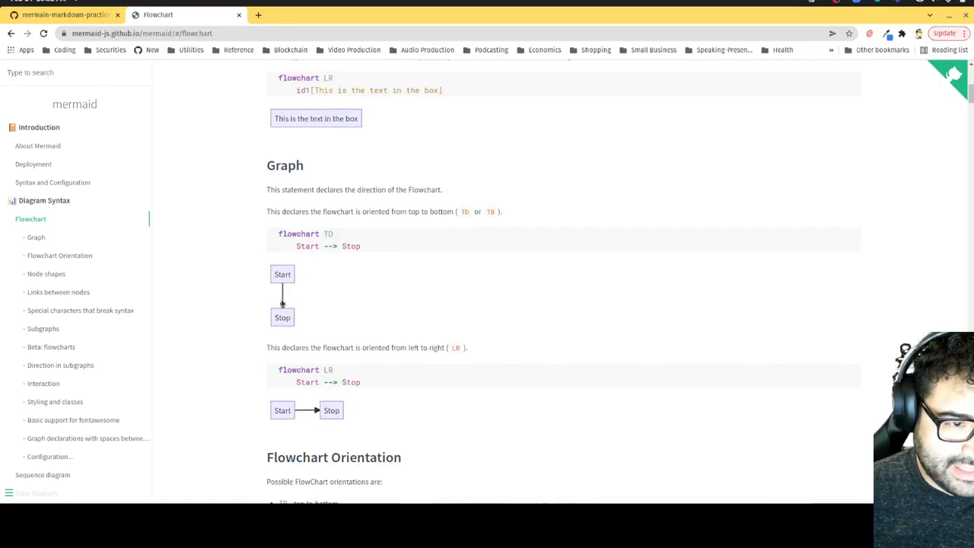
scroll("down", 3)
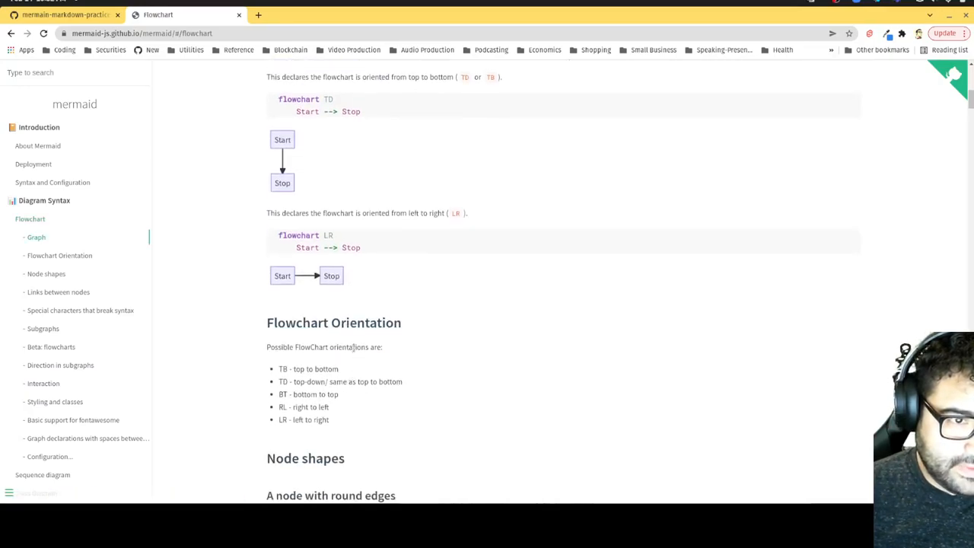
scroll("up", 3)
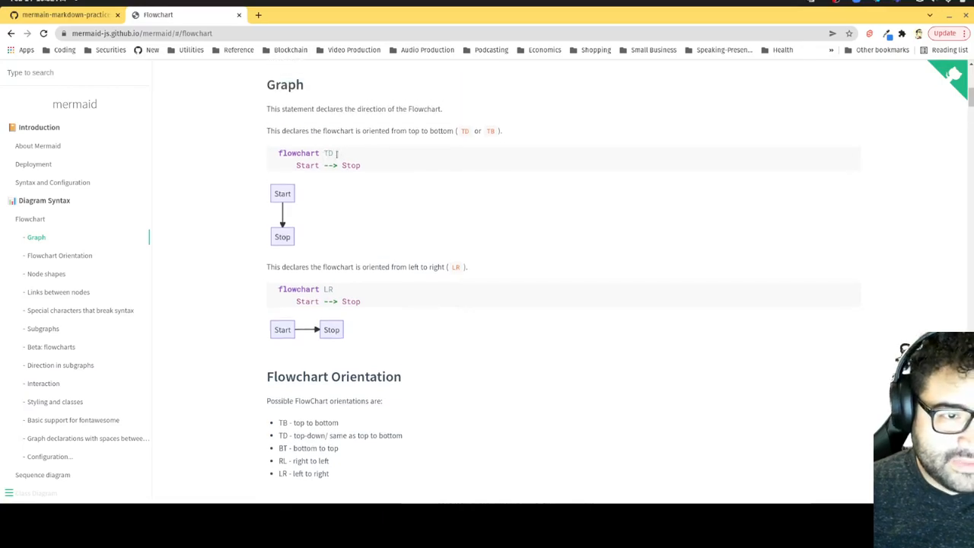
double_click(327, 153)
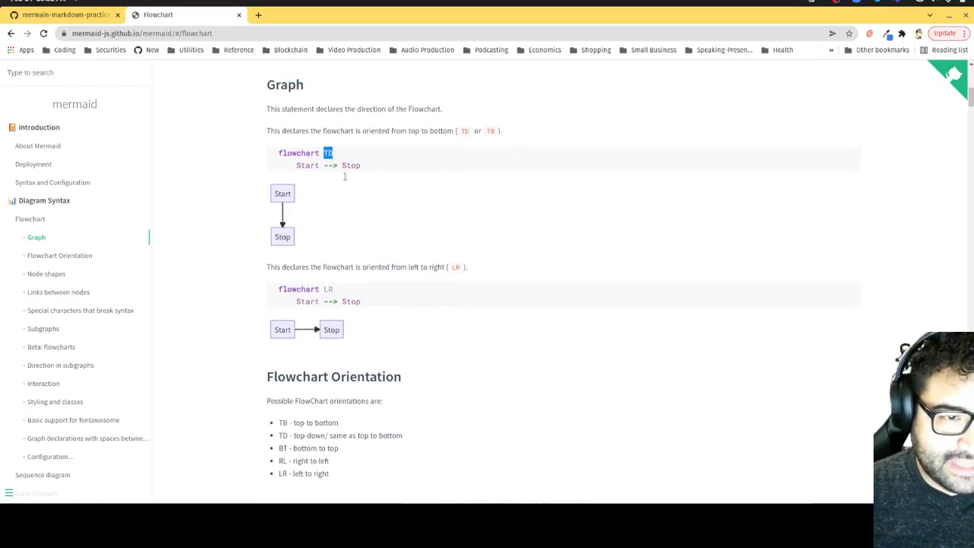
mouse_move(329, 298)
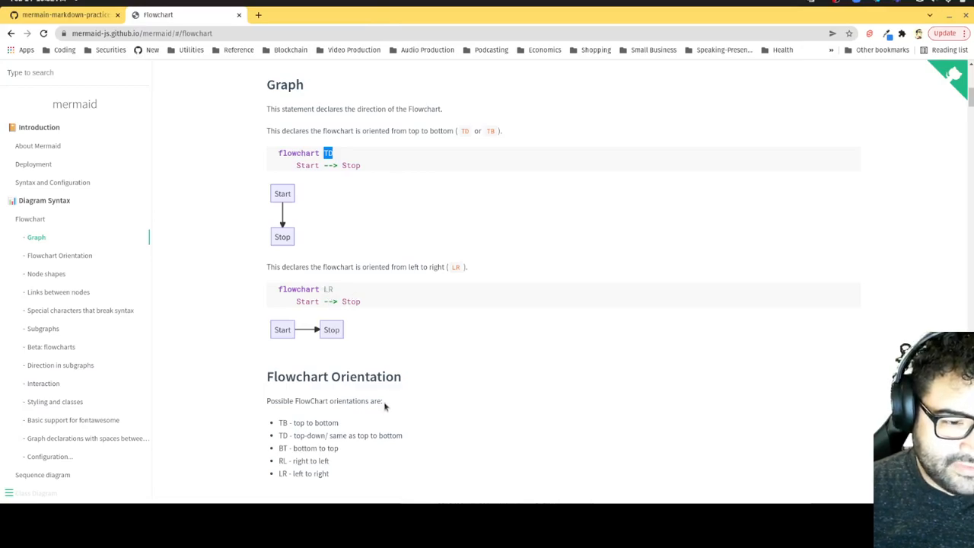
left_click(64, 15)
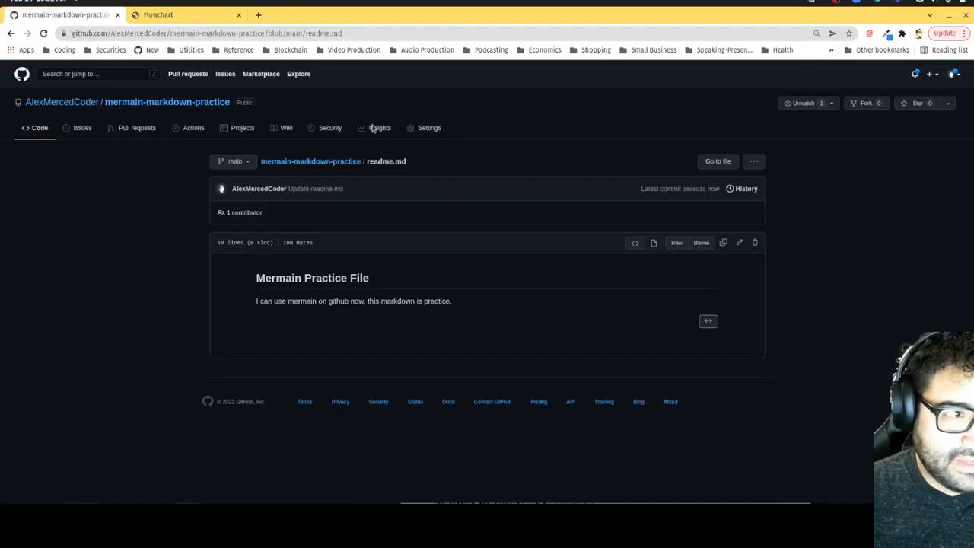
- Commit the readme direction edit and reopen readme.md for editing
left_click(738, 241)
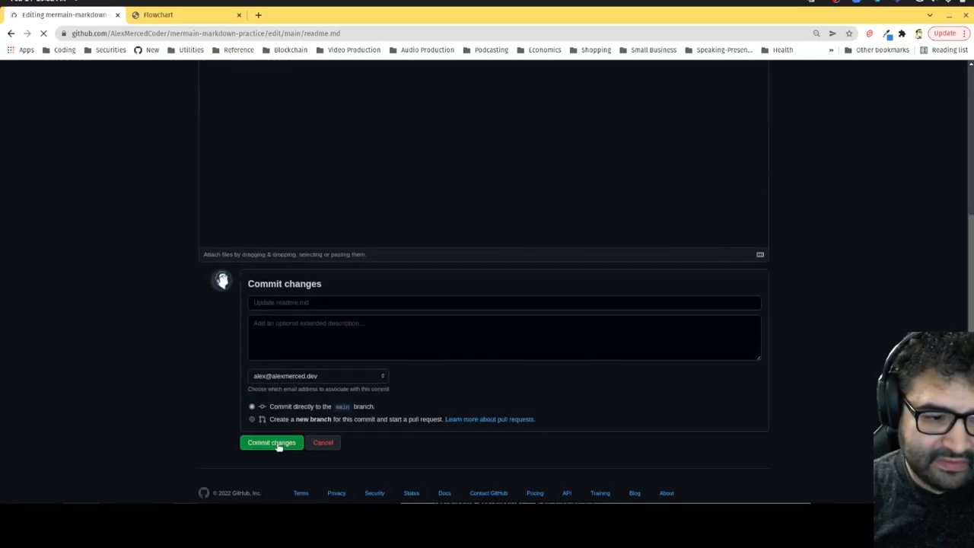
left_click(271, 442)
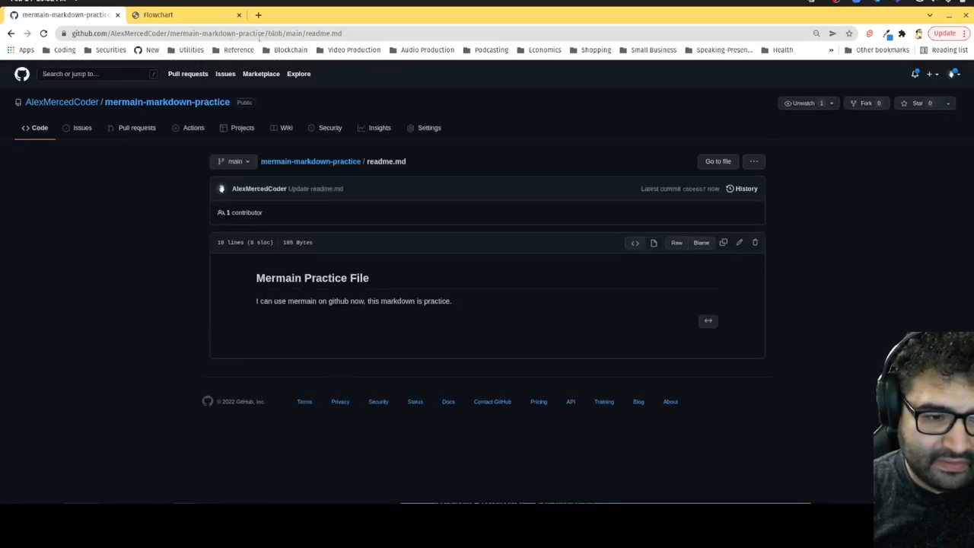
left_click(158, 15)
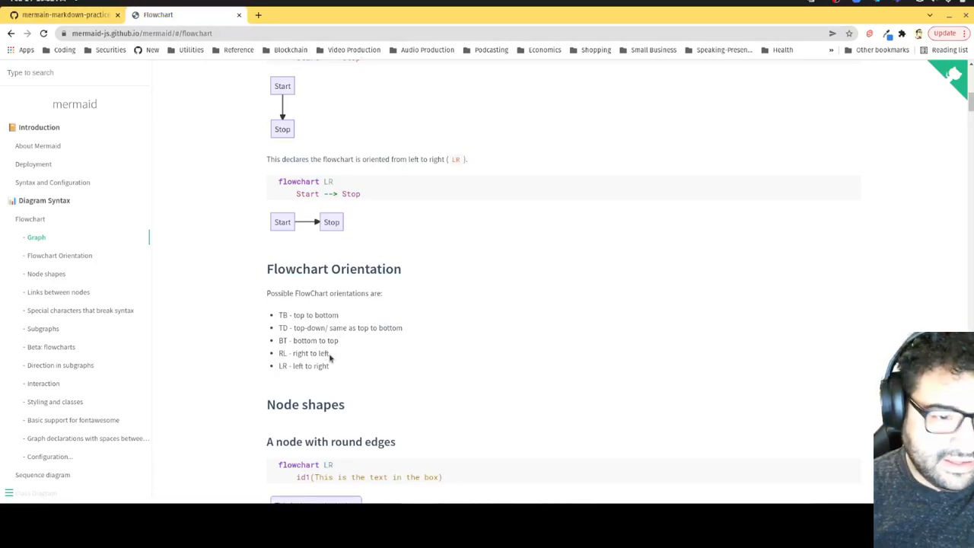
scroll("up", 3)
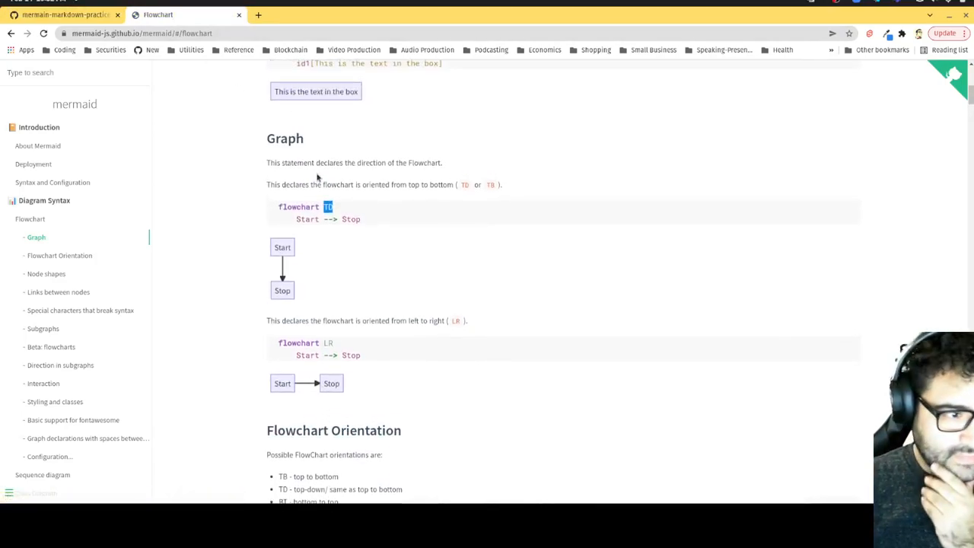
left_click(64, 16)
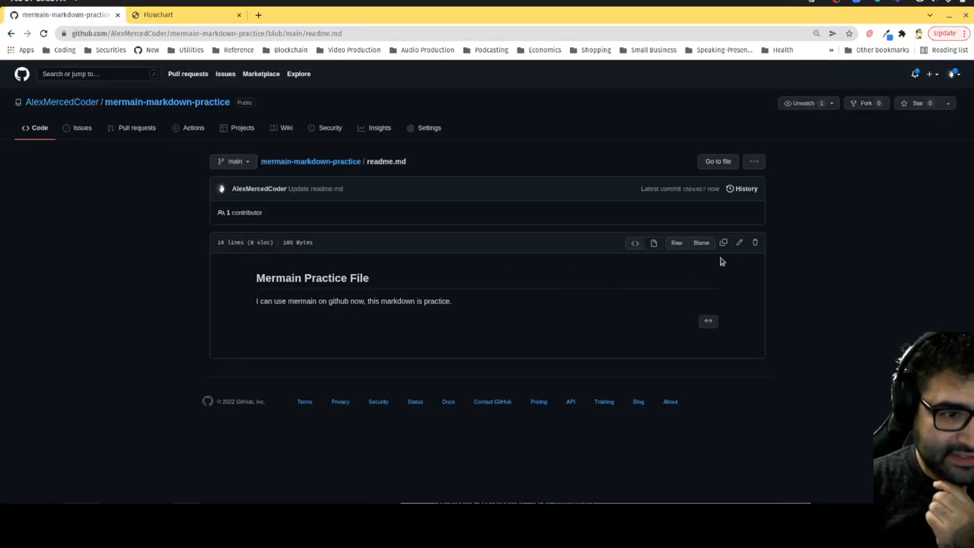
left_click(739, 242)
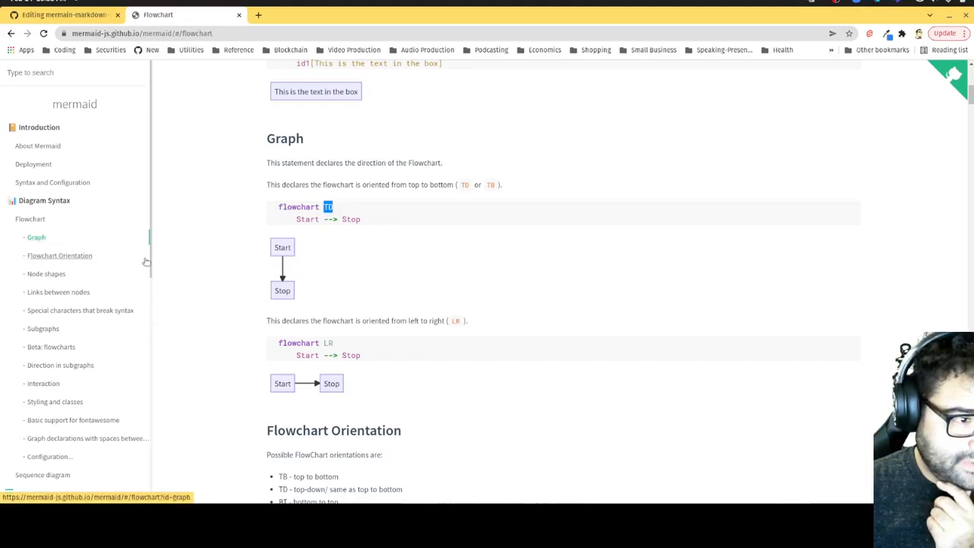
- Read the flowchart docs through node shapes and link styles to the Beta flowcharts subgraph example
scroll("down", 3)
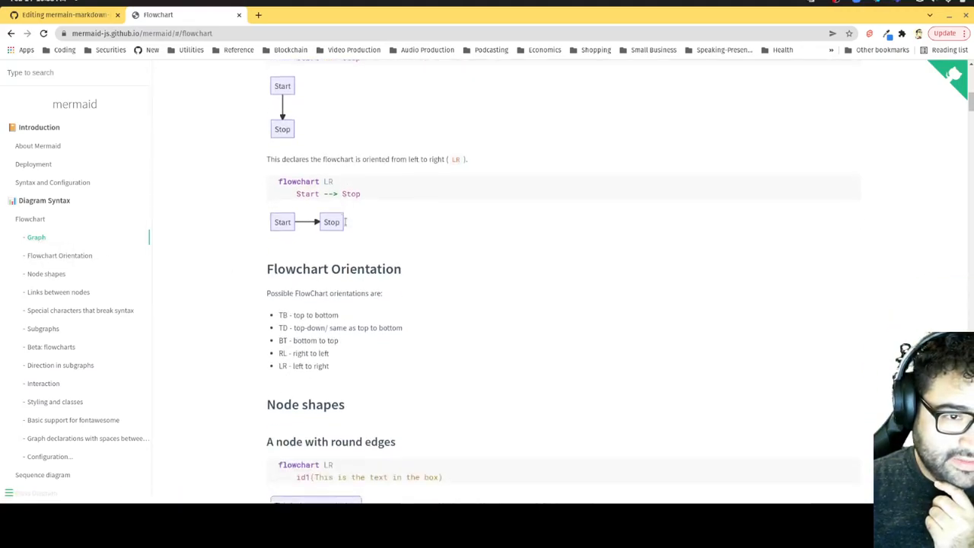
scroll("down", 3)
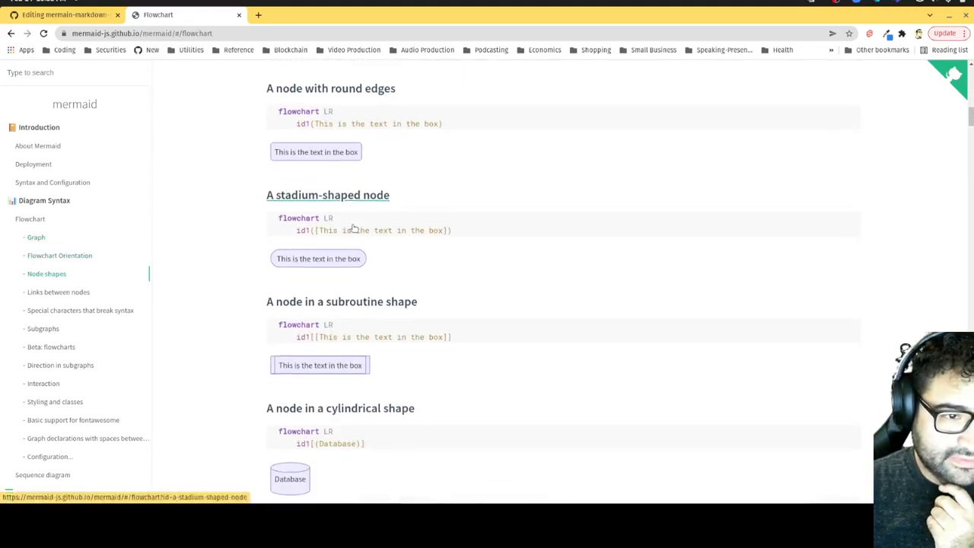
scroll("down", 3)
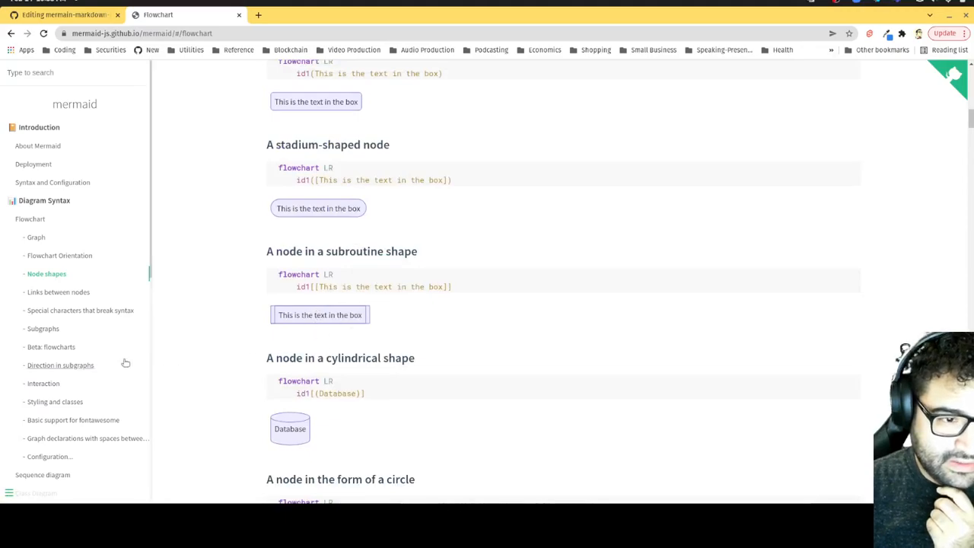
mouse_move(60, 256)
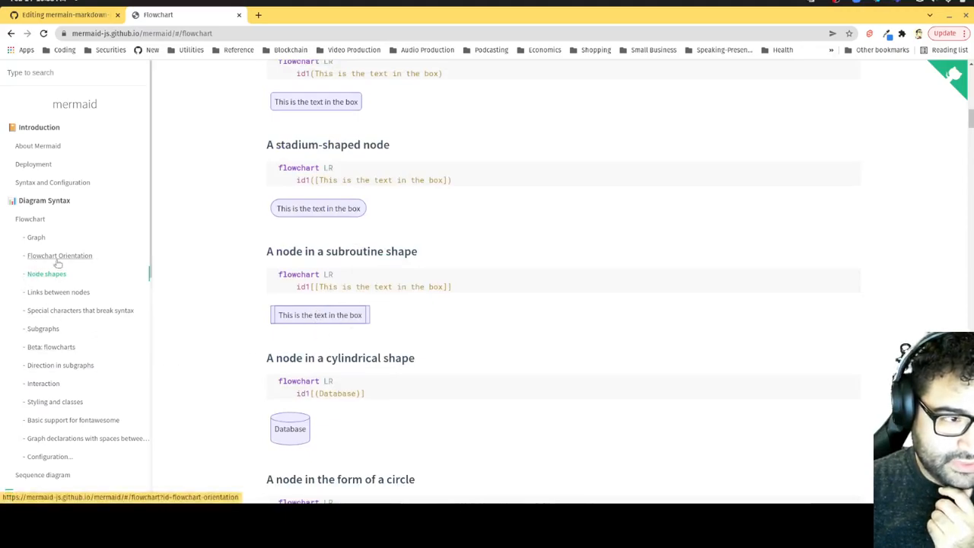
scroll("down", 3)
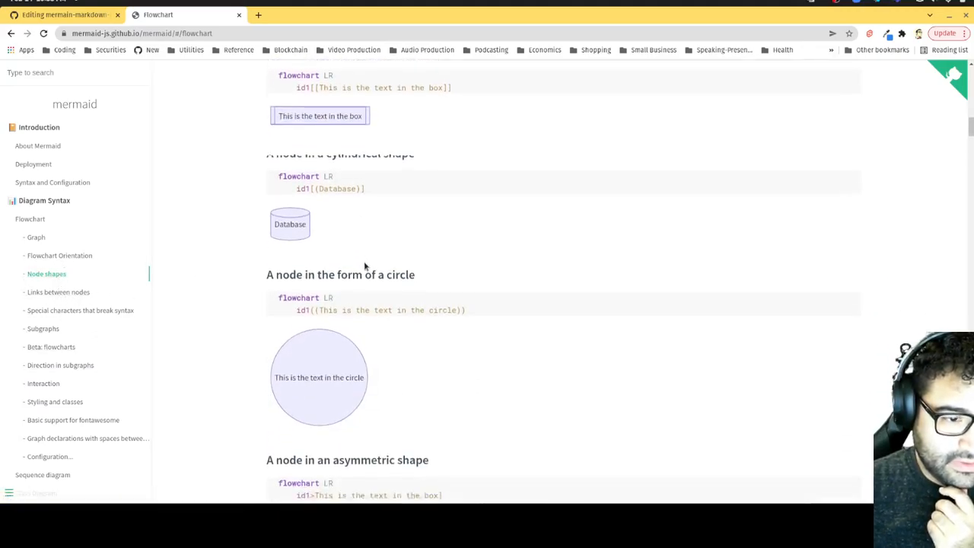
scroll("down", 3)
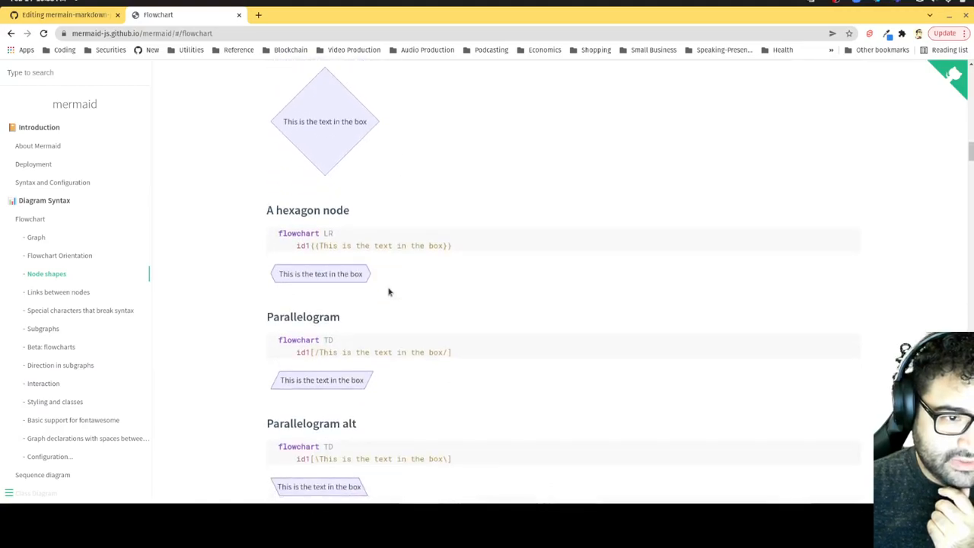
scroll("down", 3)
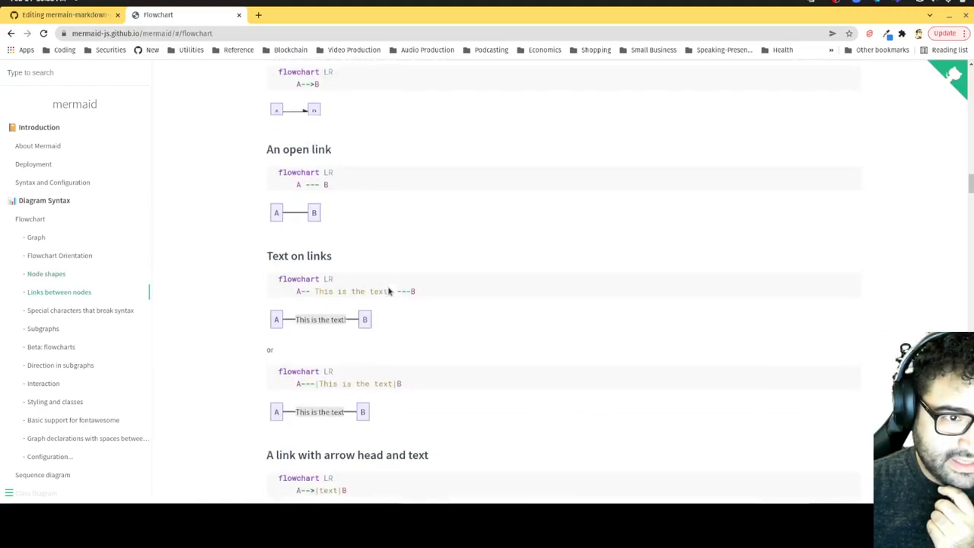
scroll("down", 3)
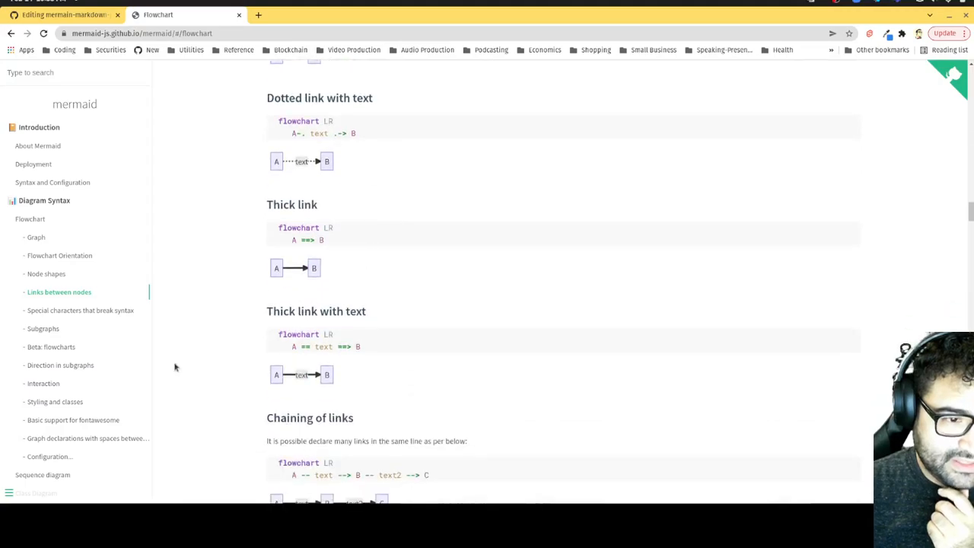
mouse_move(61, 313)
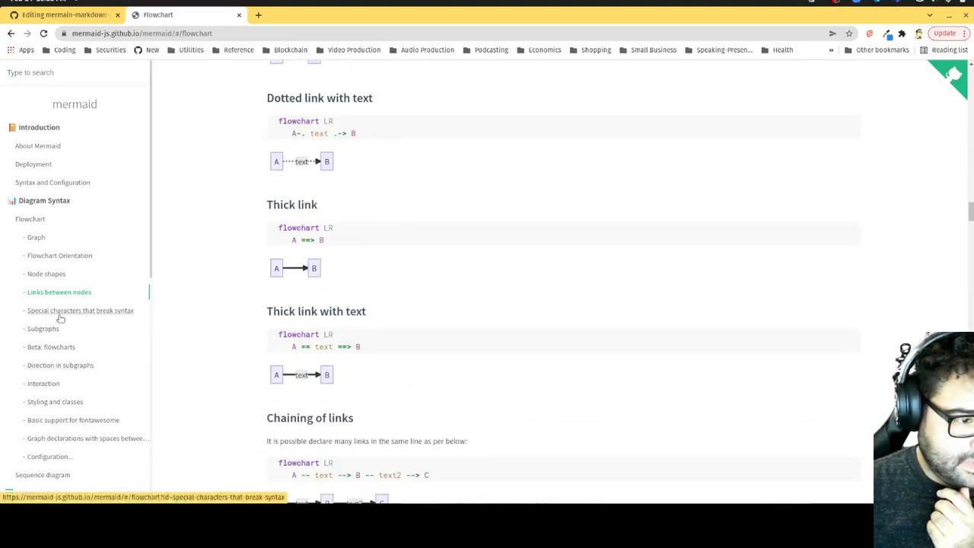
mouse_move(51, 347)
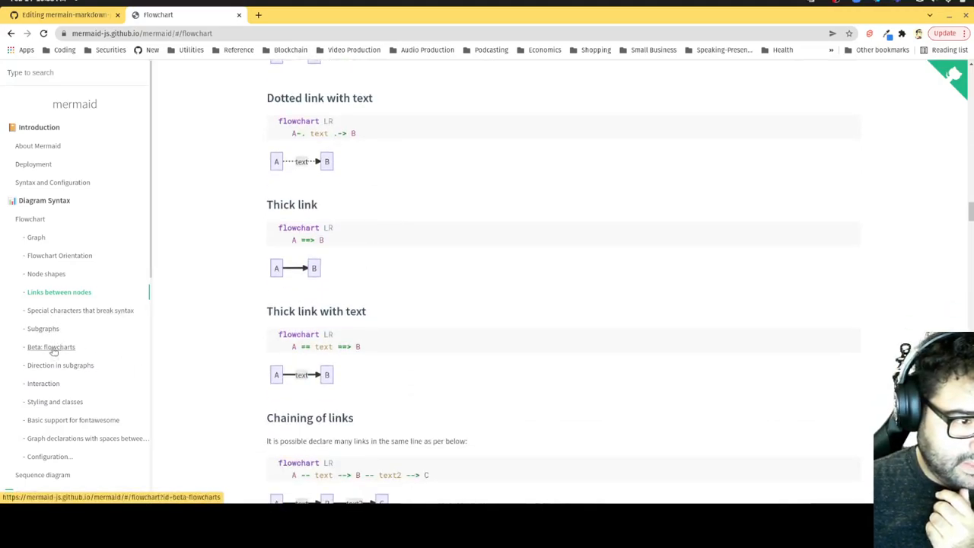
left_click(52, 347)
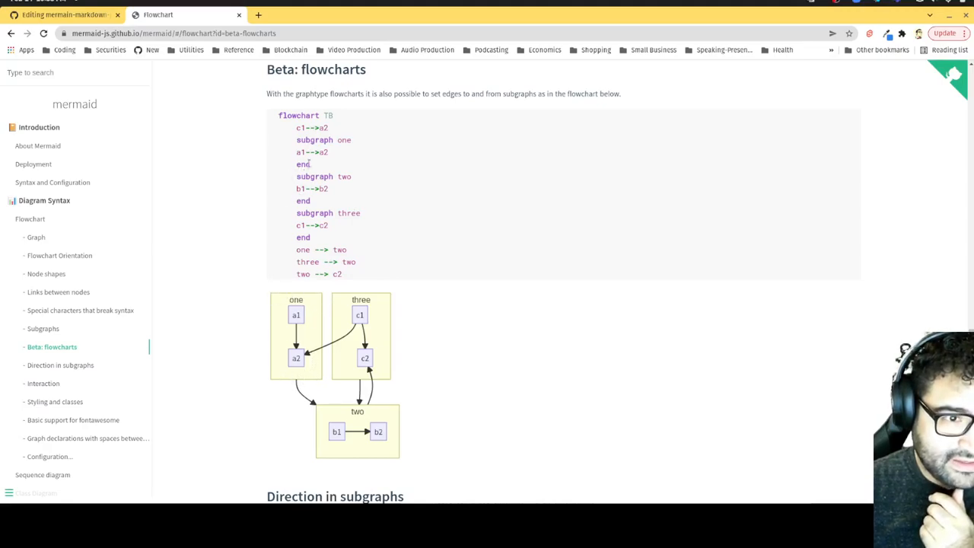
mouse_move(331, 420)
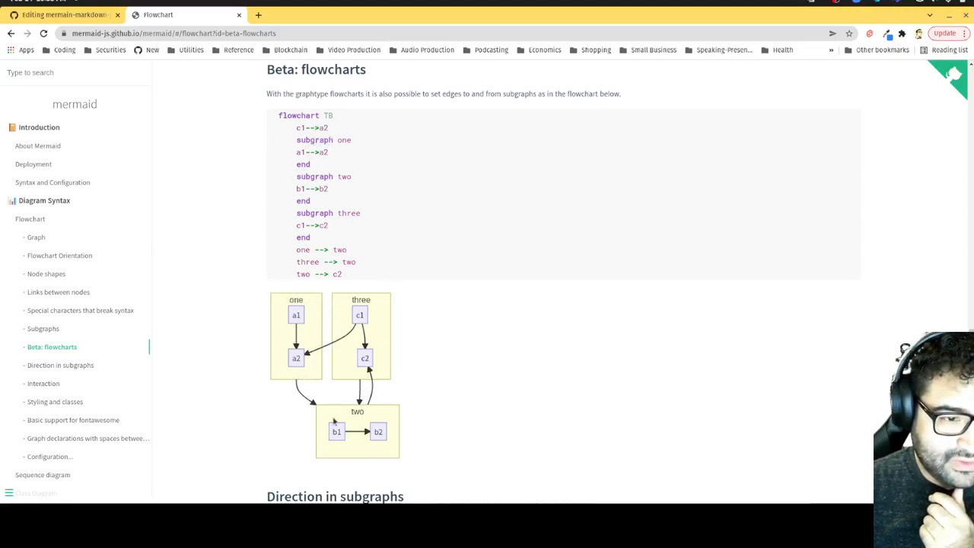
scroll("down", 3)
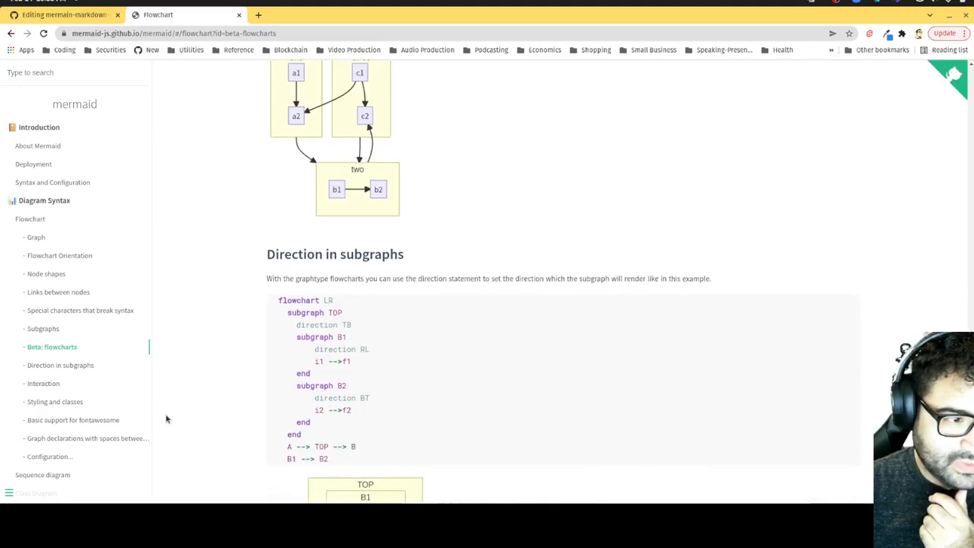
scroll("down", 3)
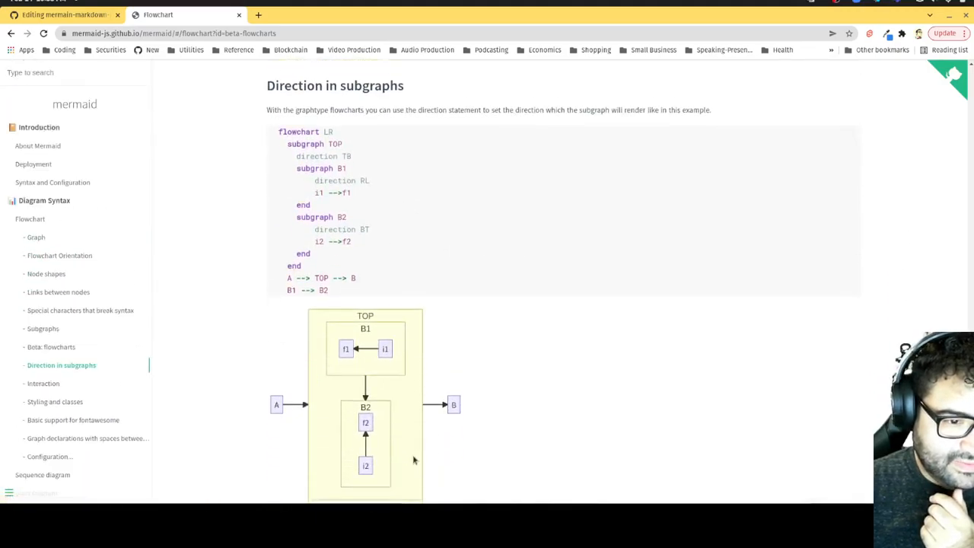
scroll("down", 3)
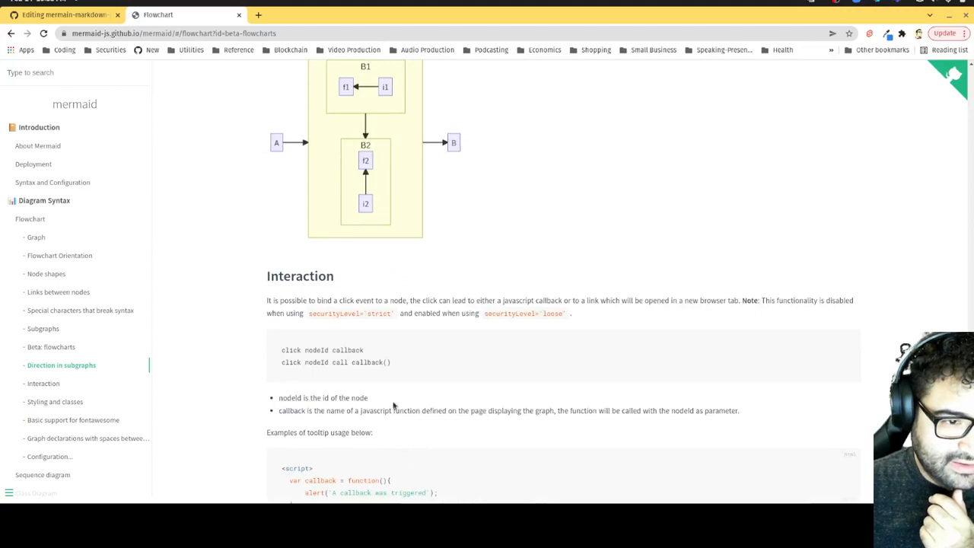
scroll("down", 3)
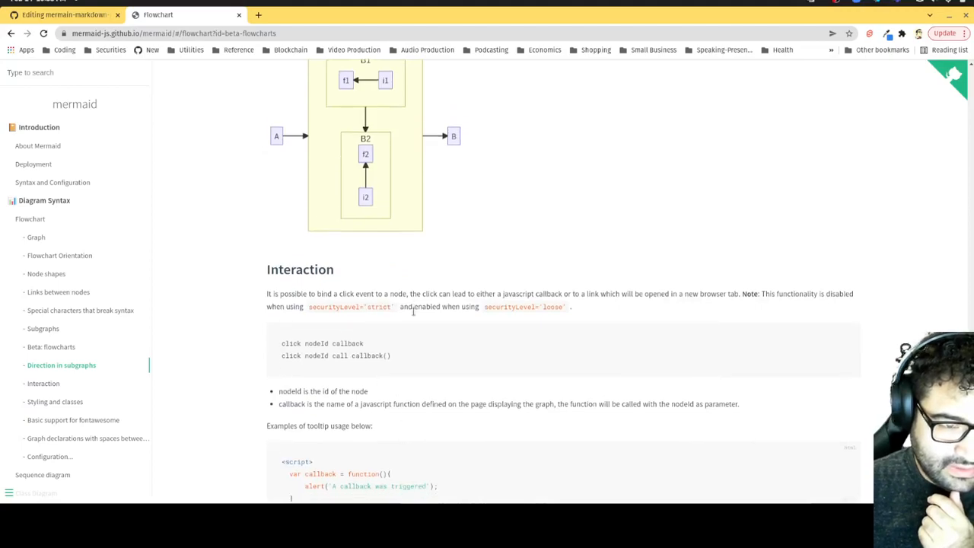
scroll("down", 3)
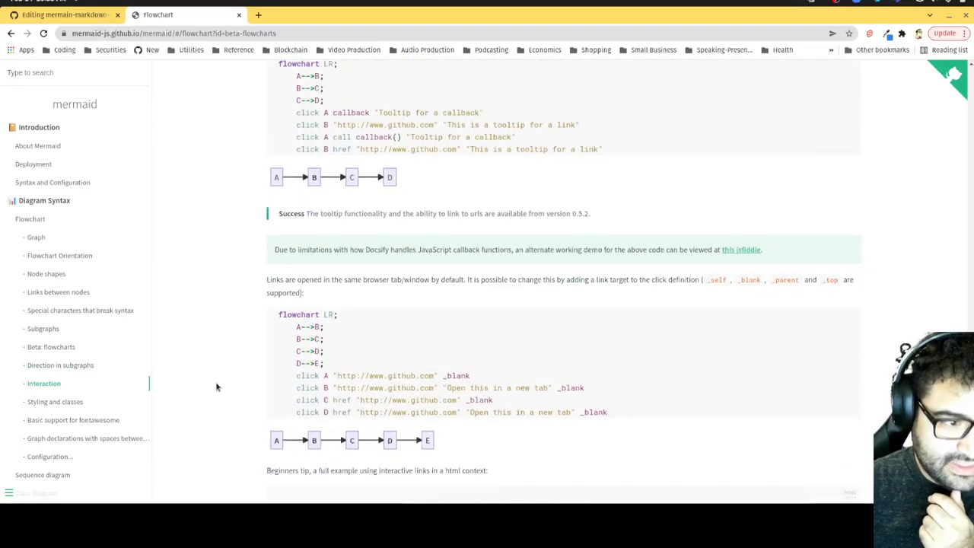
left_click(63, 15)
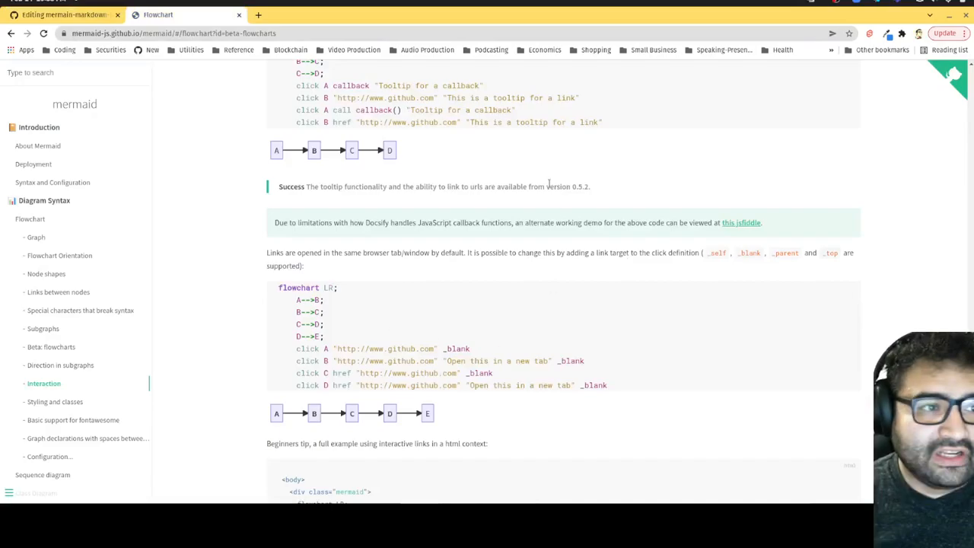
scroll("up", 3)
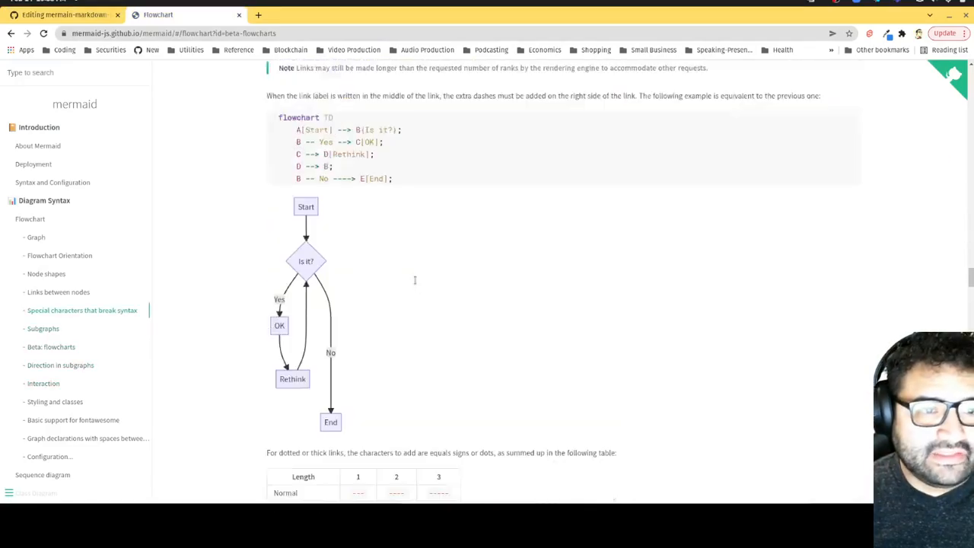
scroll("up", 3)
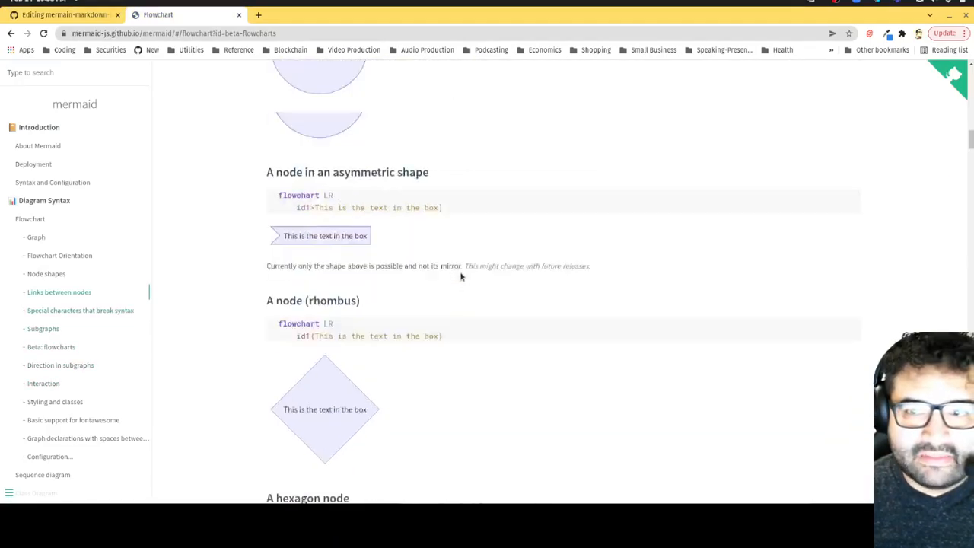
scroll("up", 3)
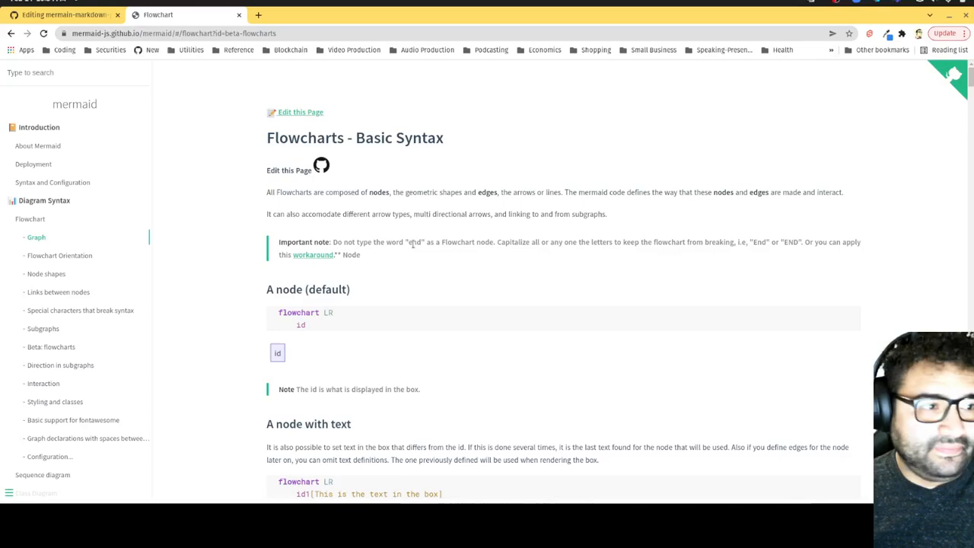
mouse_move(259, 15)
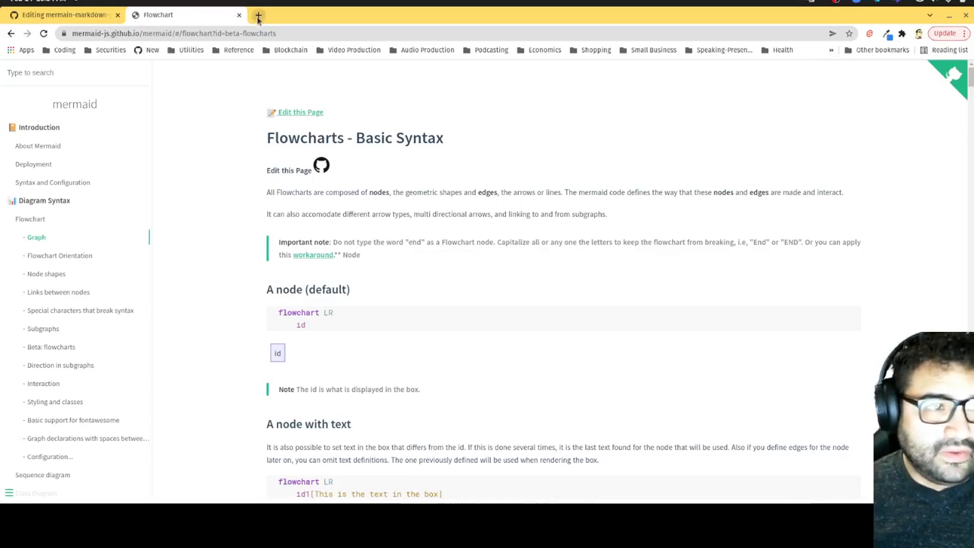
left_click(258, 16)
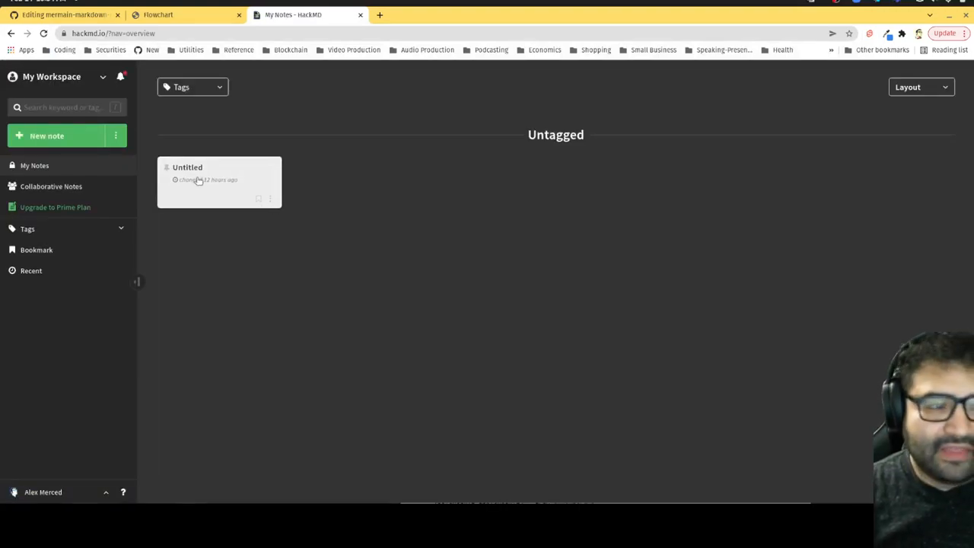
mouse_move(201, 188)
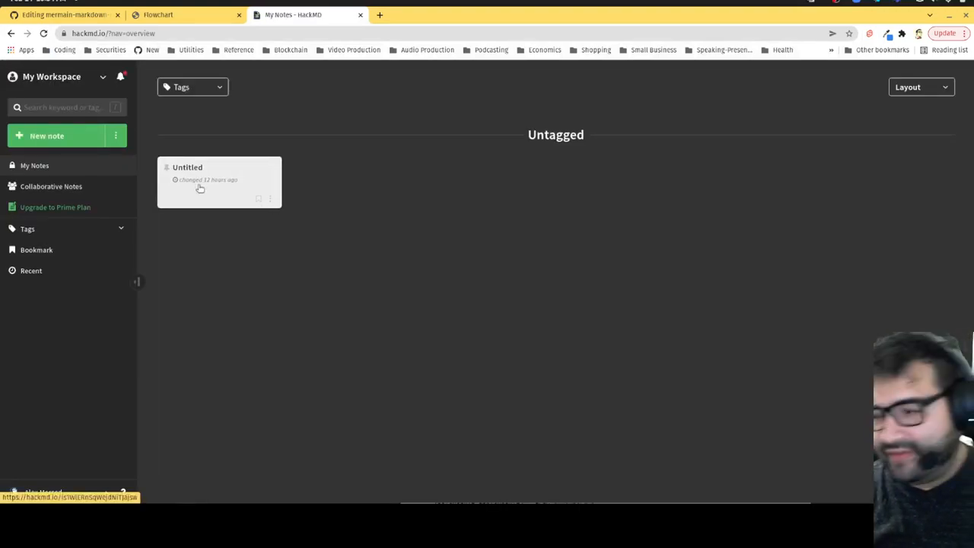
- Open the Untitled note from the HackMD My Notes overview
left_click(219, 181)
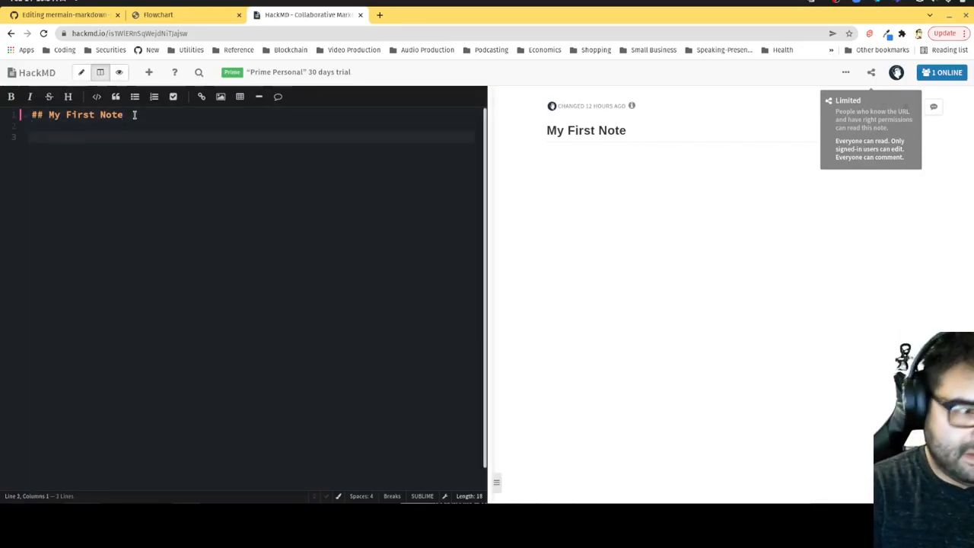
- Add a '# Hello' heading below My First Note in the HackMD note
type("#")
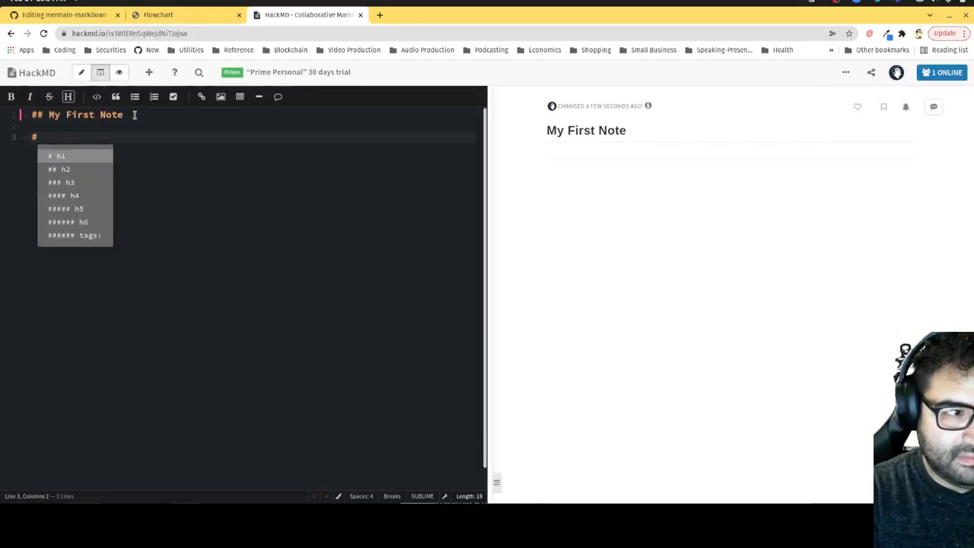
type("Hello")
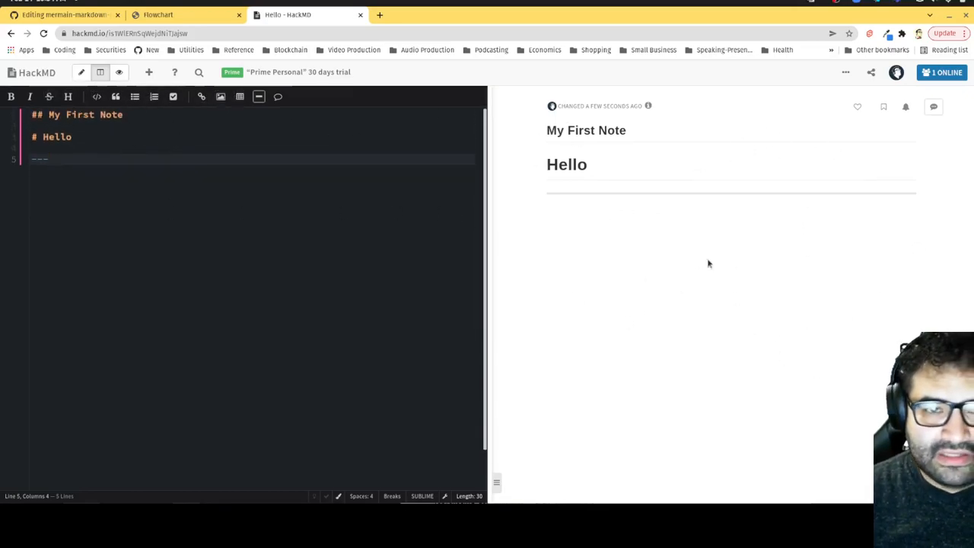
mouse_move(791, 186)
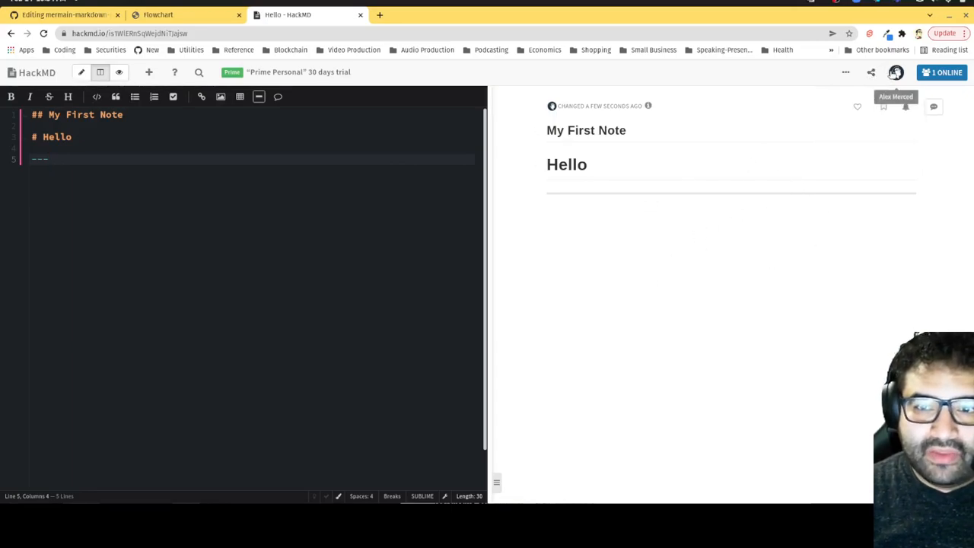
left_click(844, 73)
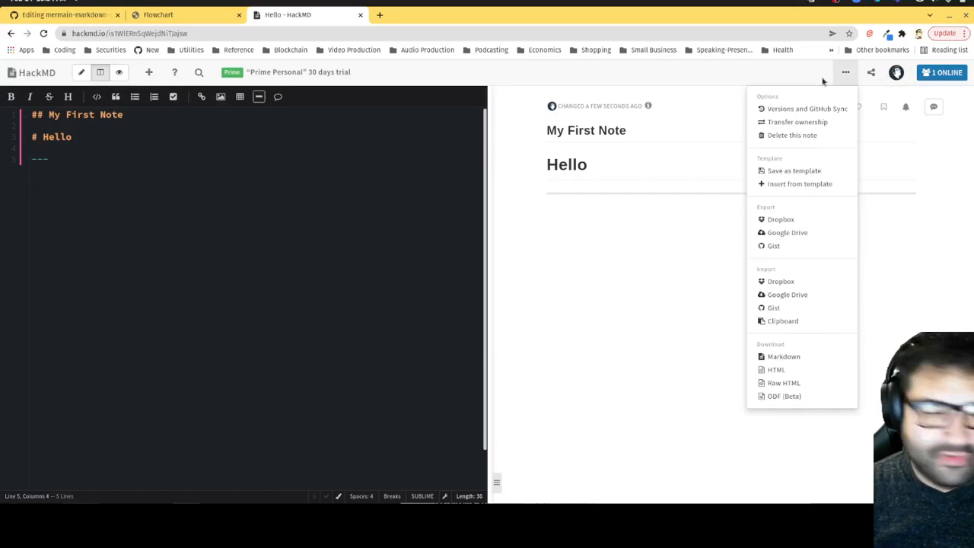
mouse_move(788, 268)
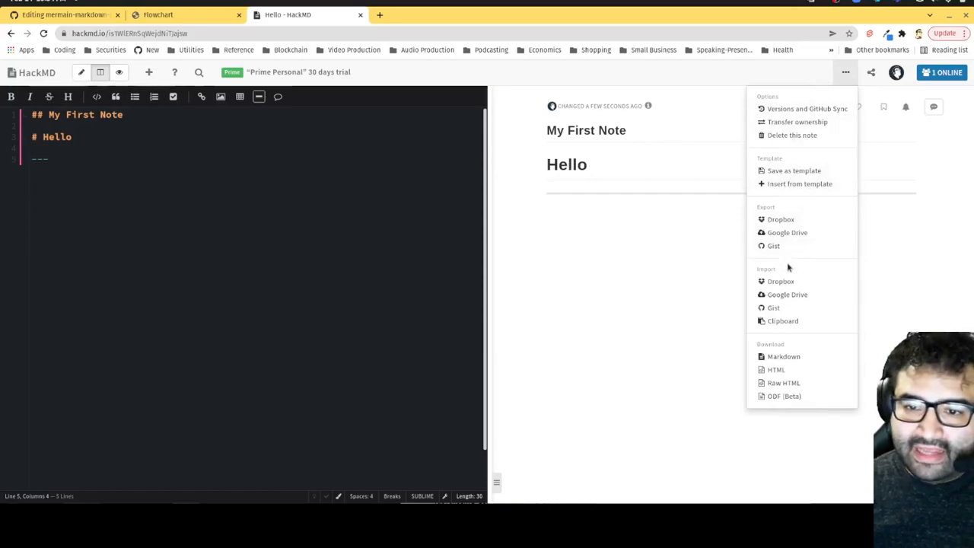
mouse_move(790, 109)
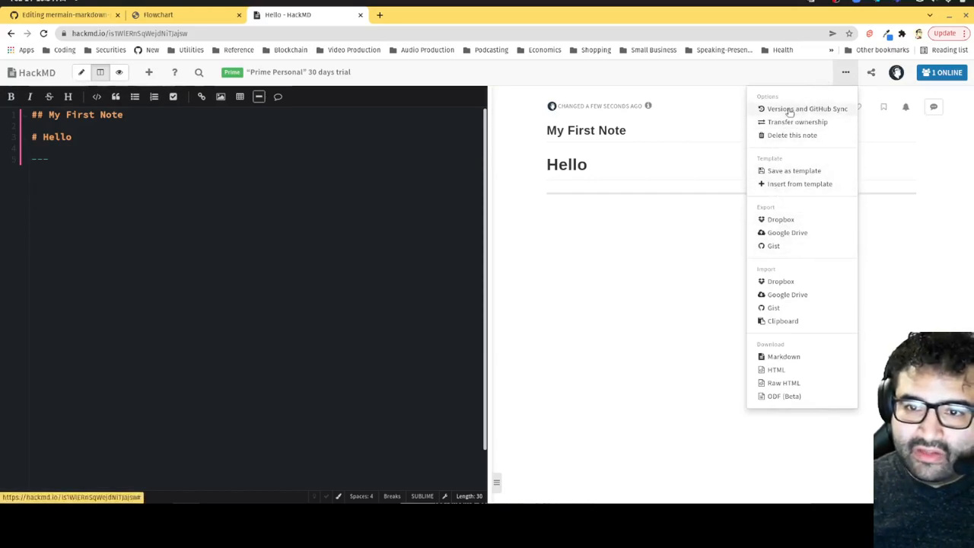
left_click(806, 108)
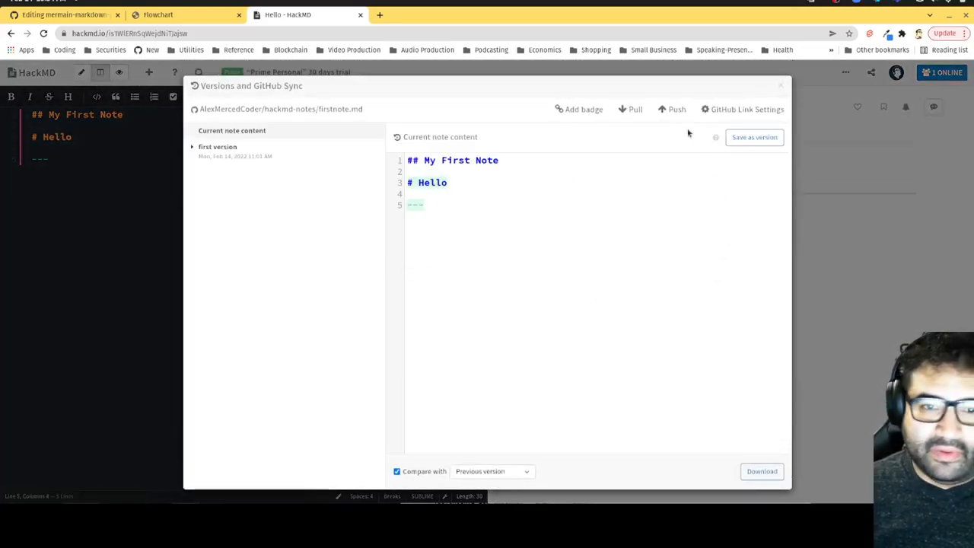
left_click(673, 109)
type("main")
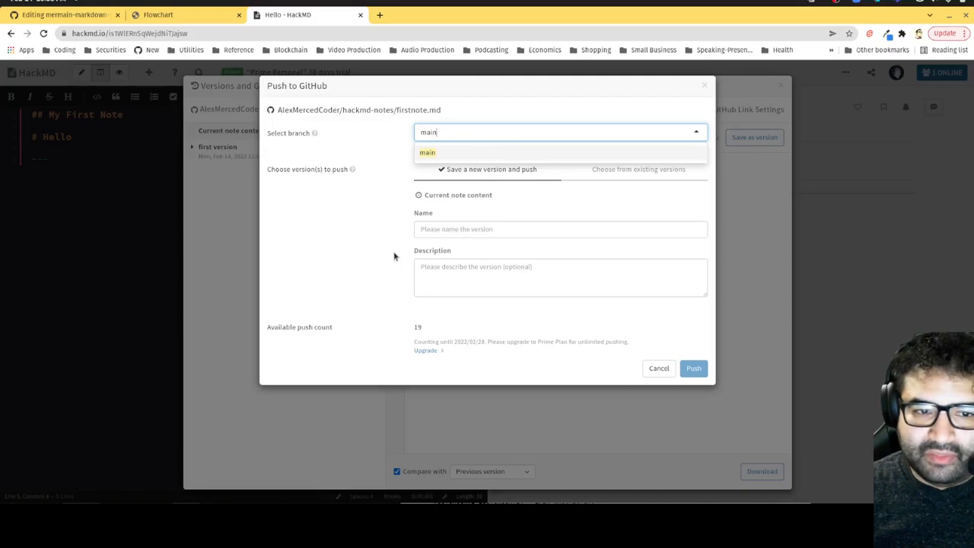
left_click(659, 368)
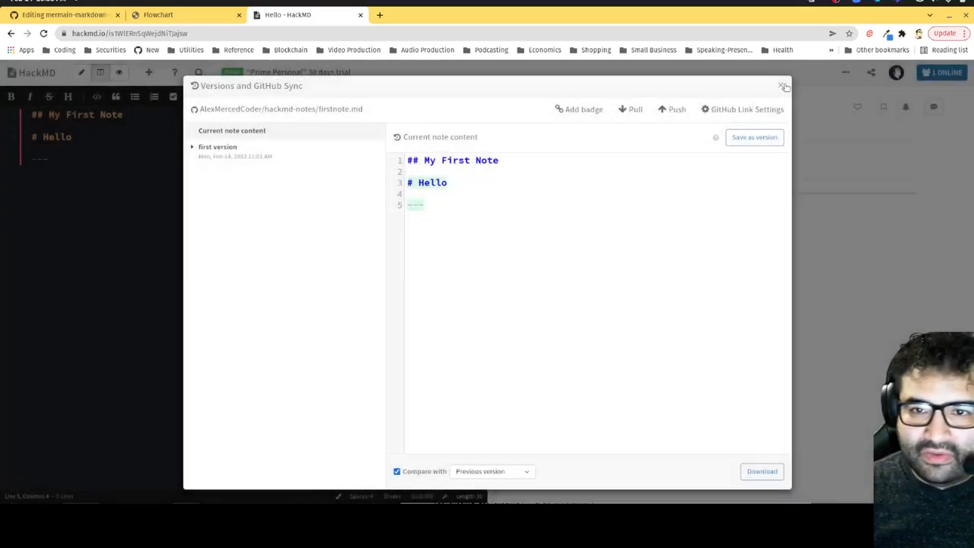
left_click(783, 85)
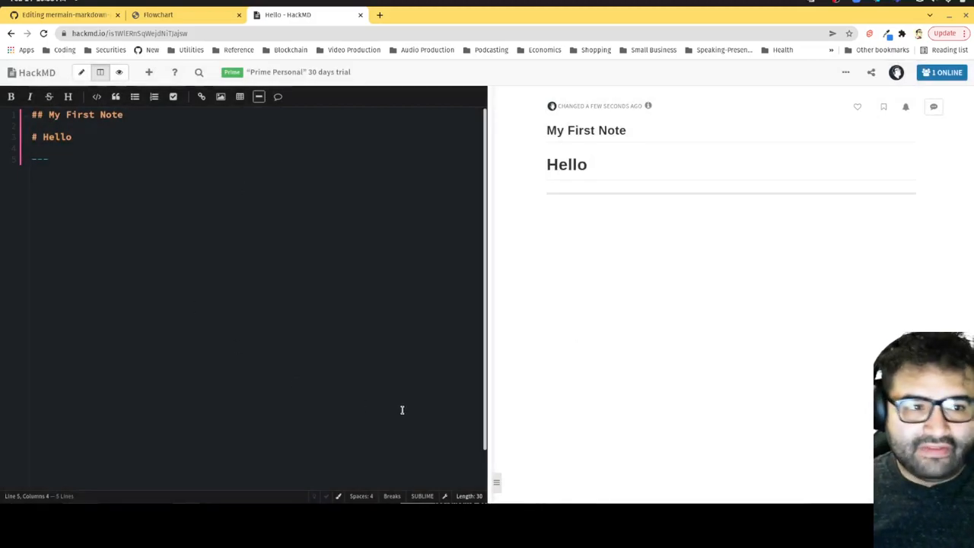
mouse_move(445, 407)
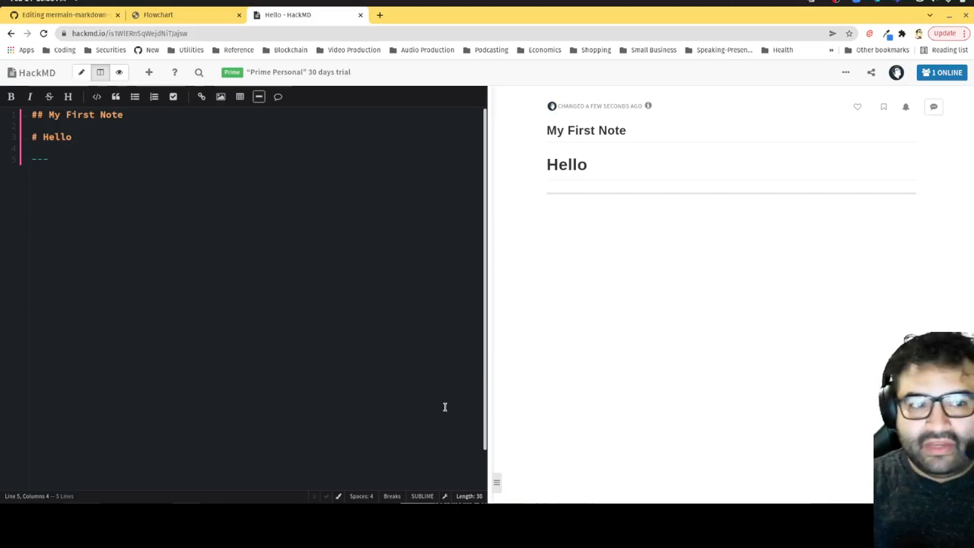
mouse_move(612, 95)
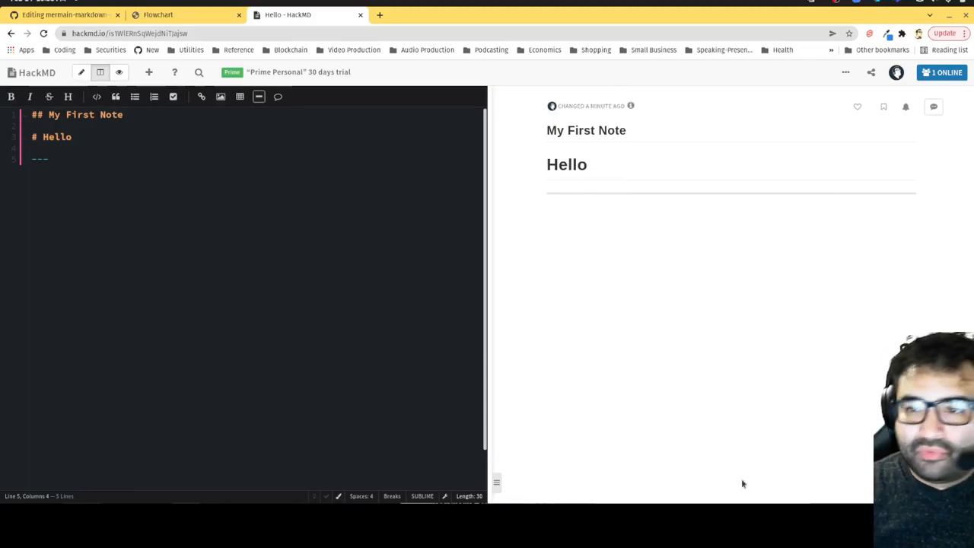
mouse_move(429, 279)
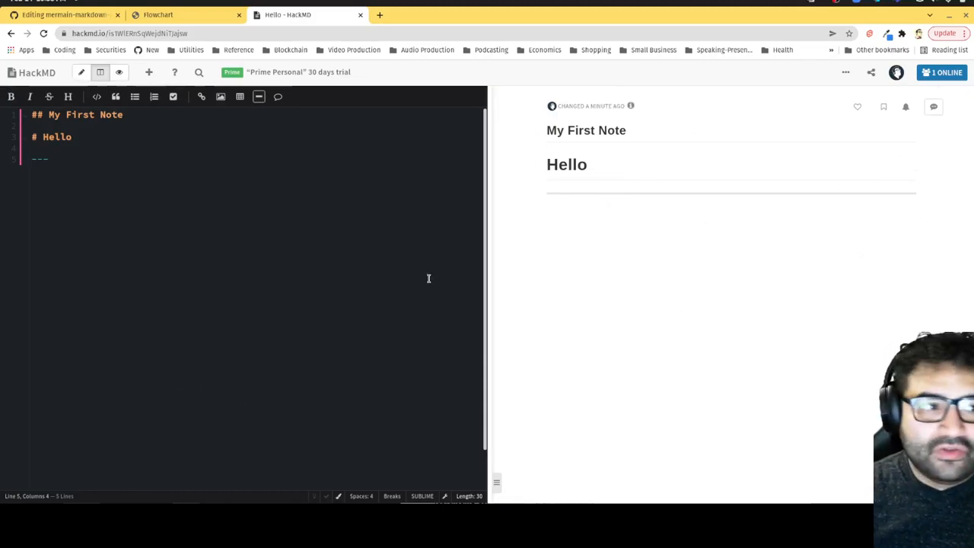
mouse_move(491, 281)
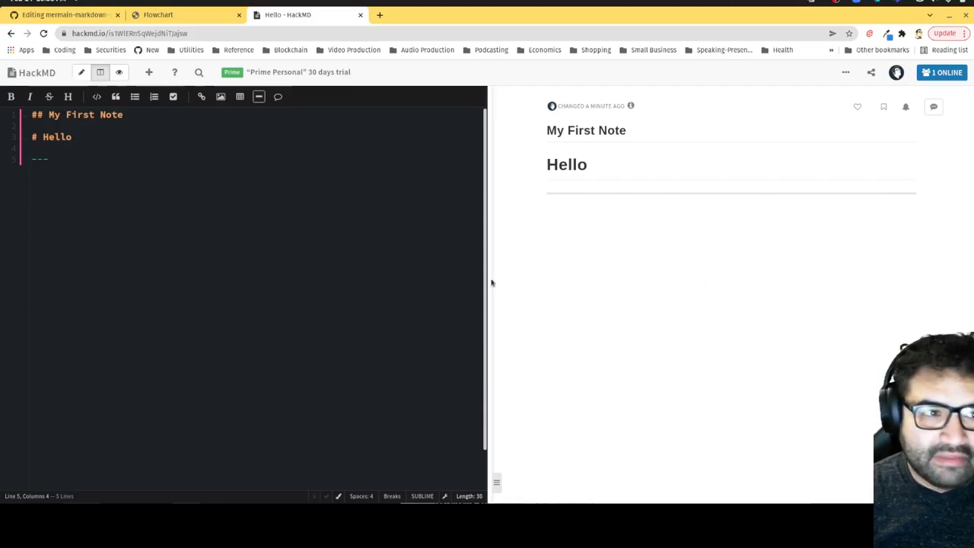
mouse_move(694, 434)
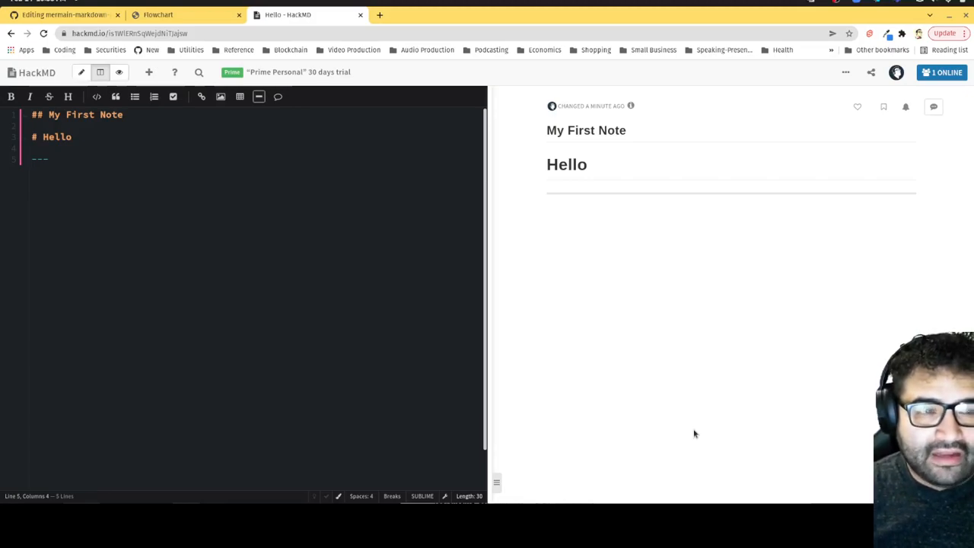
mouse_move(505, 190)
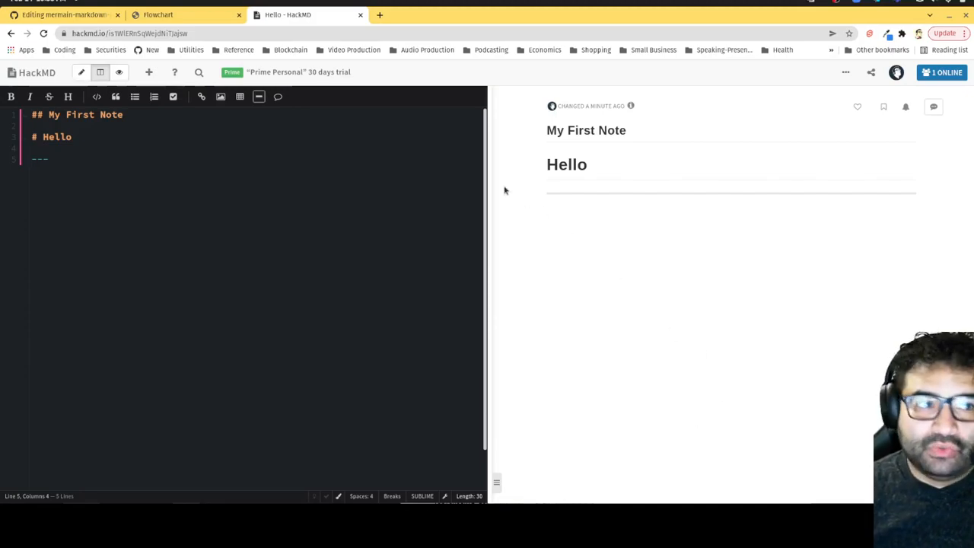